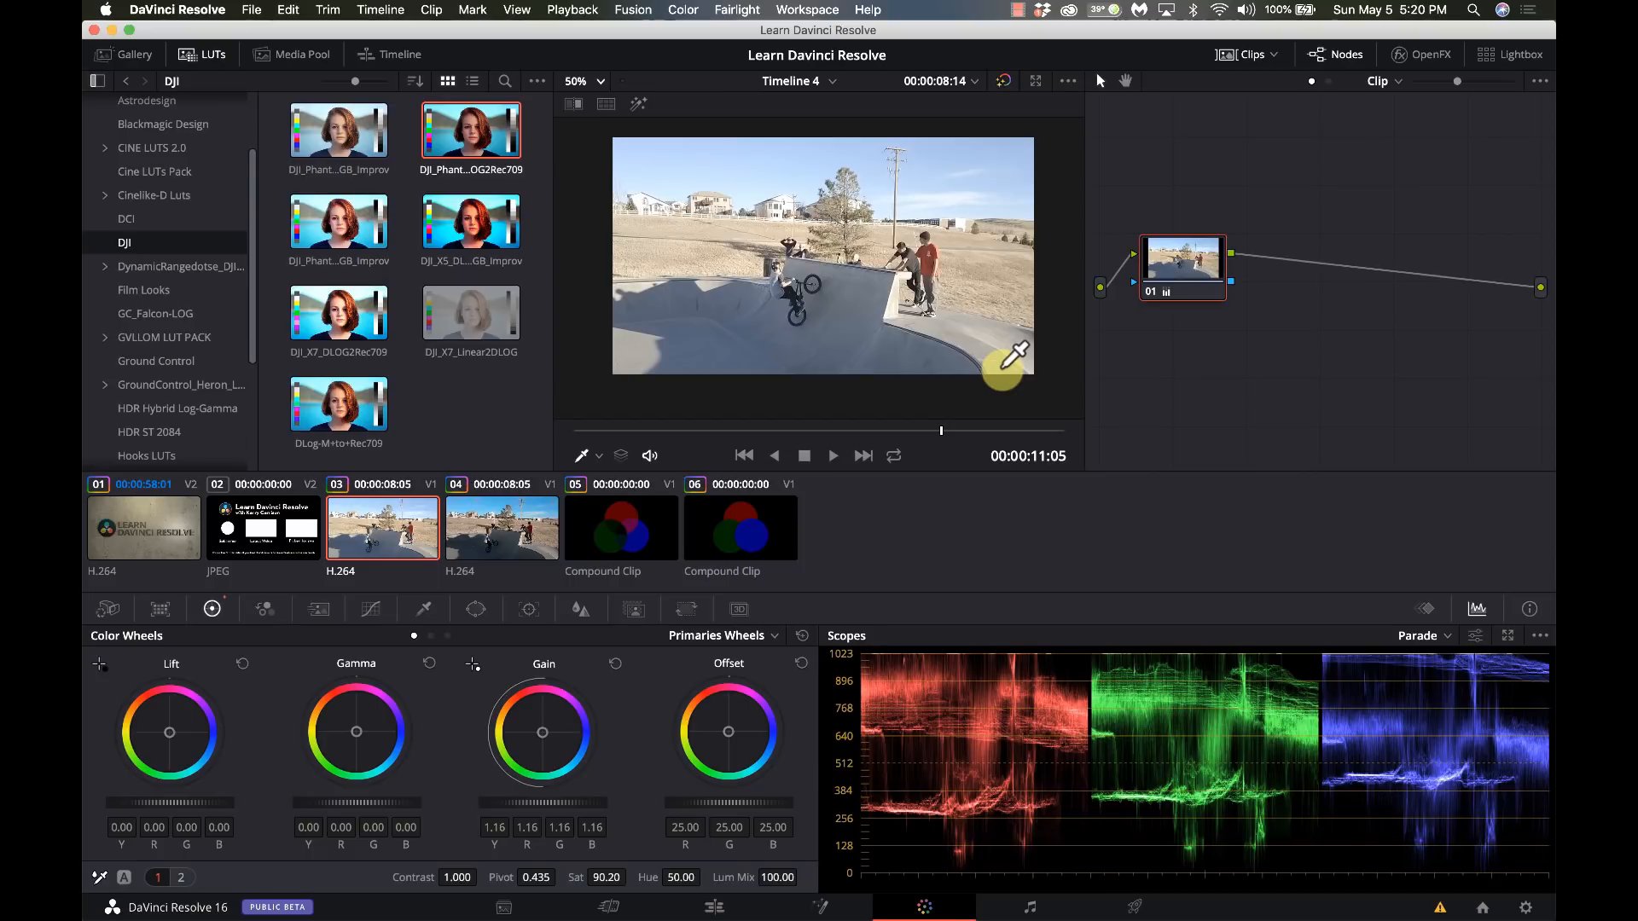
mouse_move(1305, 75)
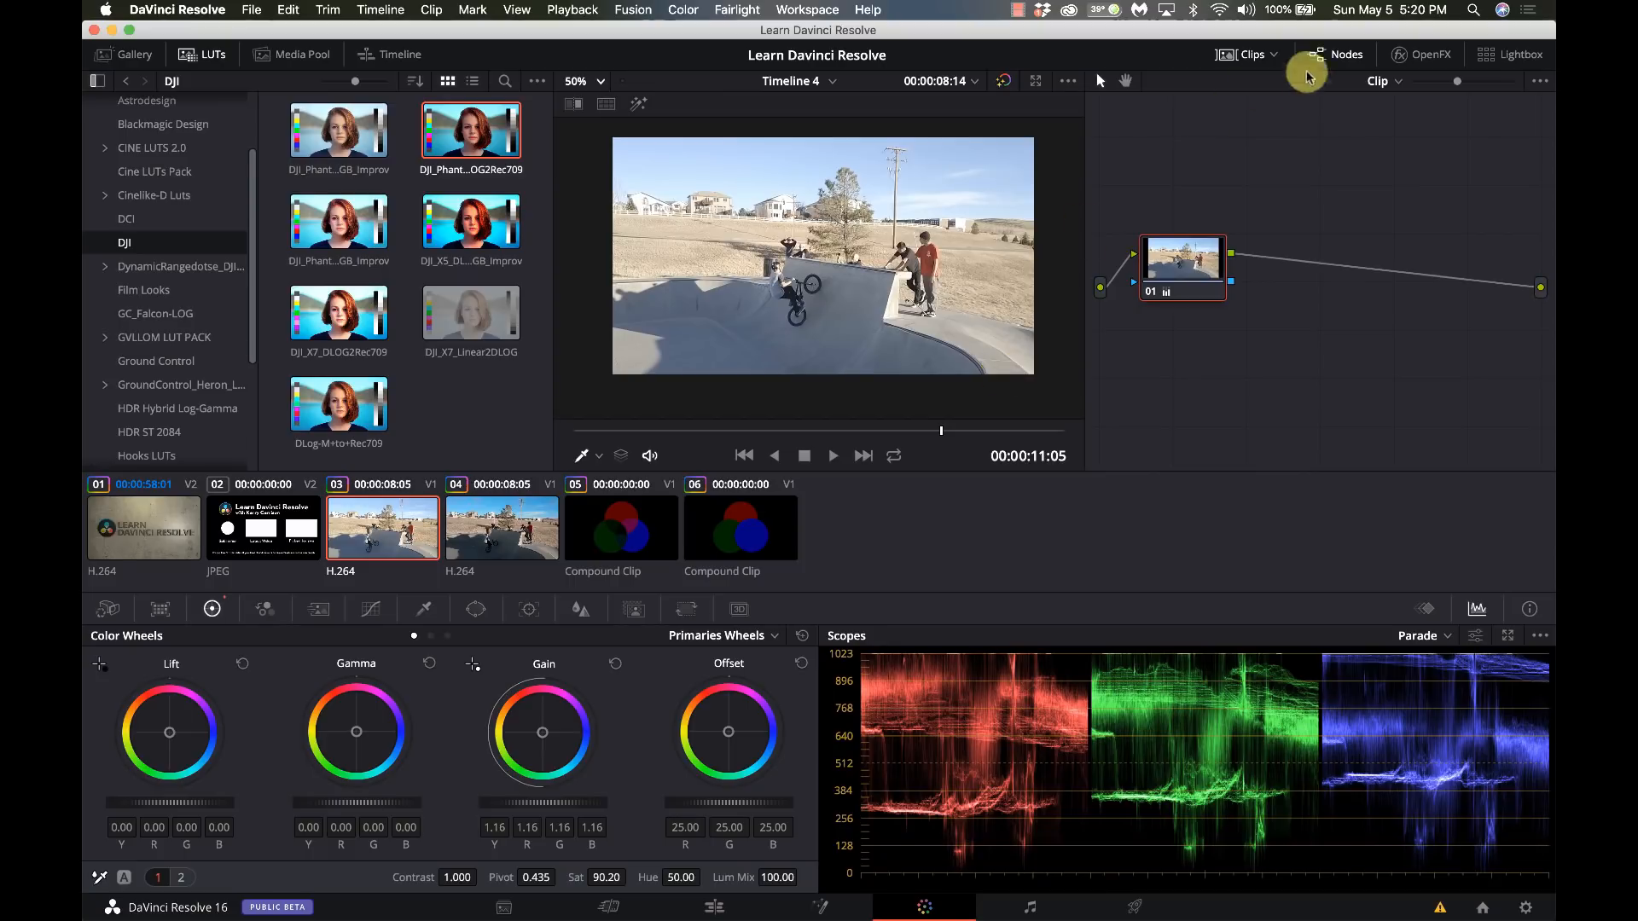
Step: Reset node 01's grade and sample the concrete's colour on the Hue vs Sat curve
right_click(1181, 261)
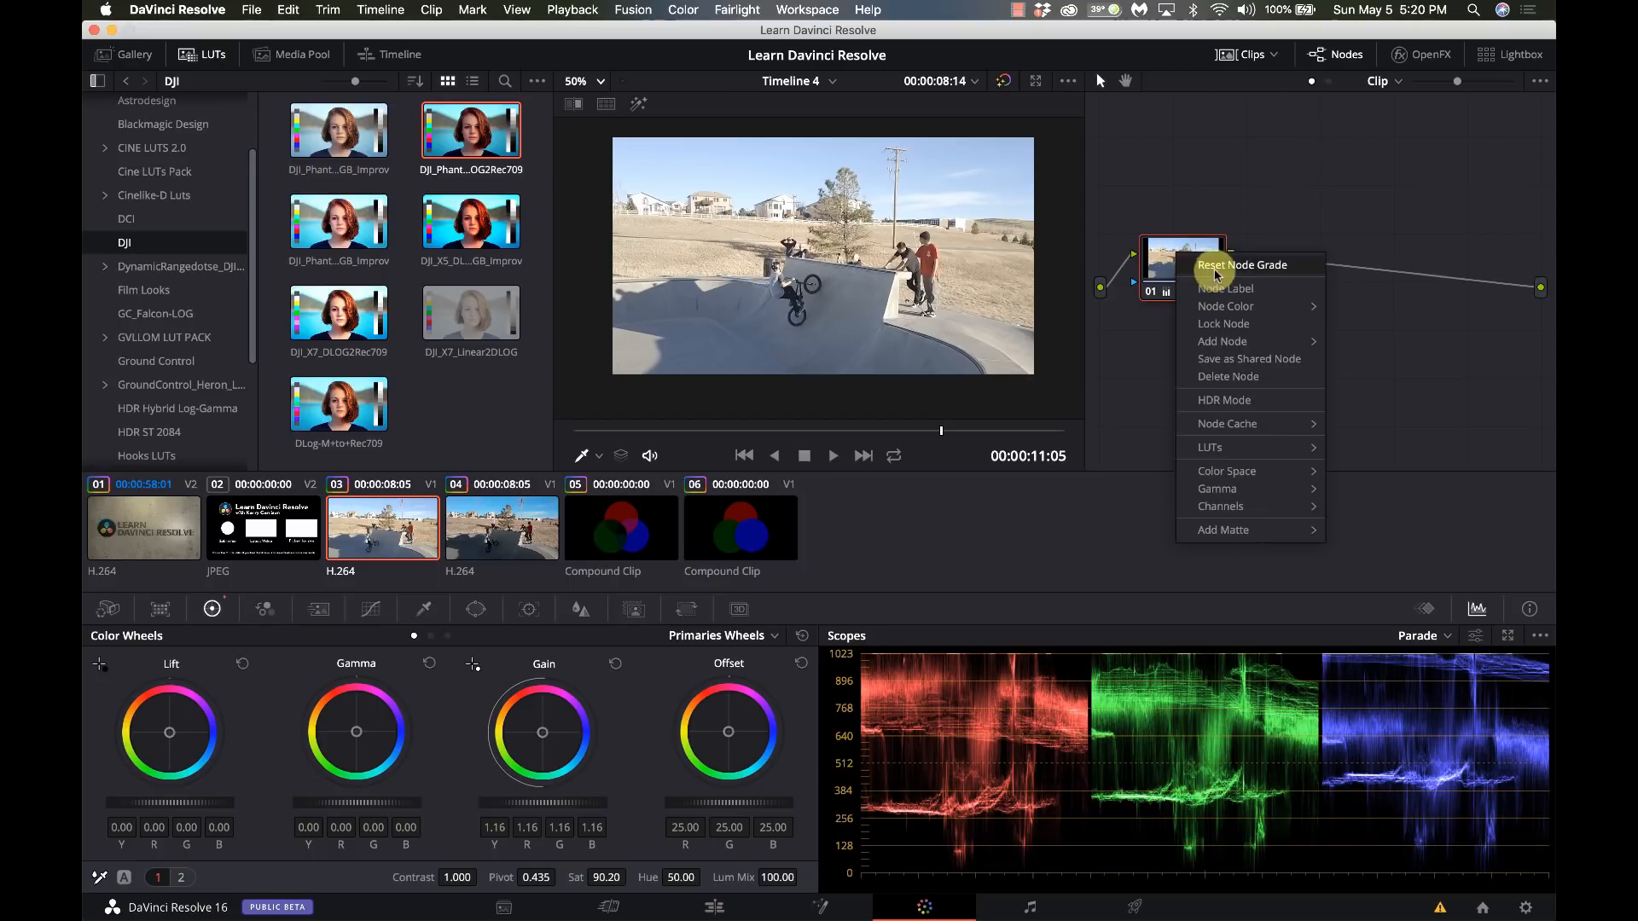
left_click(1241, 265)
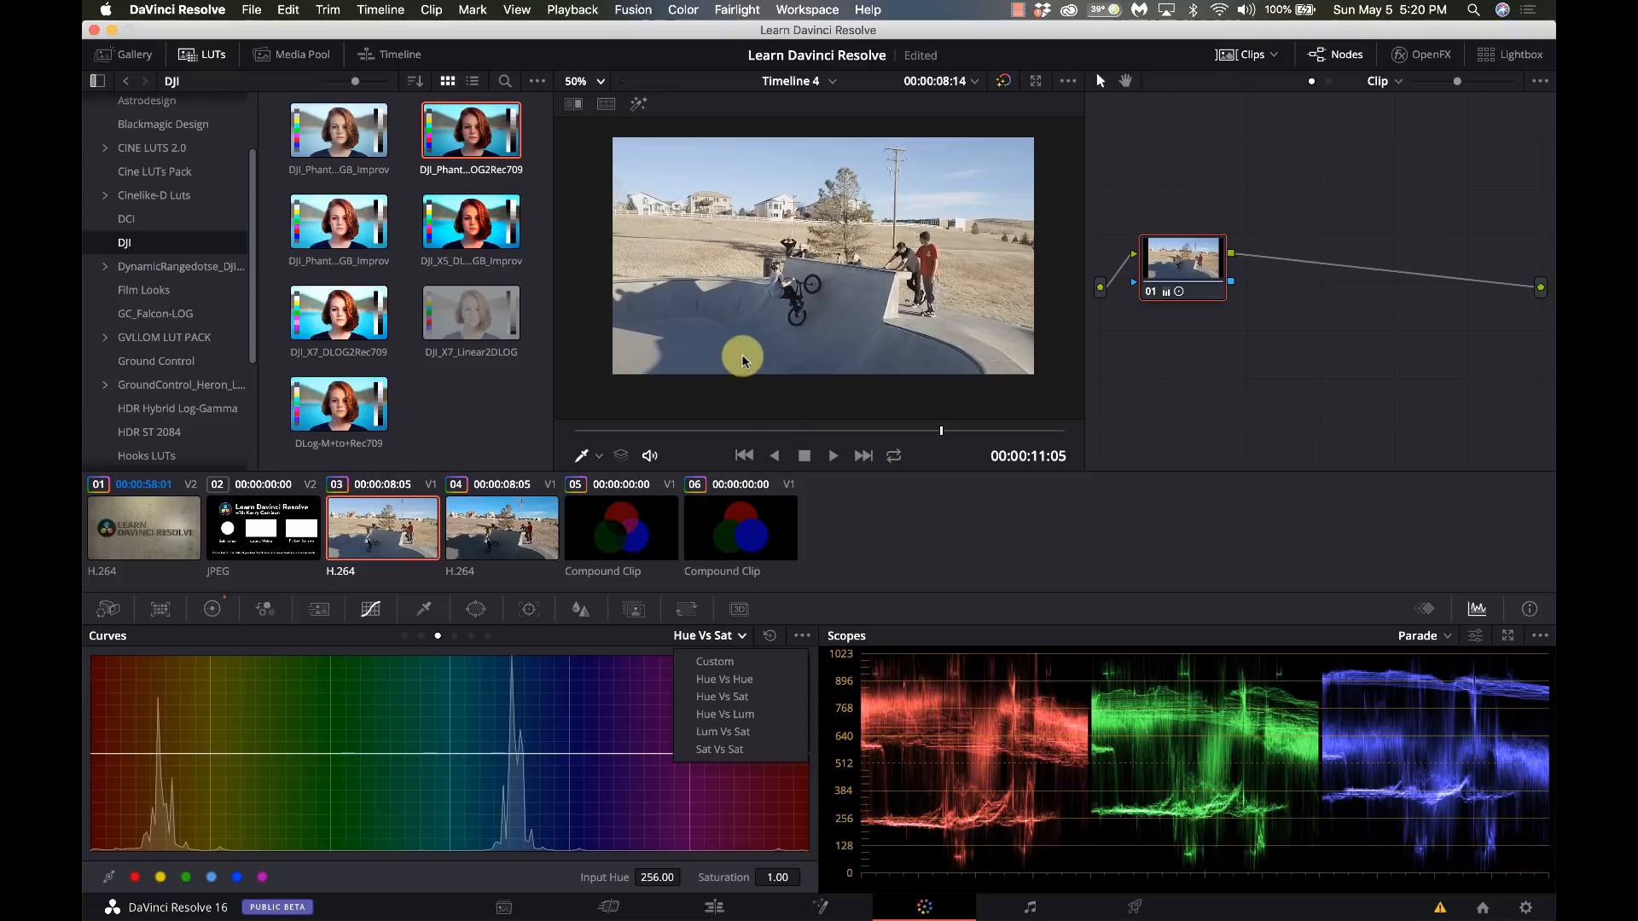
mouse_move(732, 360)
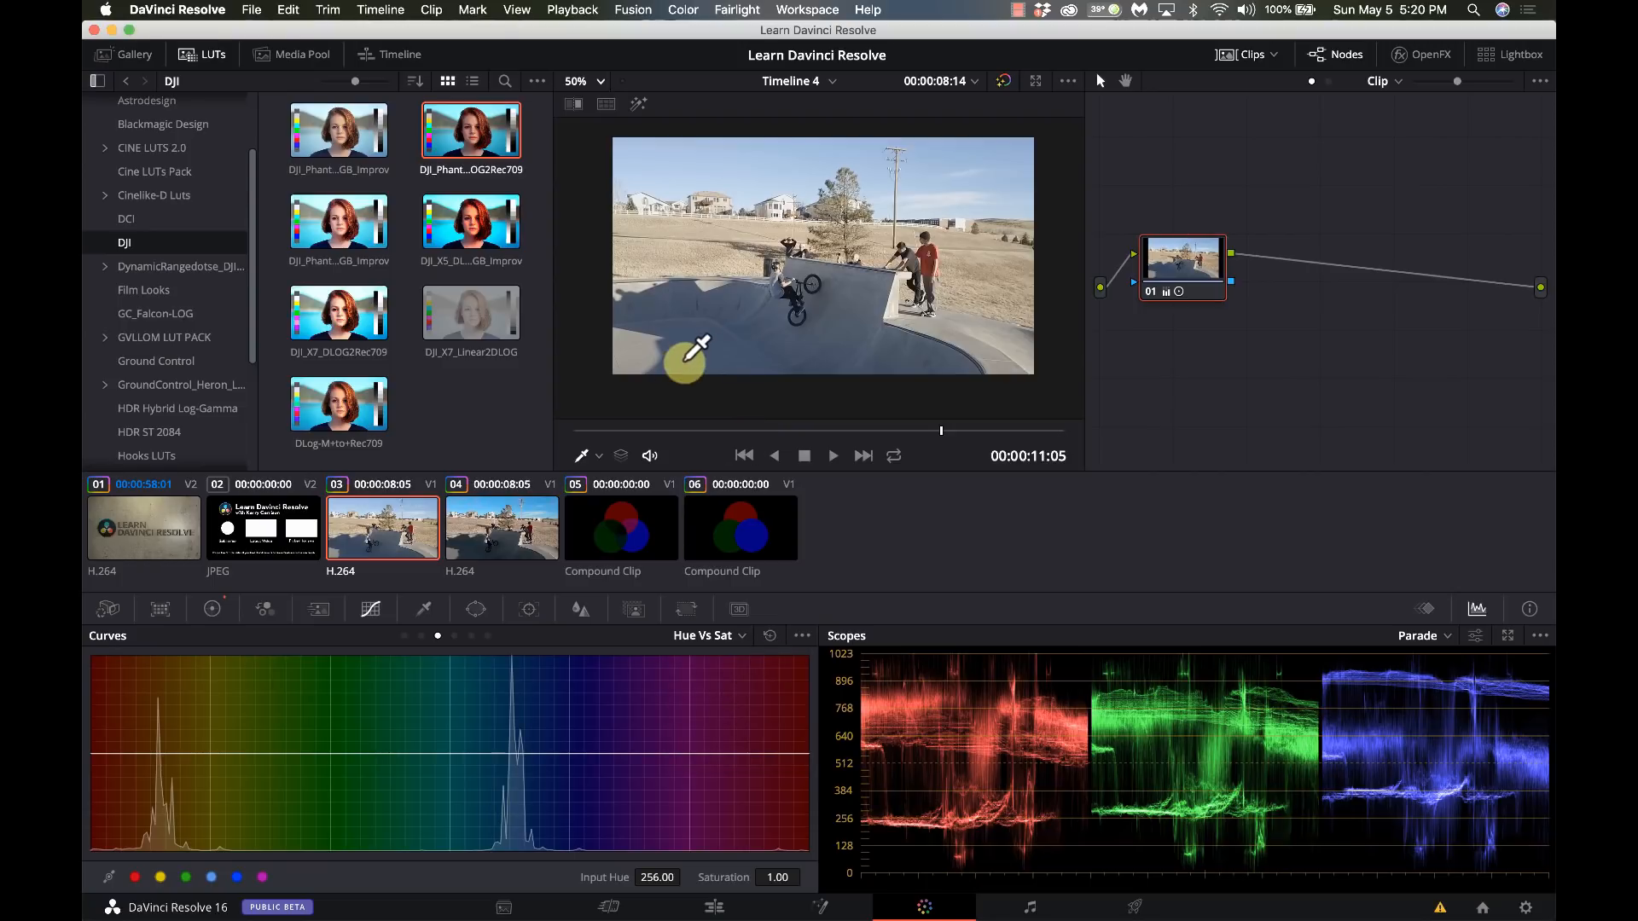
left_click(520, 752)
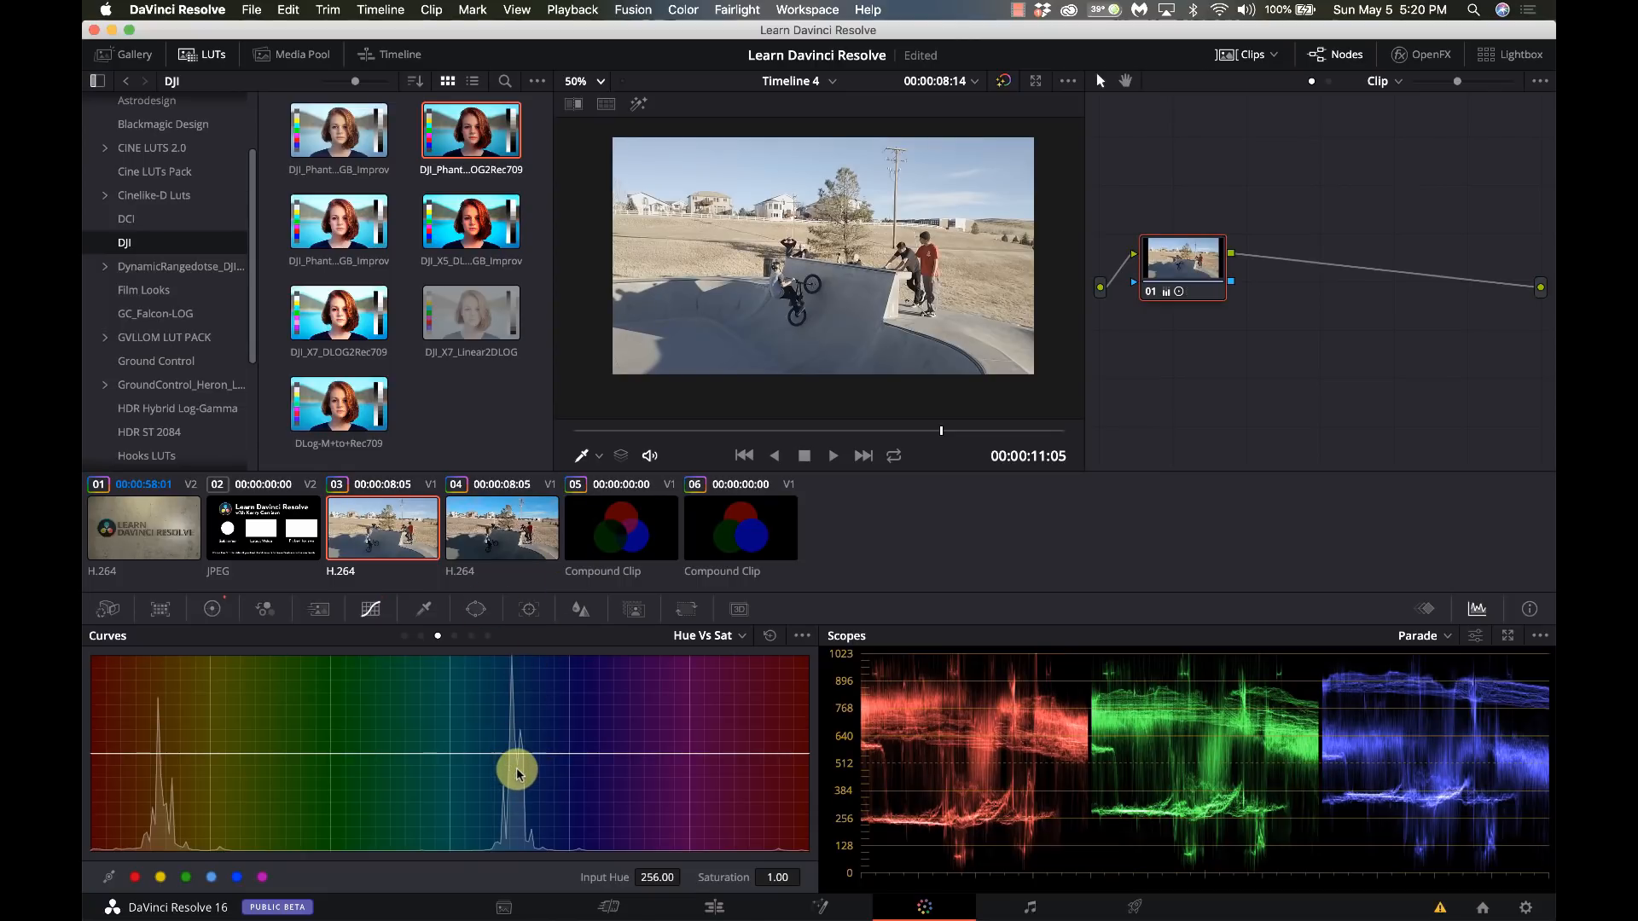
Step: Add a rectangle window on node 01 widened over the park's lower half, with Hue vs Sat points
left_click(475, 610)
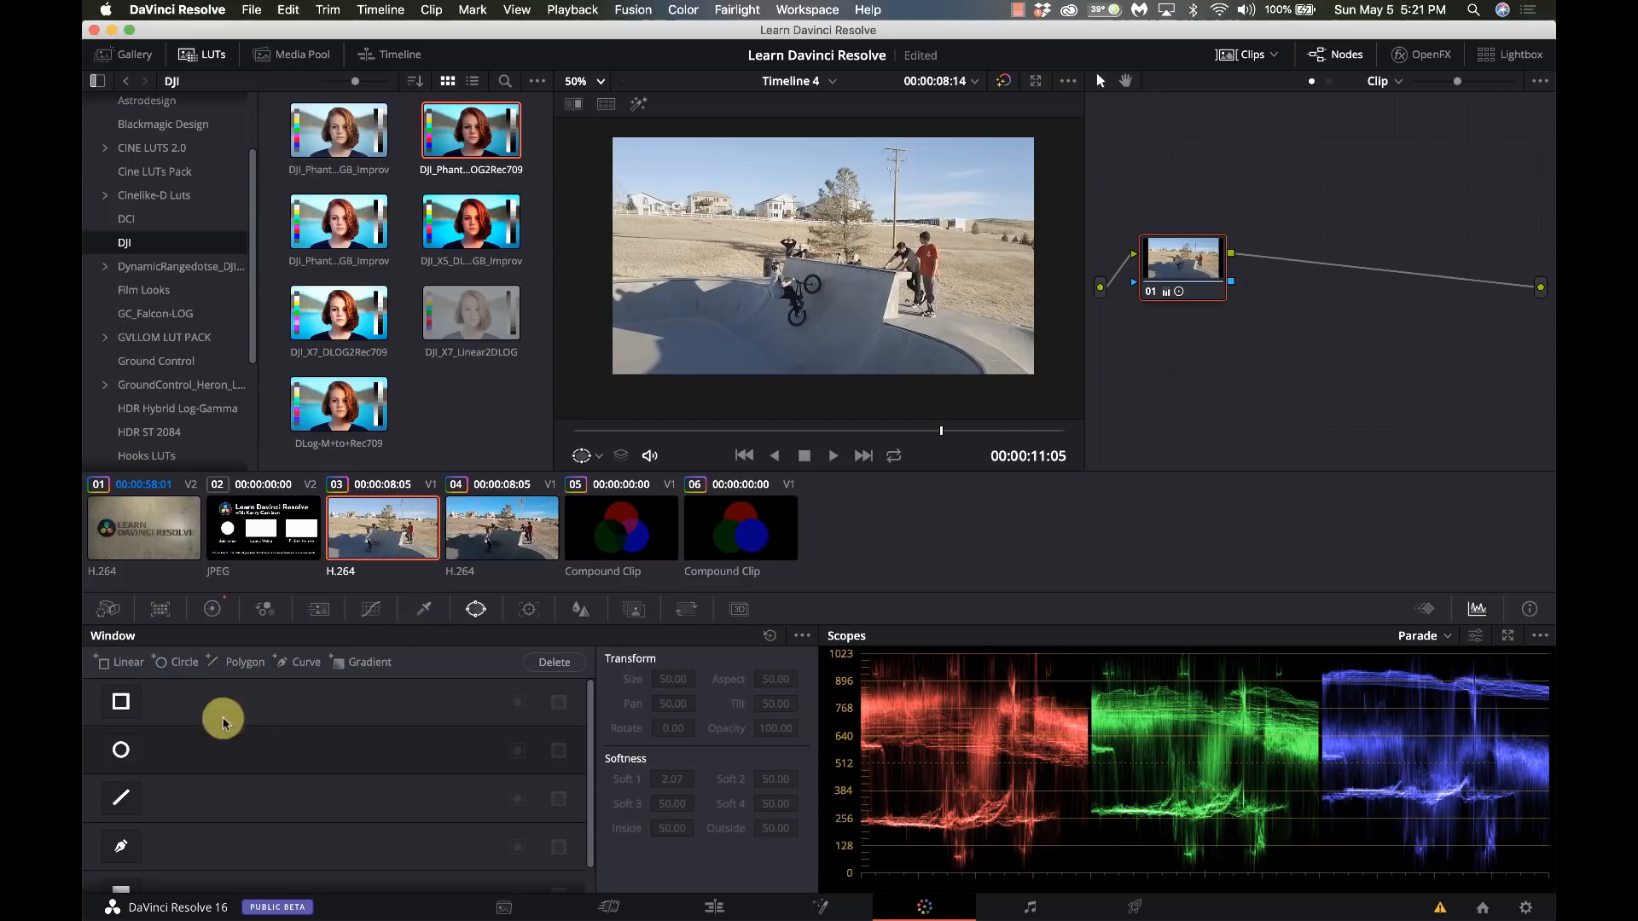
left_click(119, 702)
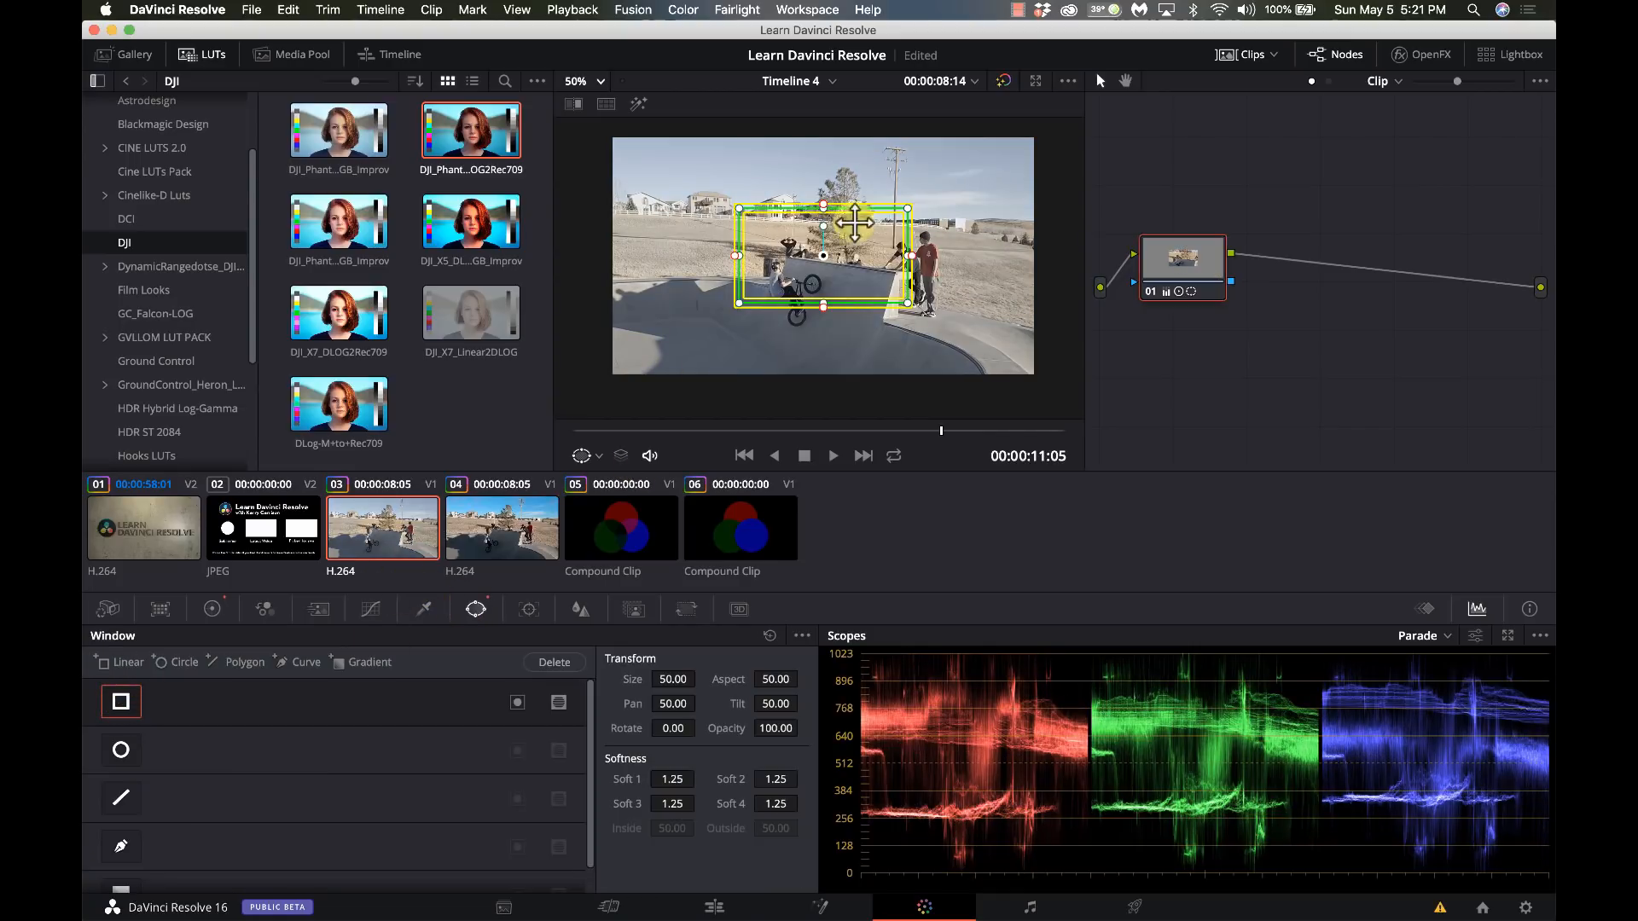
left_click_drag(824, 254, 674, 295)
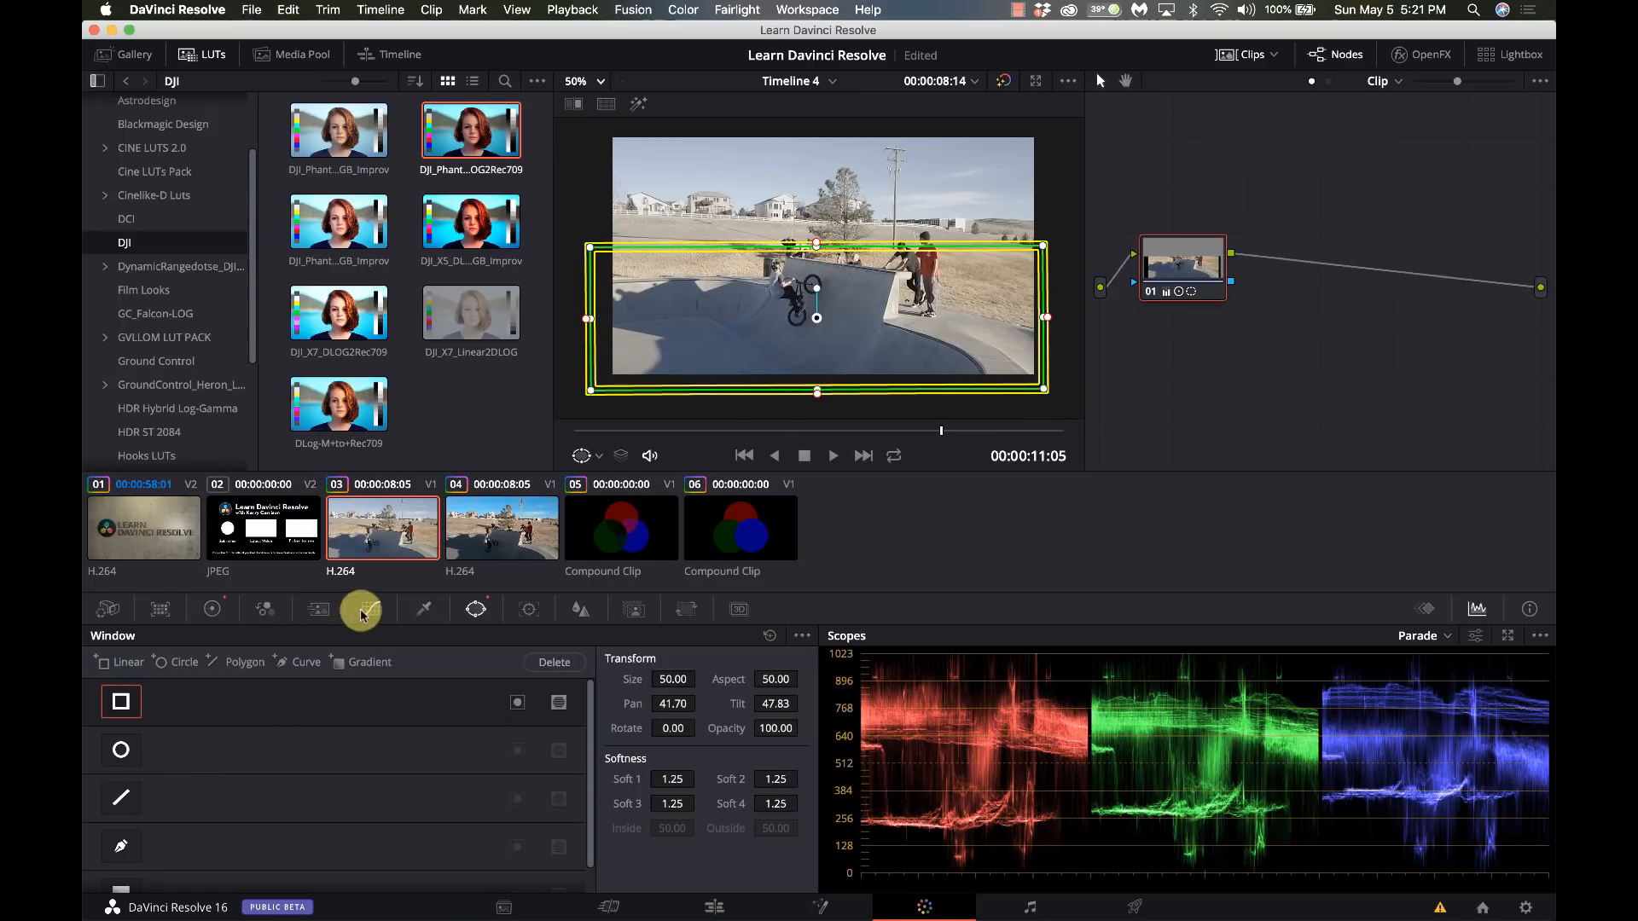
left_click(370, 609)
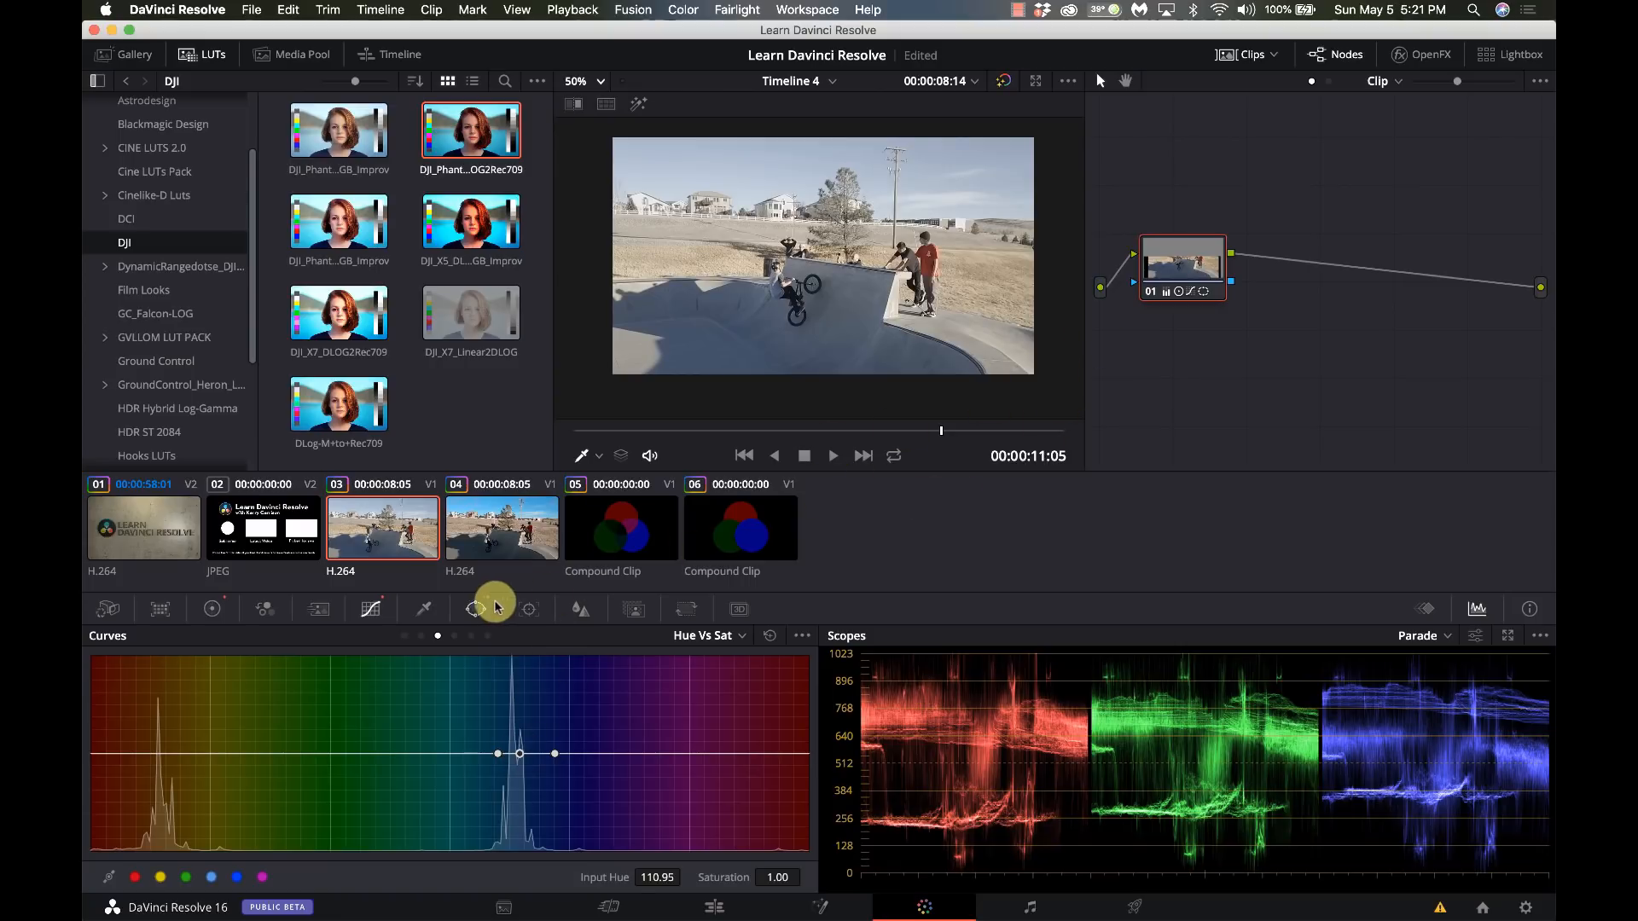
left_click(476, 610)
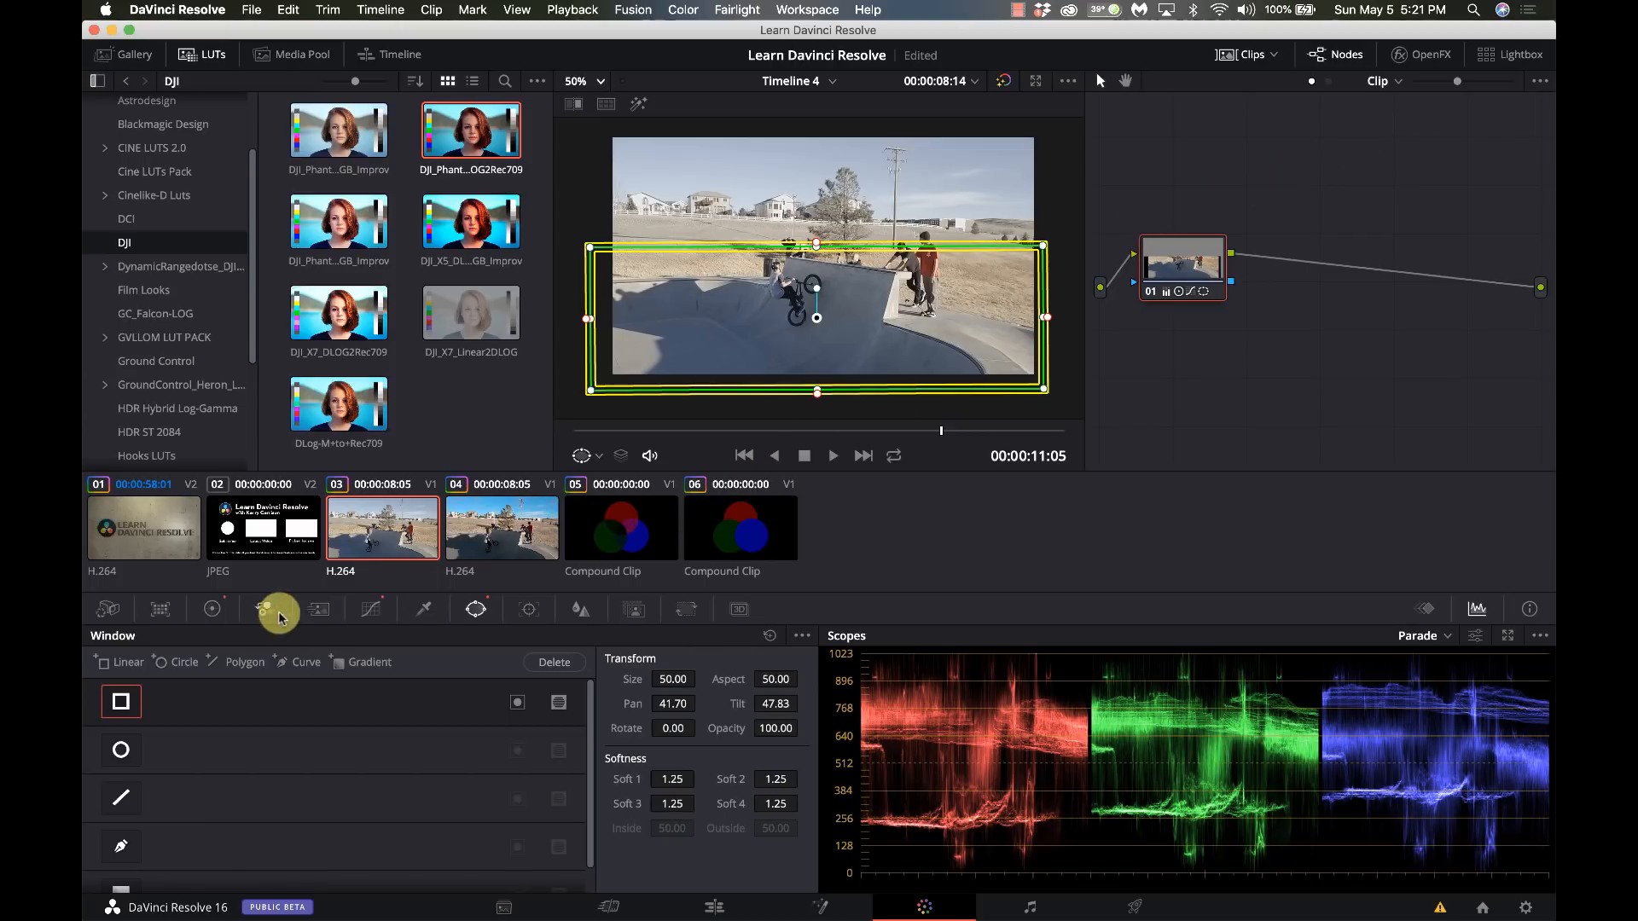
left_click(212, 610)
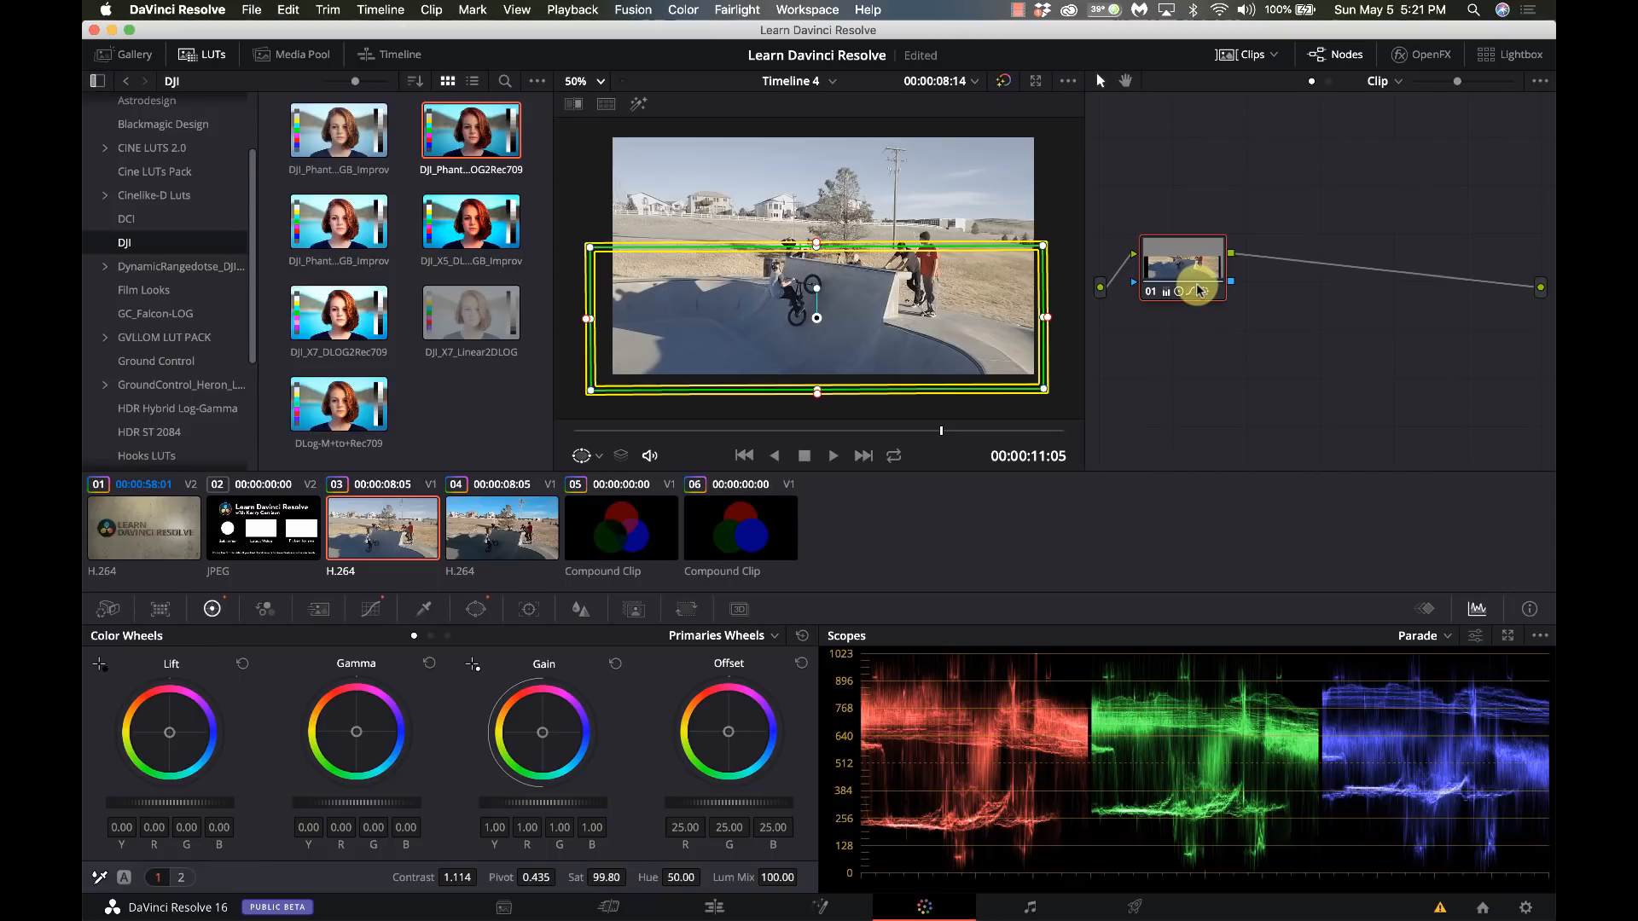
Step: Clear node 01 so its window and curve adjustments are removed
left_click(472, 609)
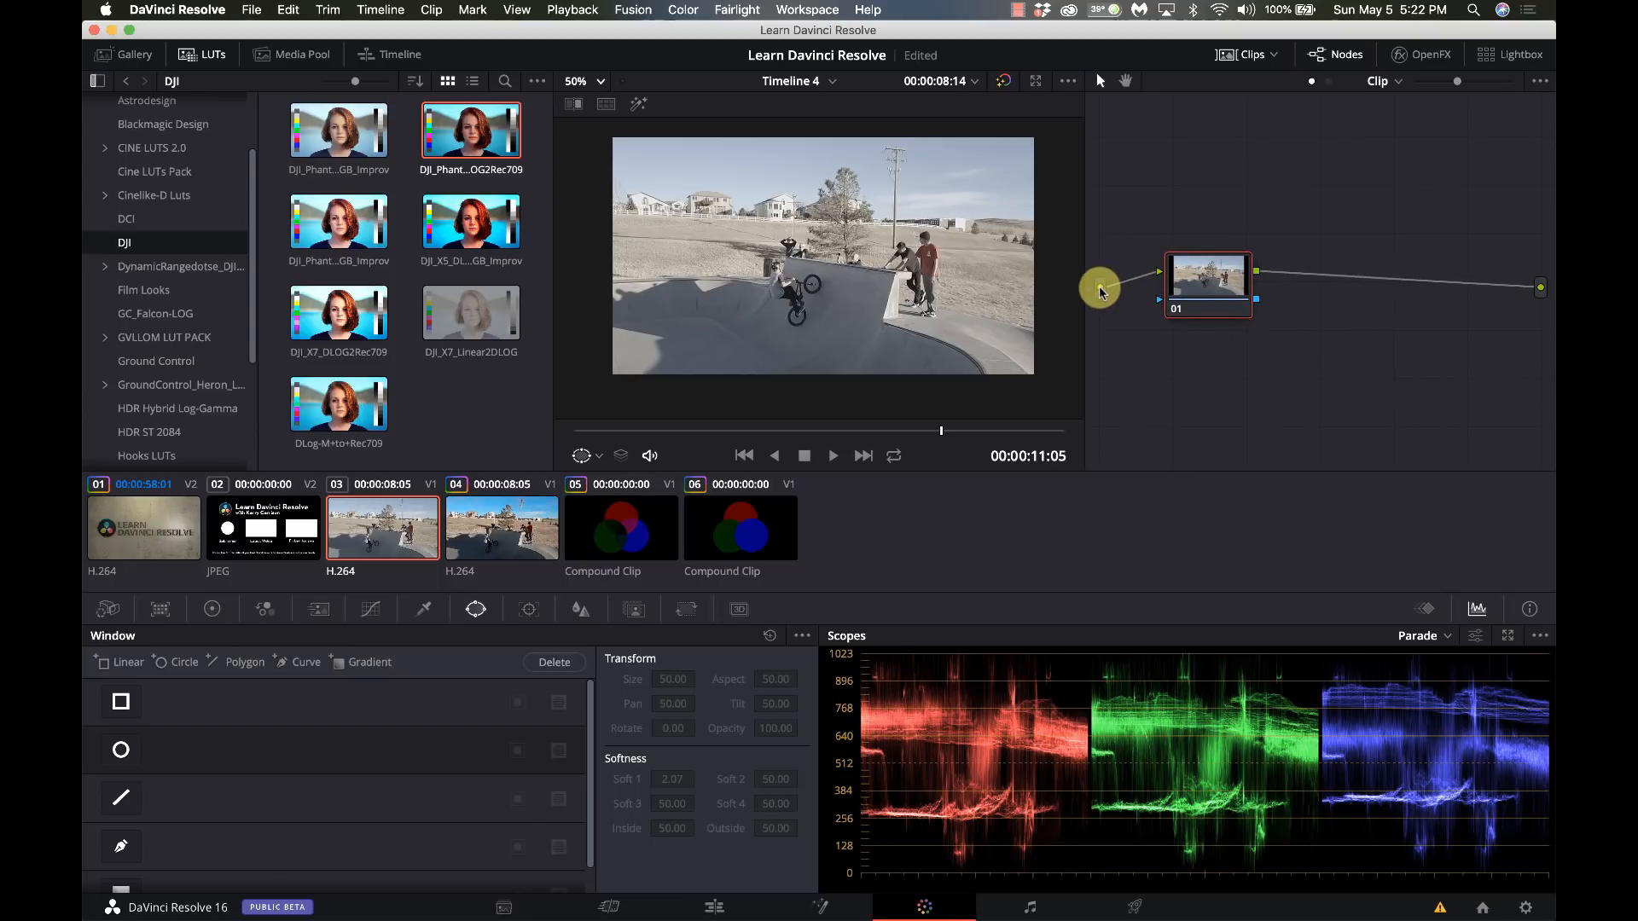
mouse_move(1161, 276)
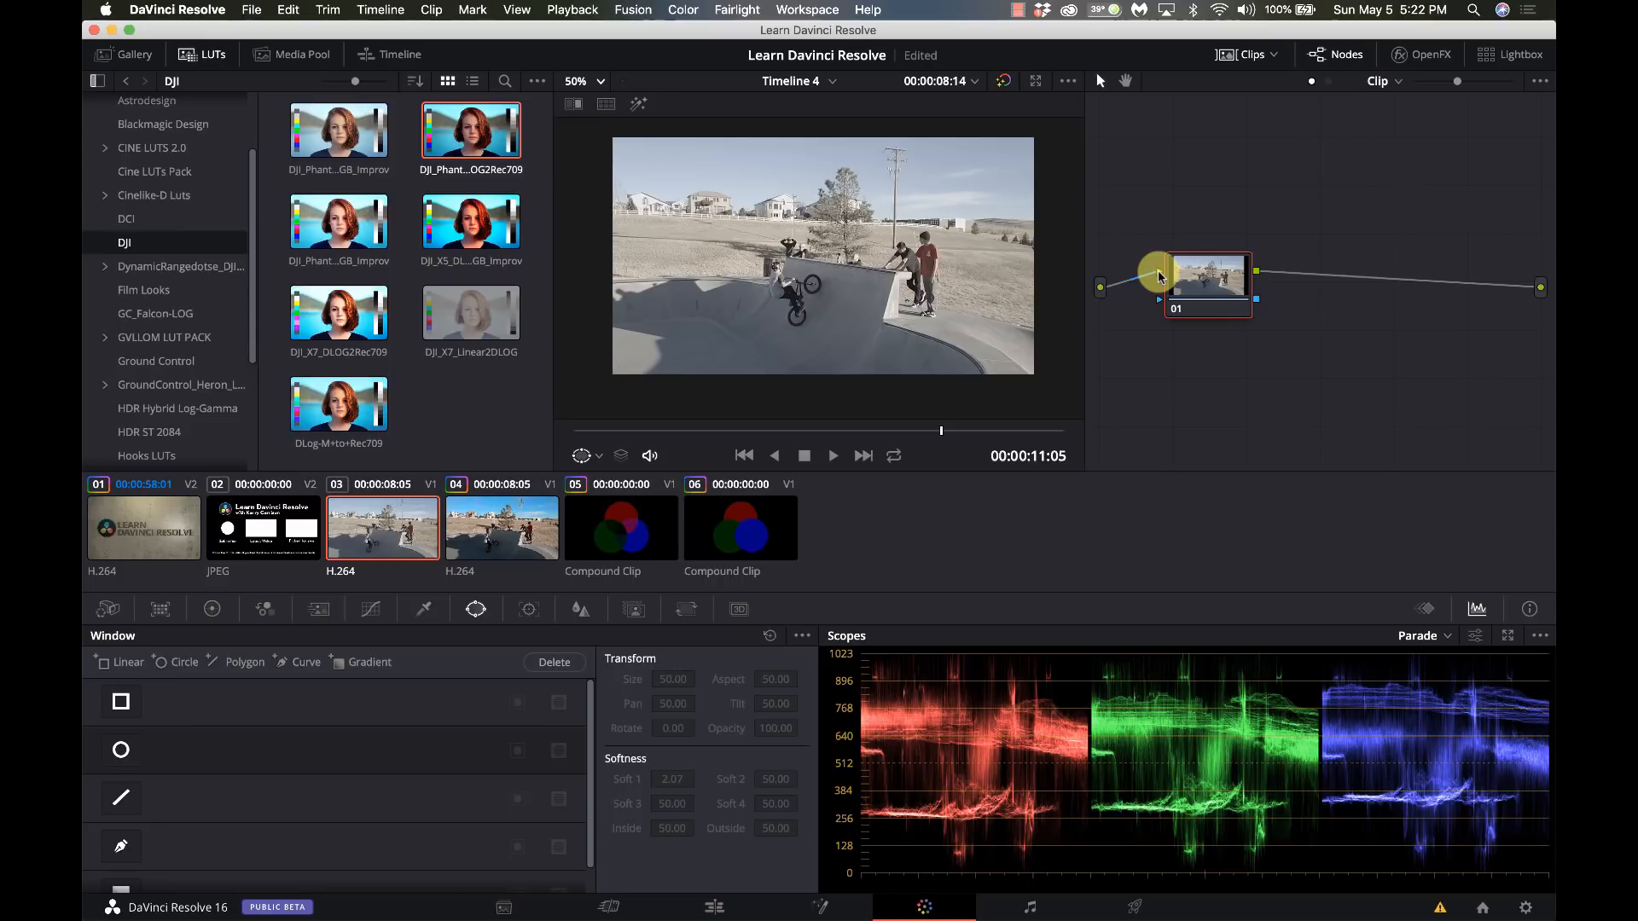
mouse_move(1260, 287)
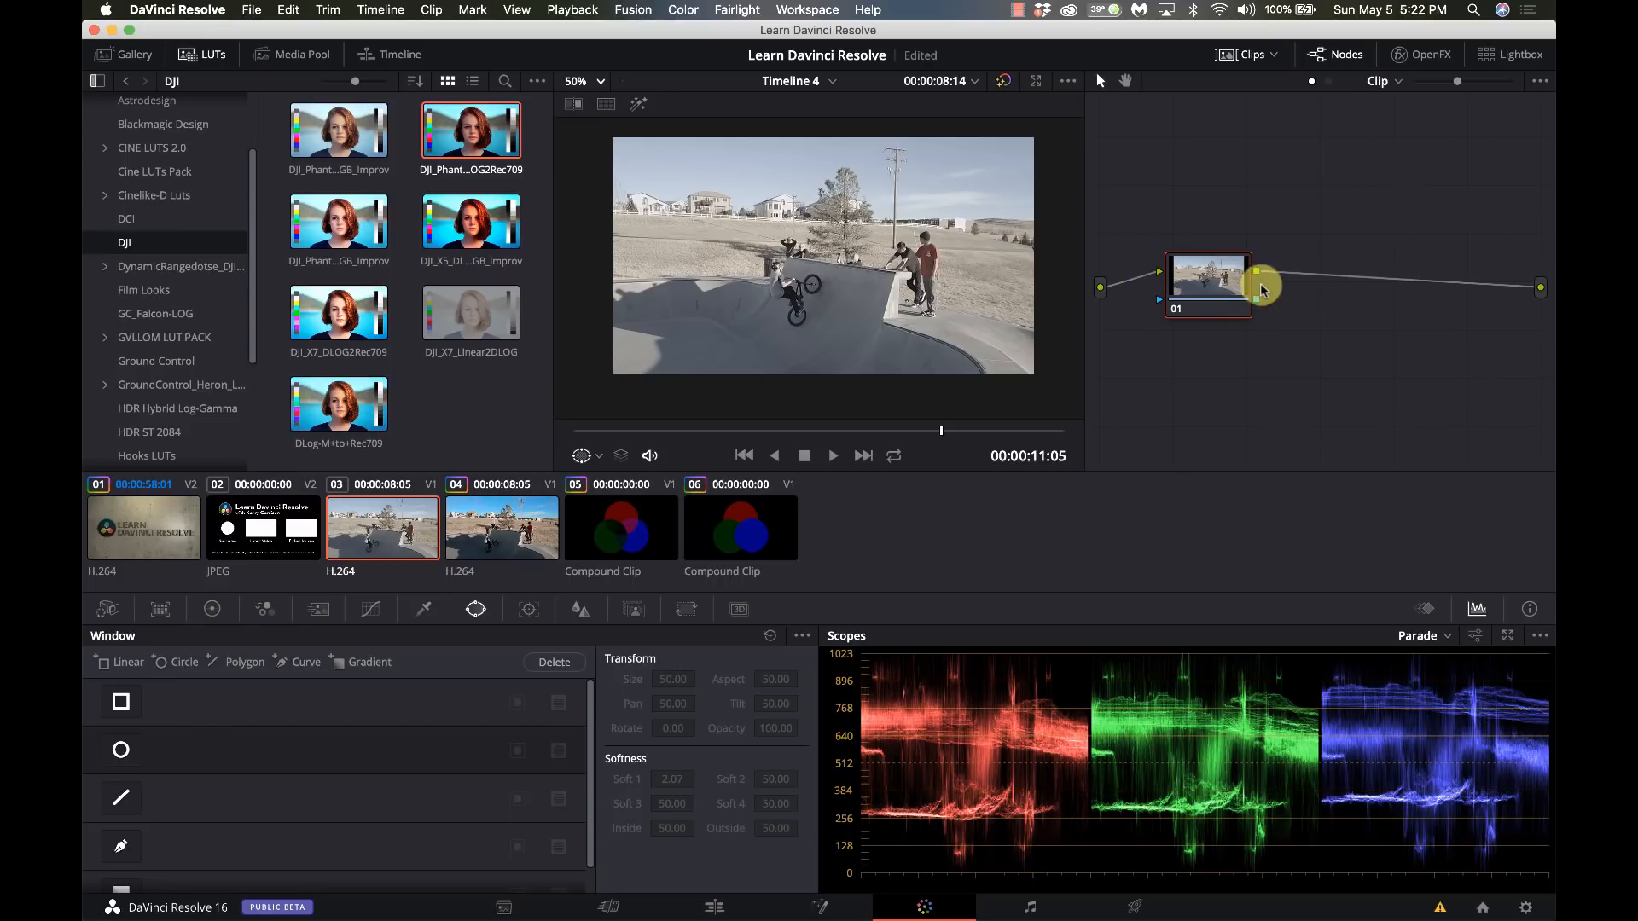
mouse_move(1539, 290)
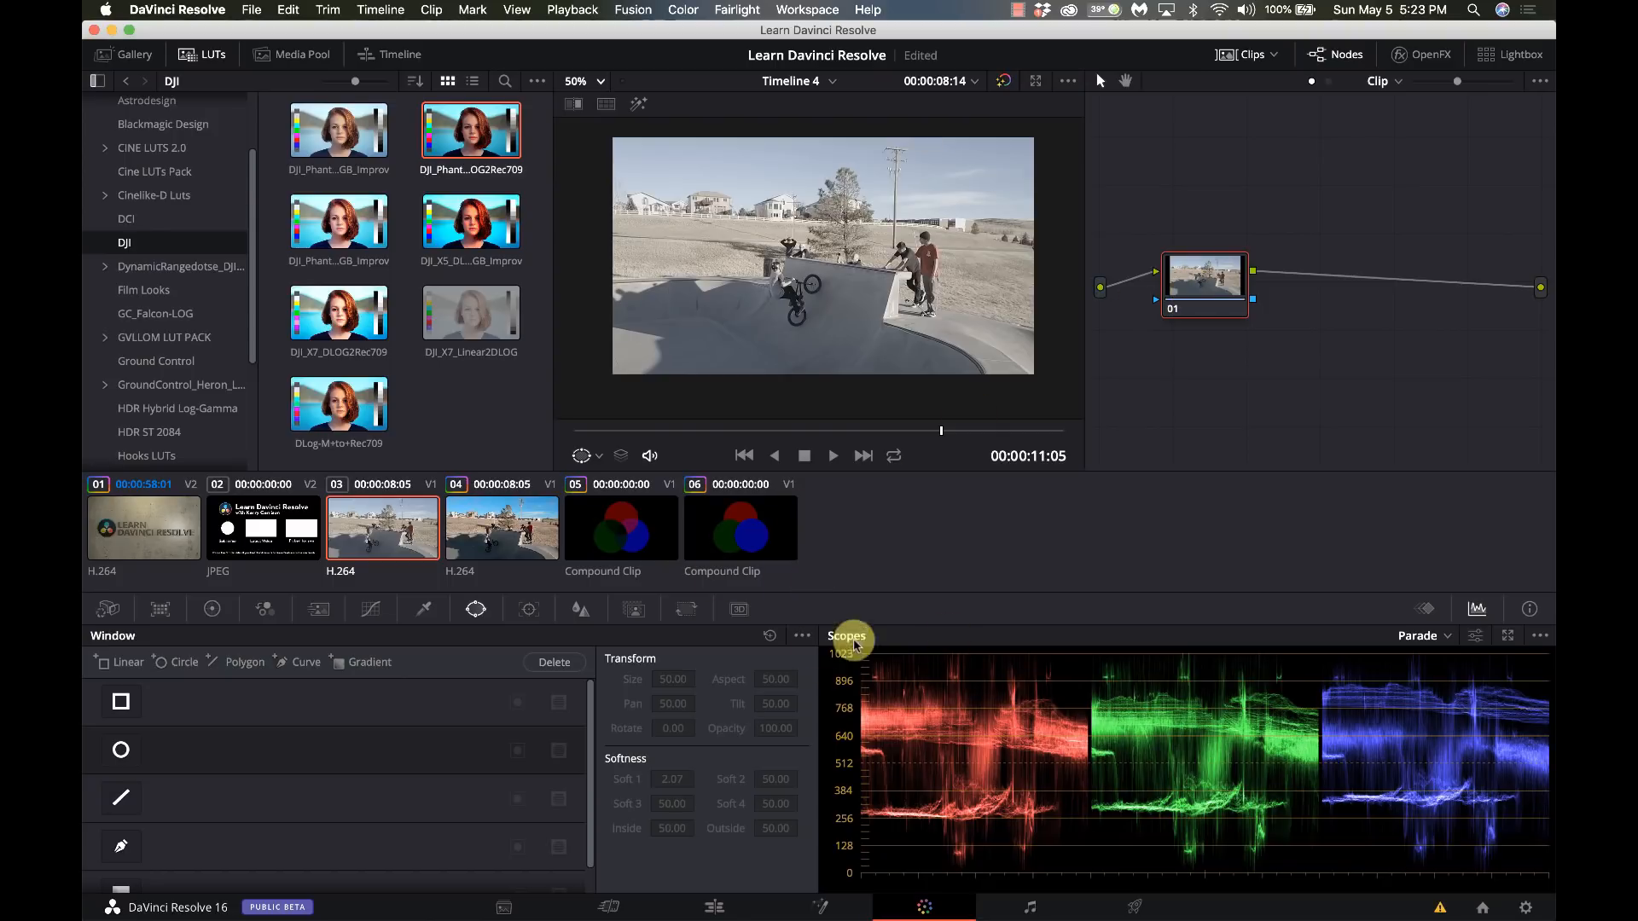
mouse_move(1381, 773)
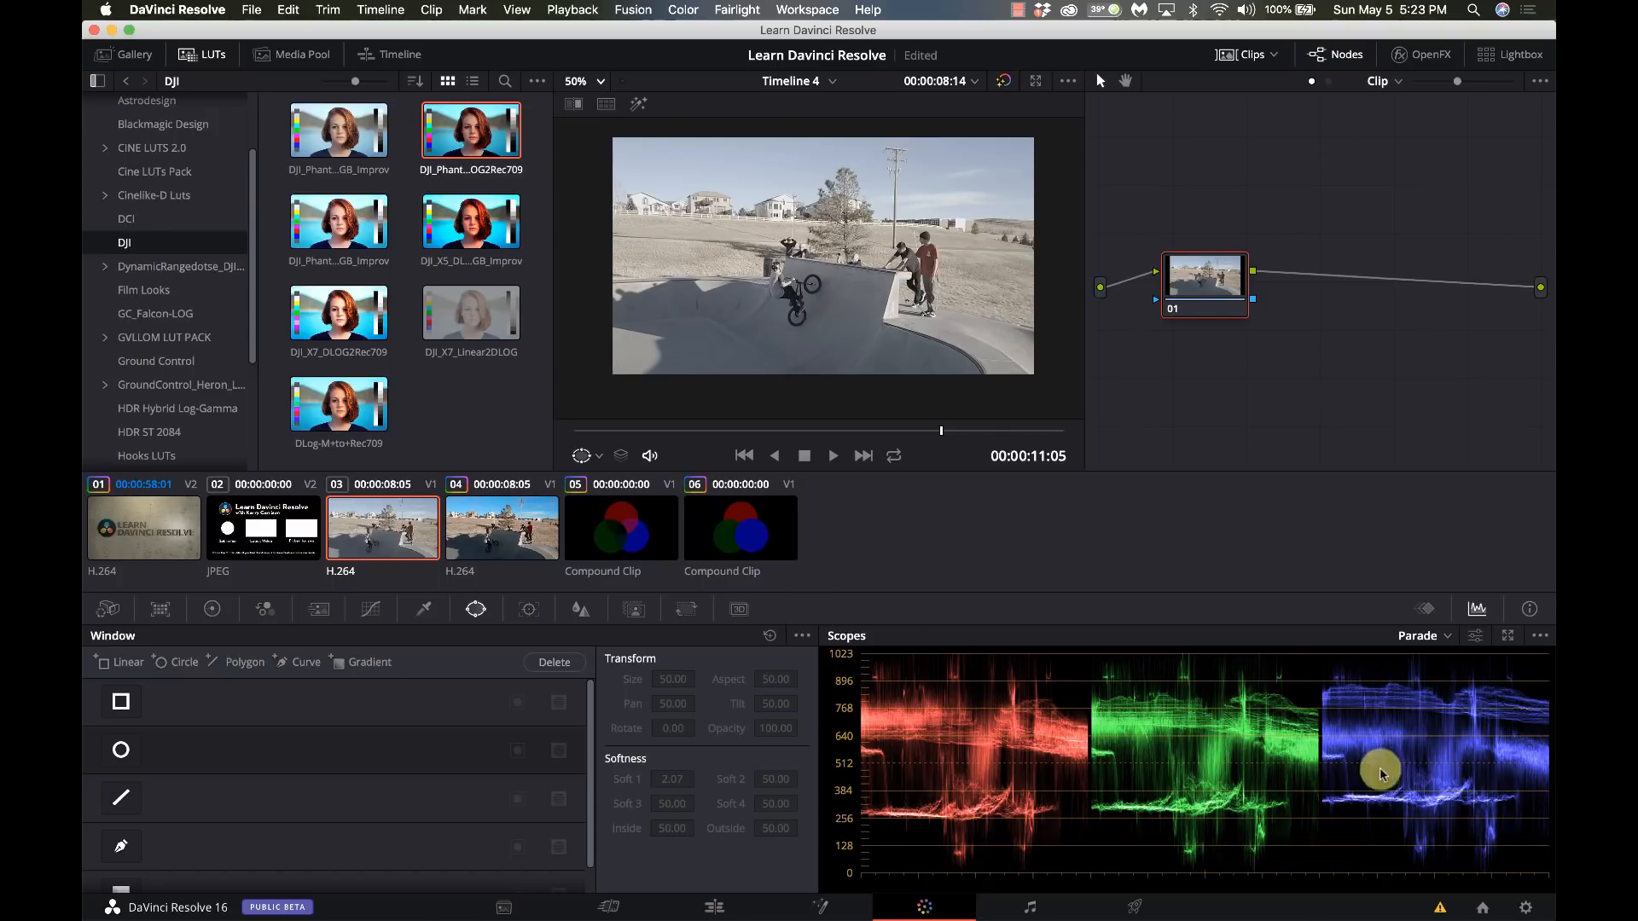
mouse_move(281, 643)
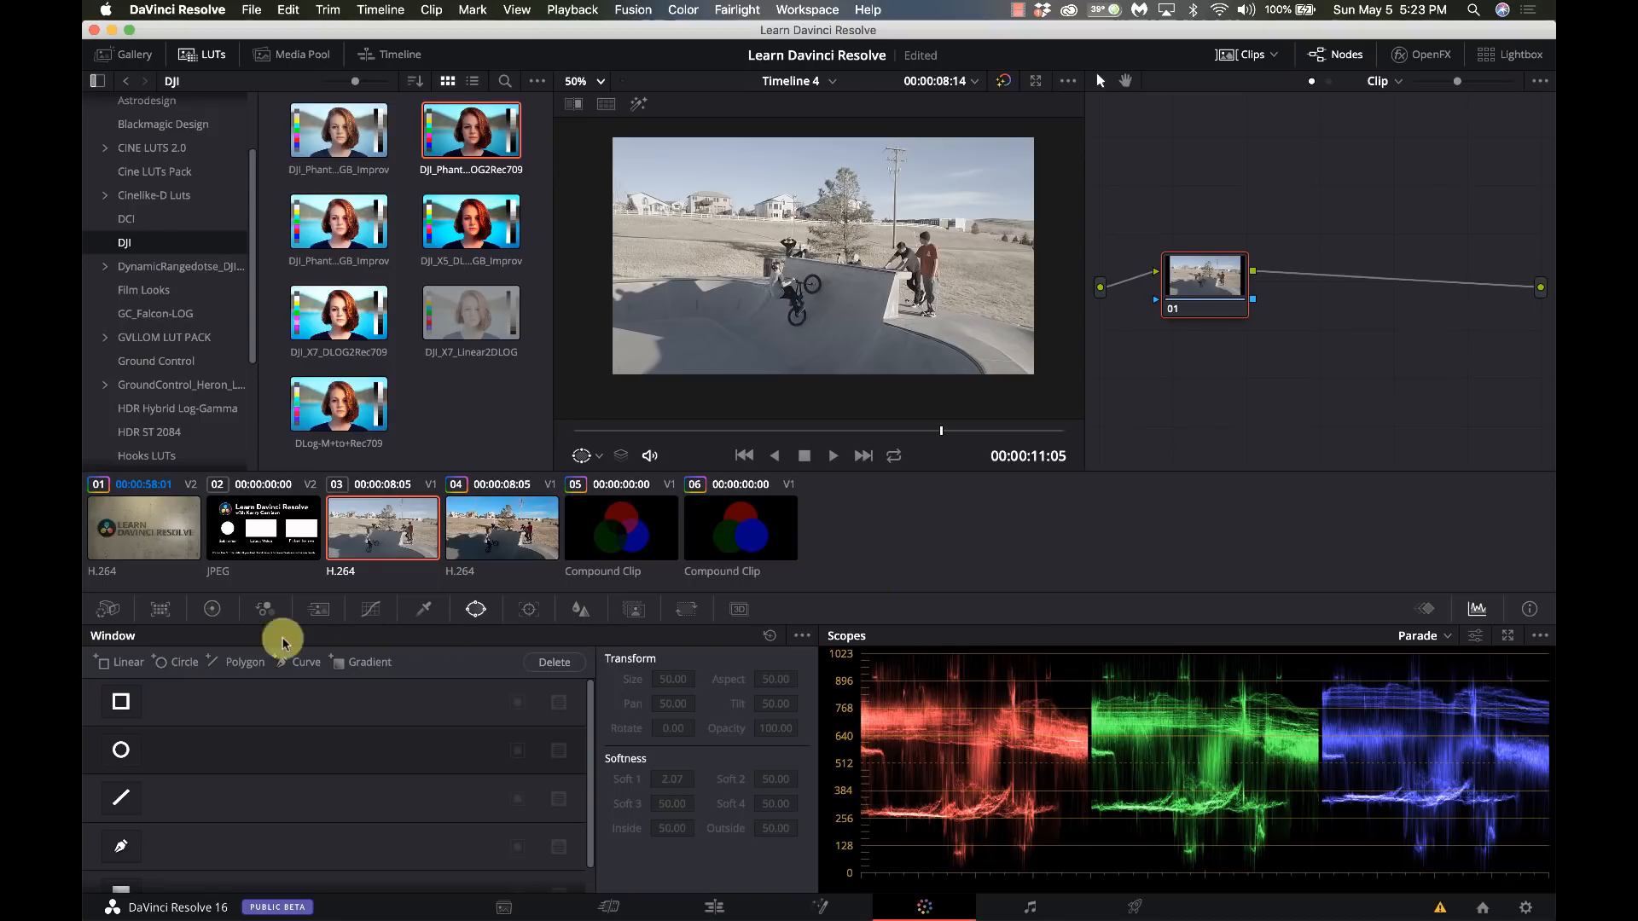
Step: Lower Sat to 81 on node 01 and add node 02 with a wide rectangular window
left_click(212, 609)
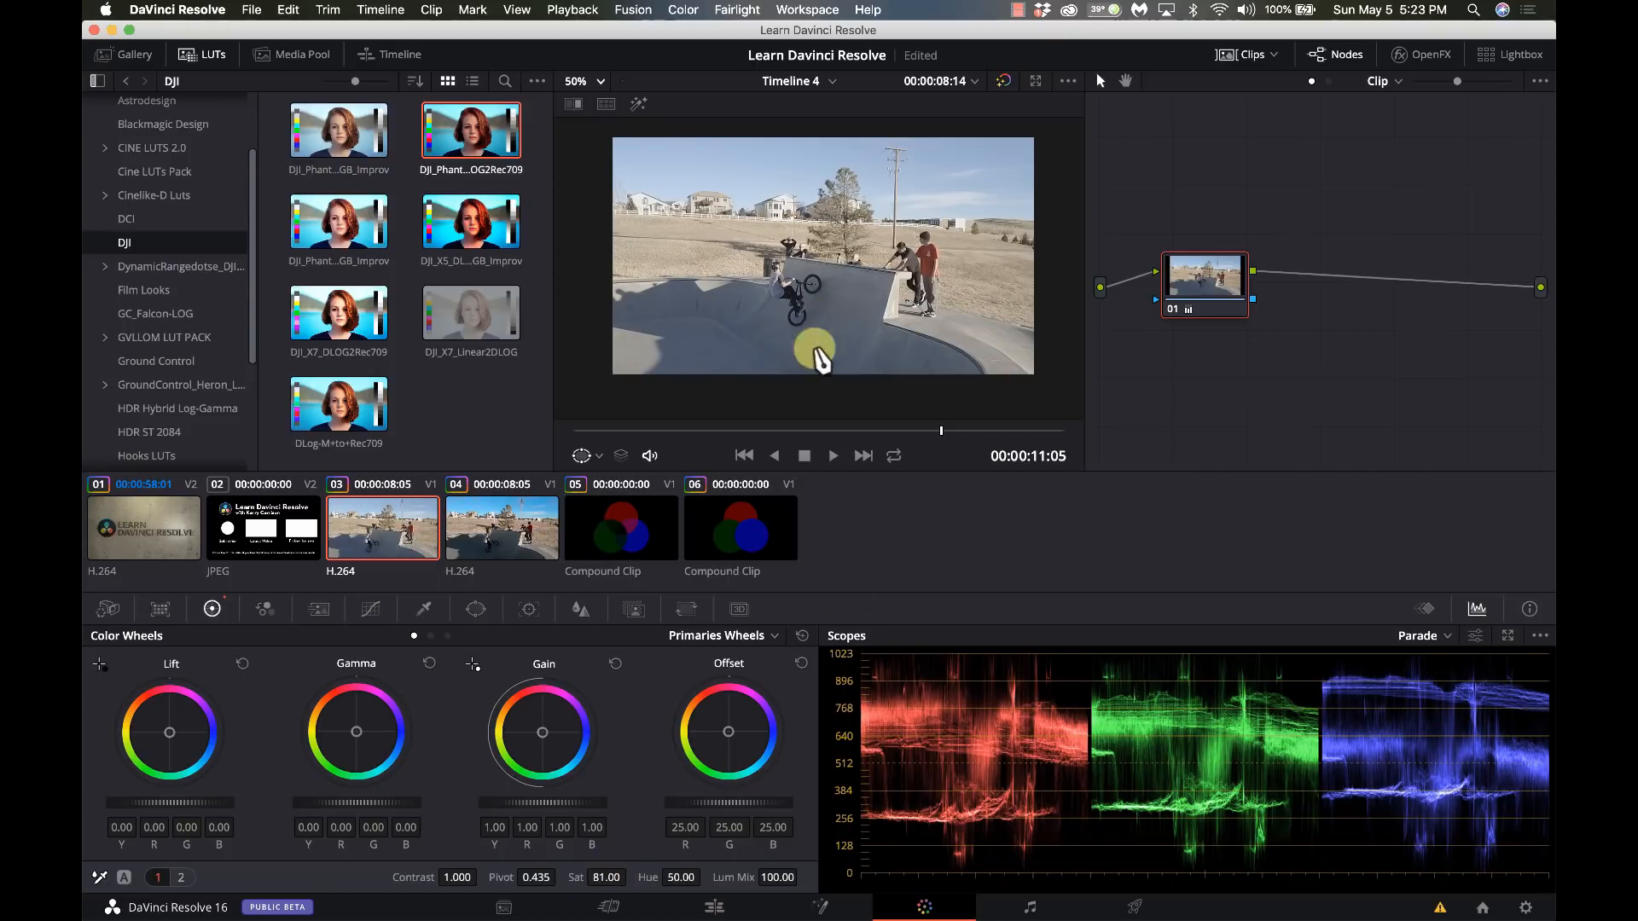
mouse_move(1204, 319)
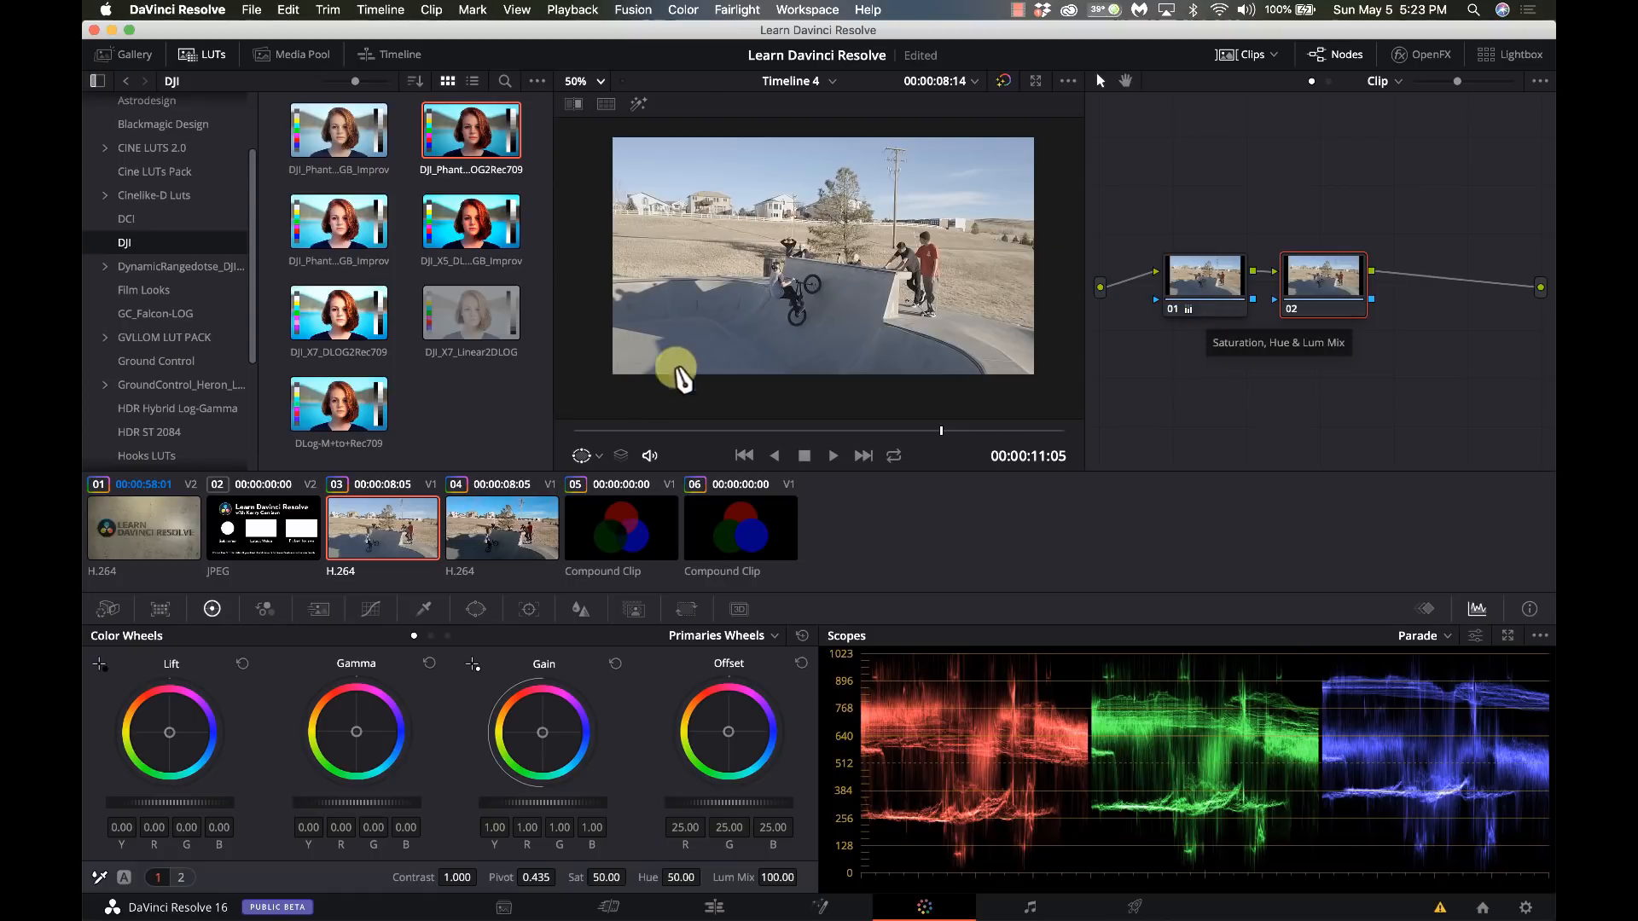
left_click(476, 609)
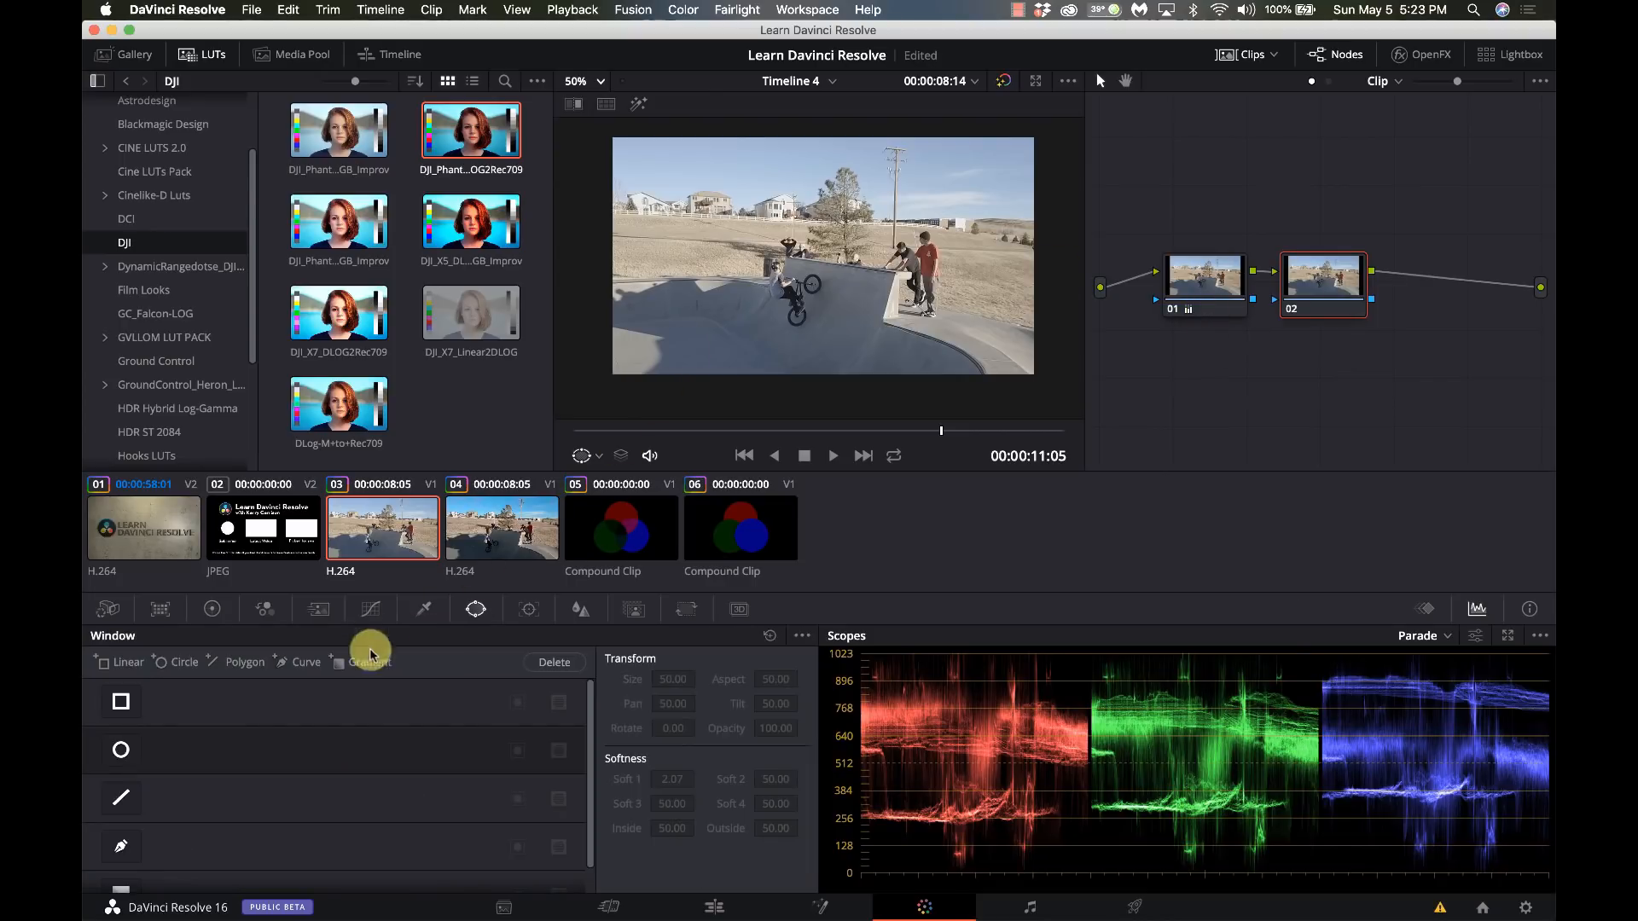
left_click(120, 701)
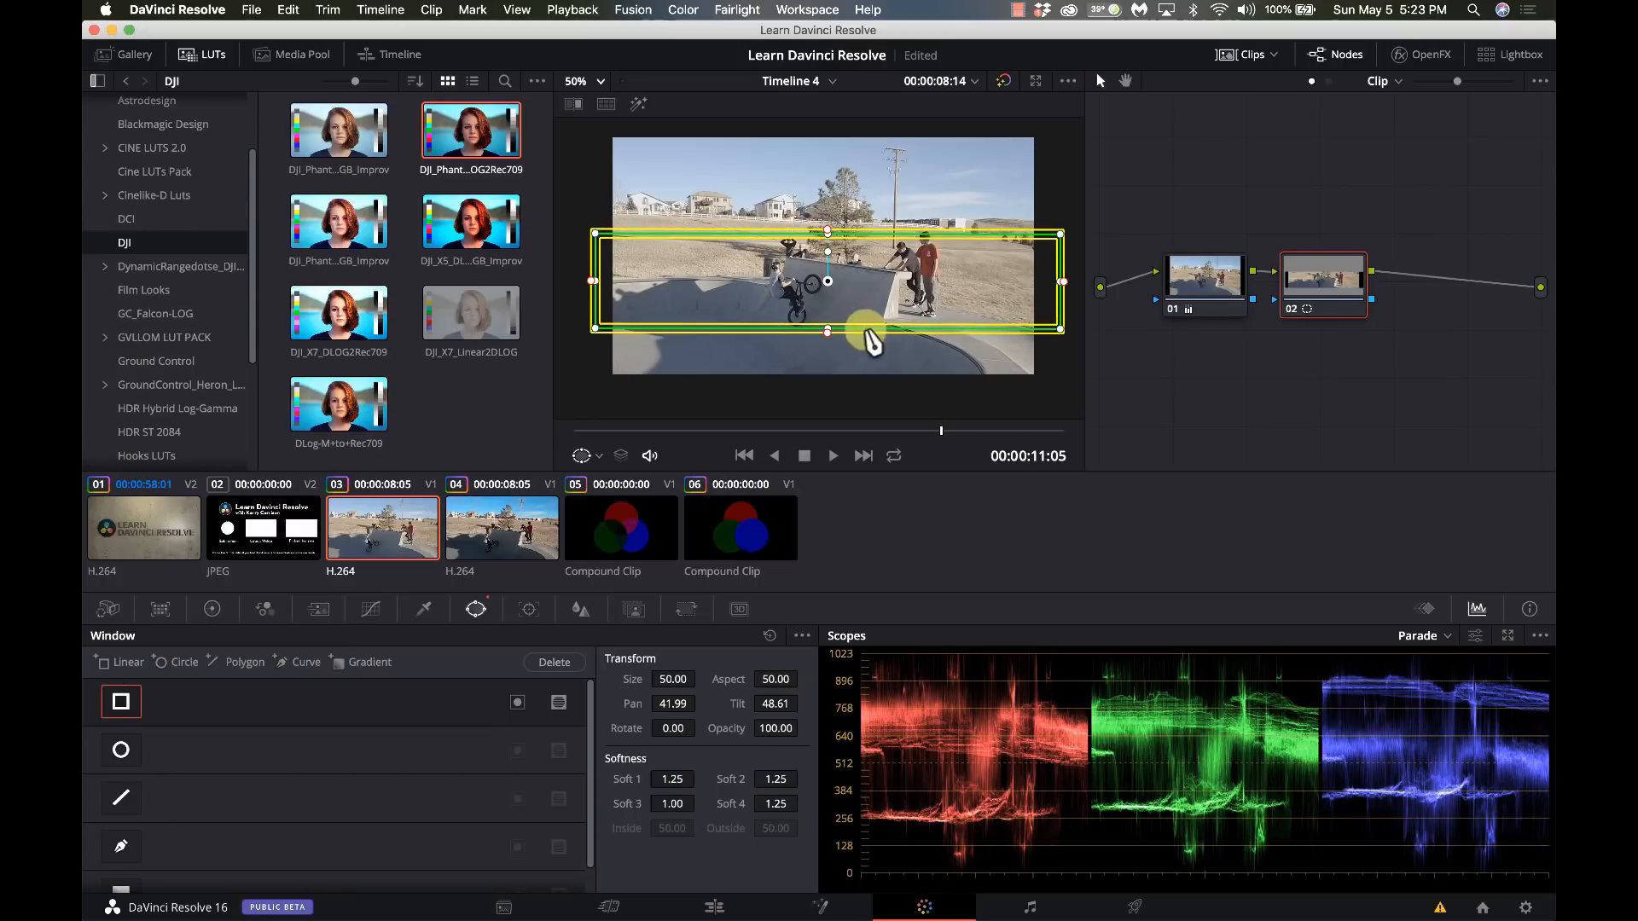
mouse_move(826, 330)
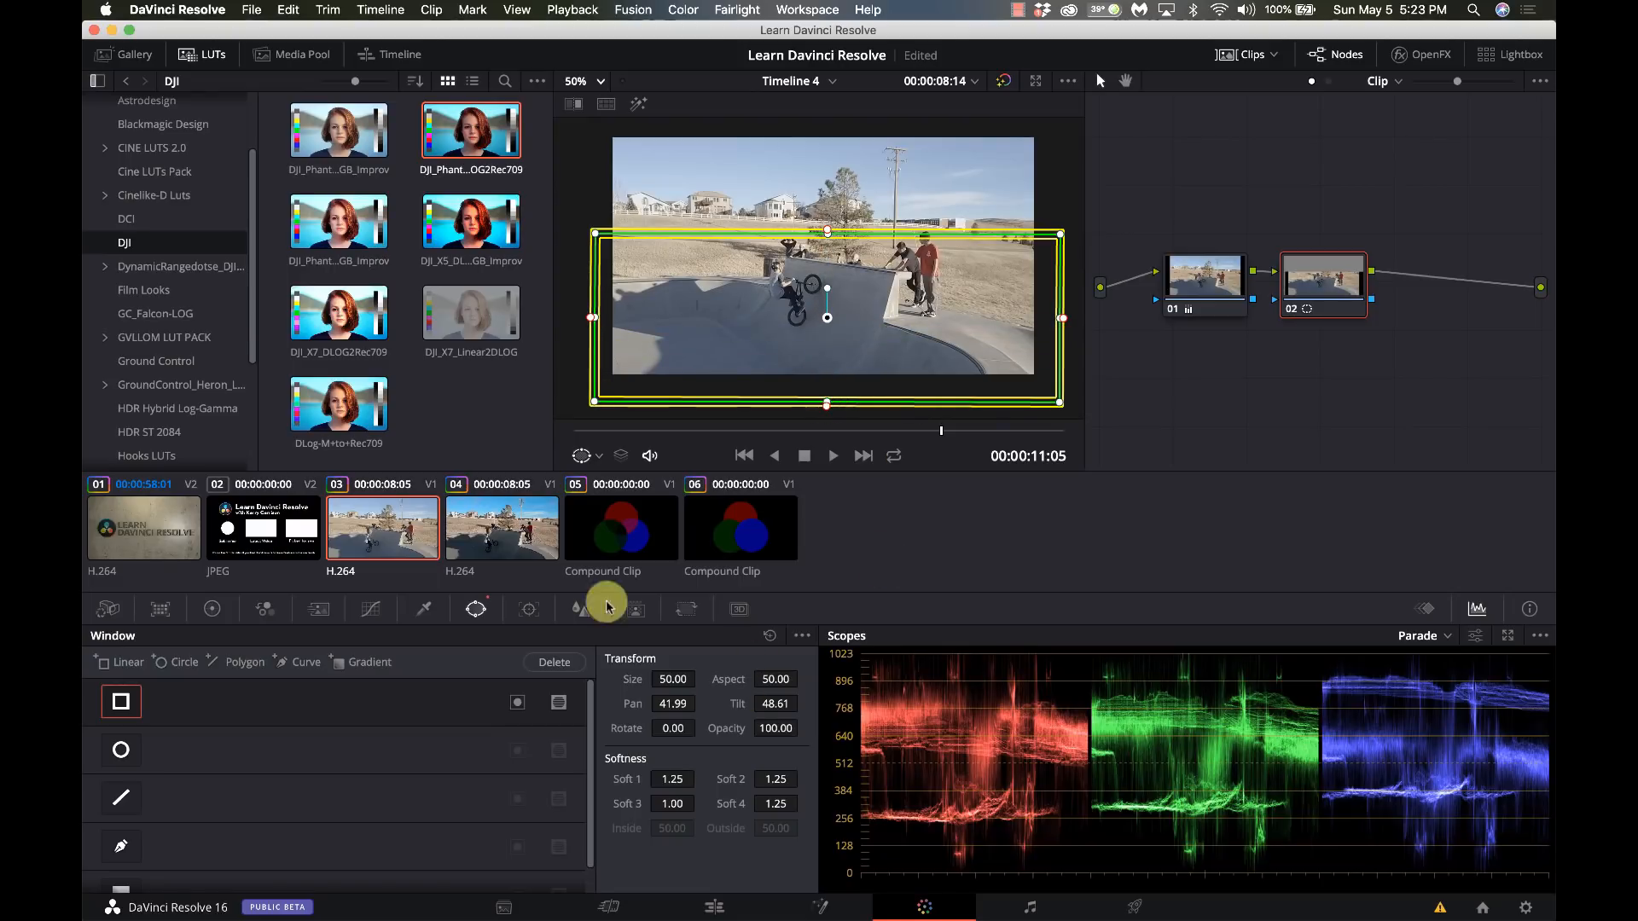
mouse_move(1324, 194)
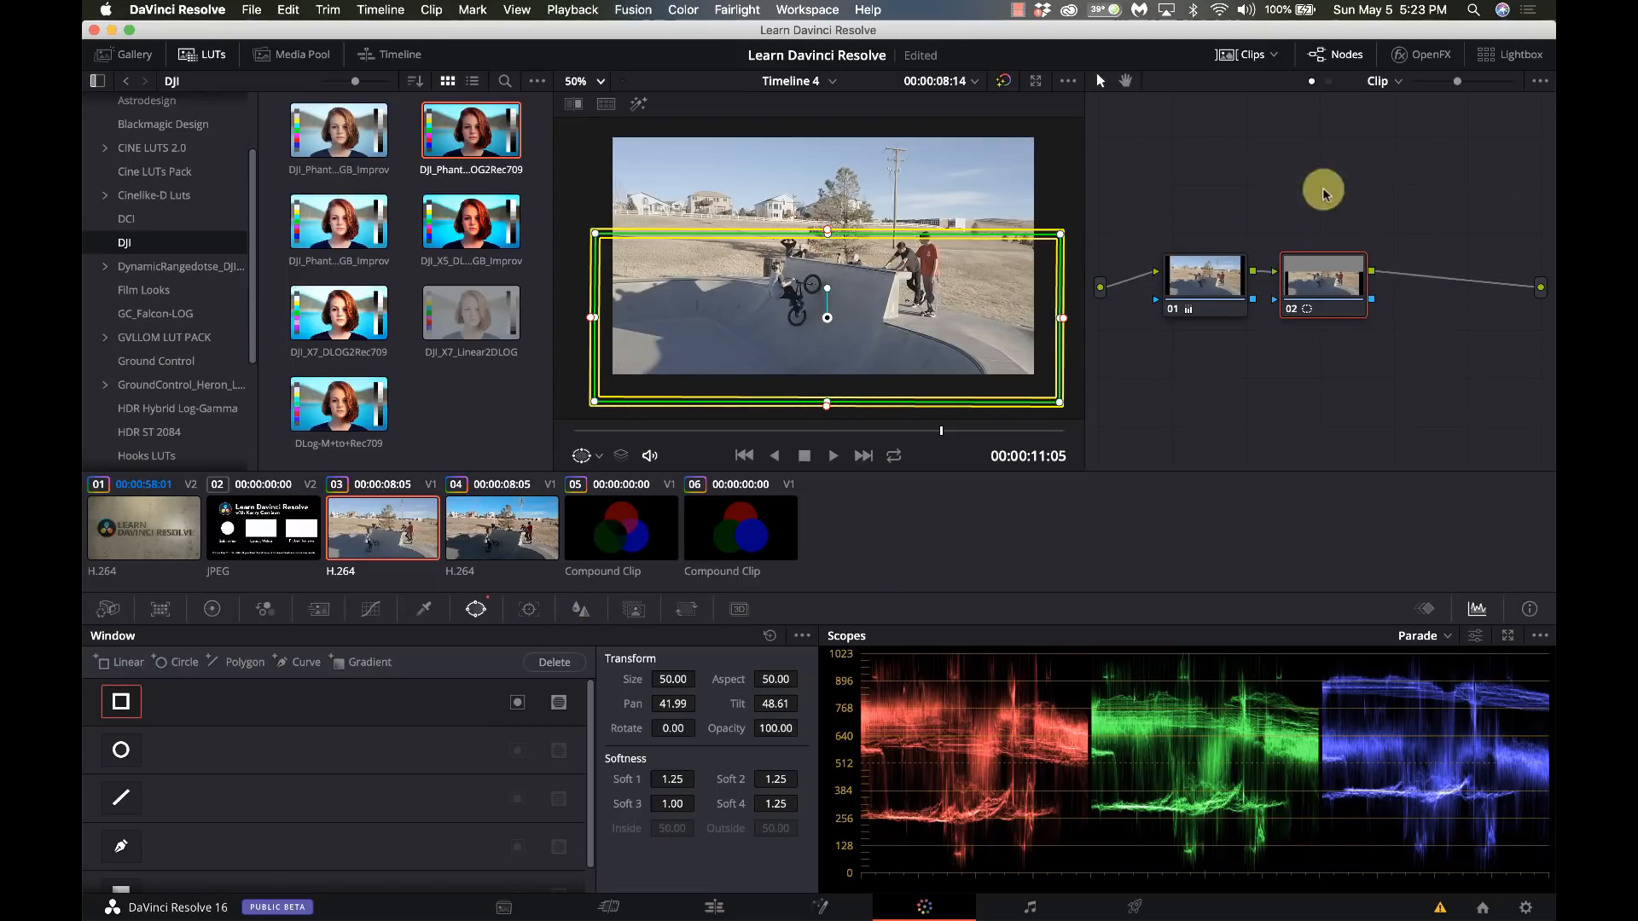
mouse_move(1348, 271)
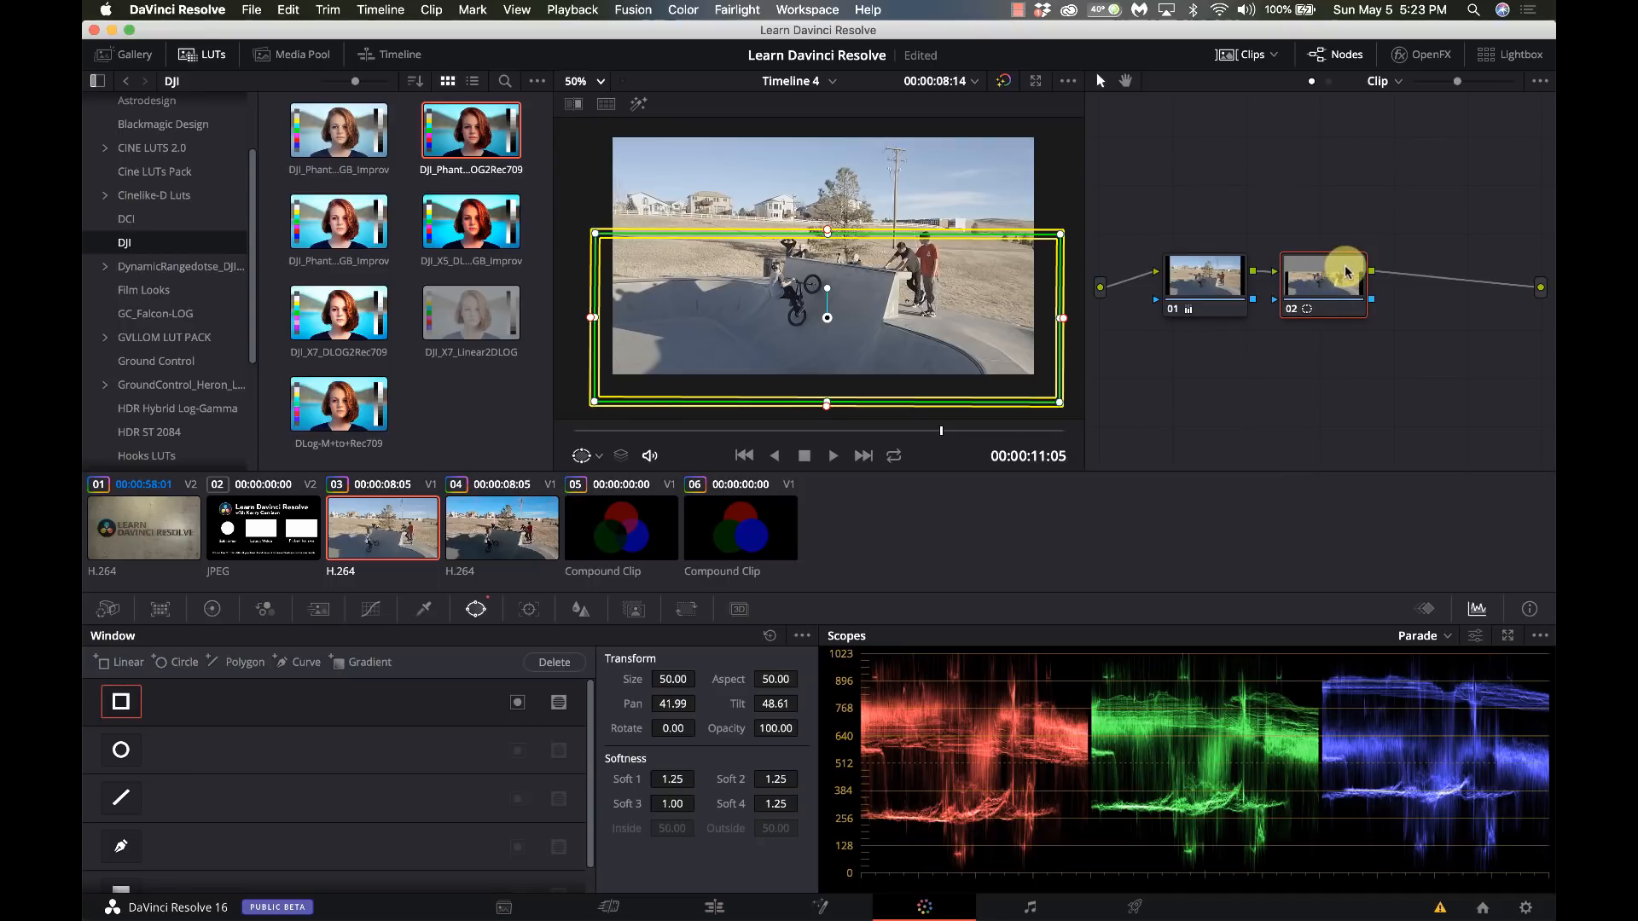
mouse_move(1348, 273)
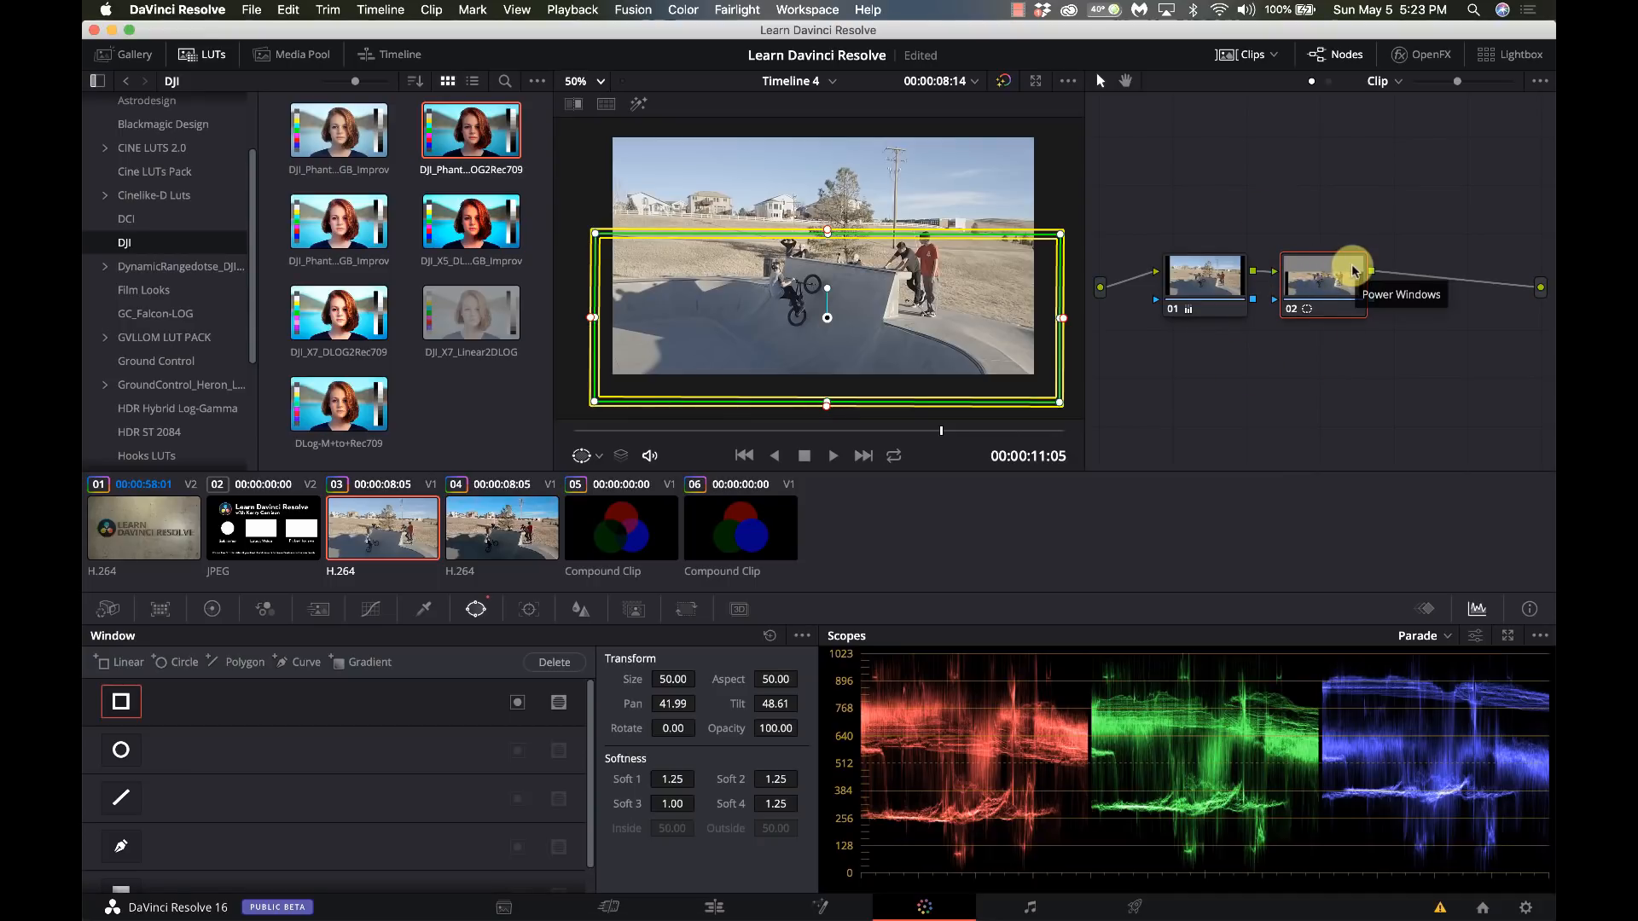
mouse_move(1384, 285)
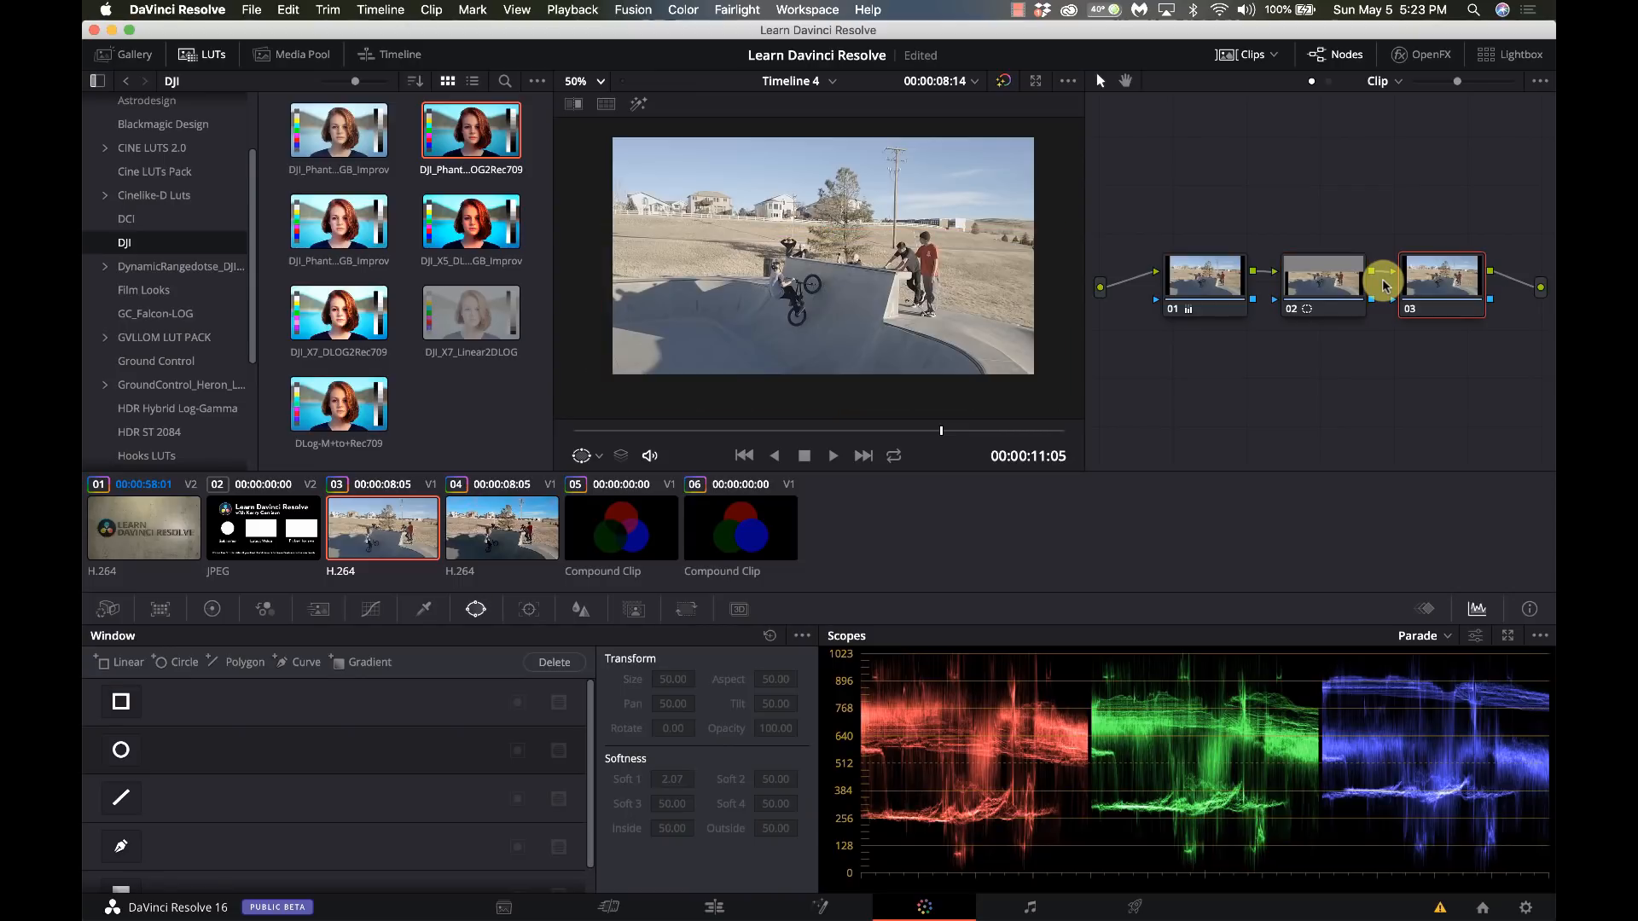
mouse_move(1348, 300)
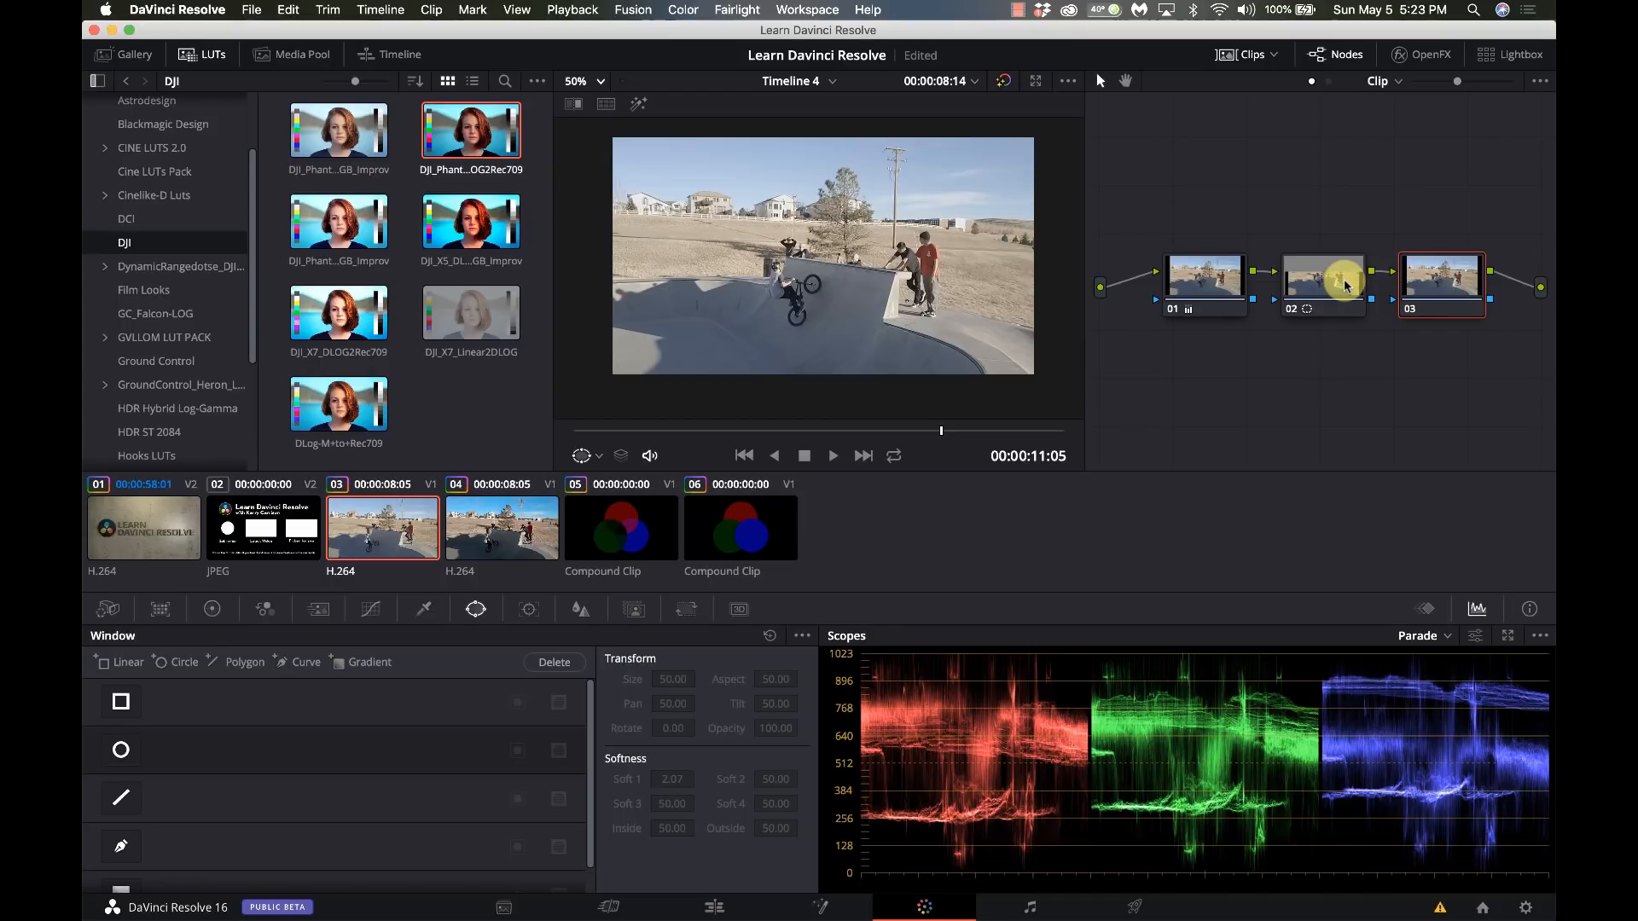
left_click(120, 701)
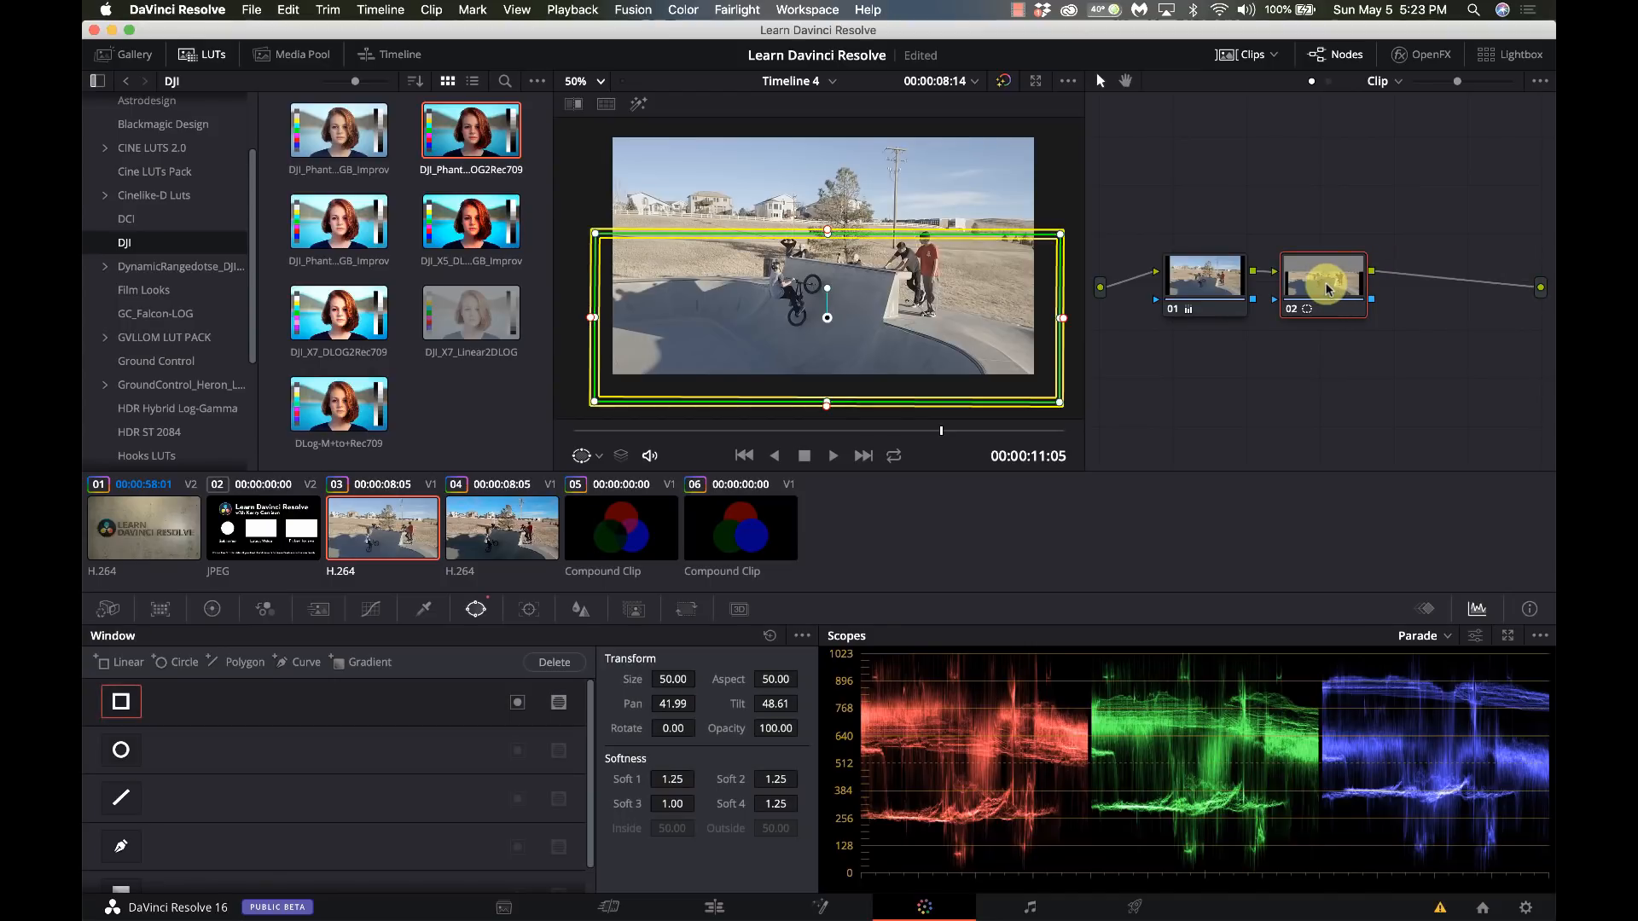
Step: Dip saturation in the blue hue range on node 02's Hue vs Sat curve
left_click(218, 609)
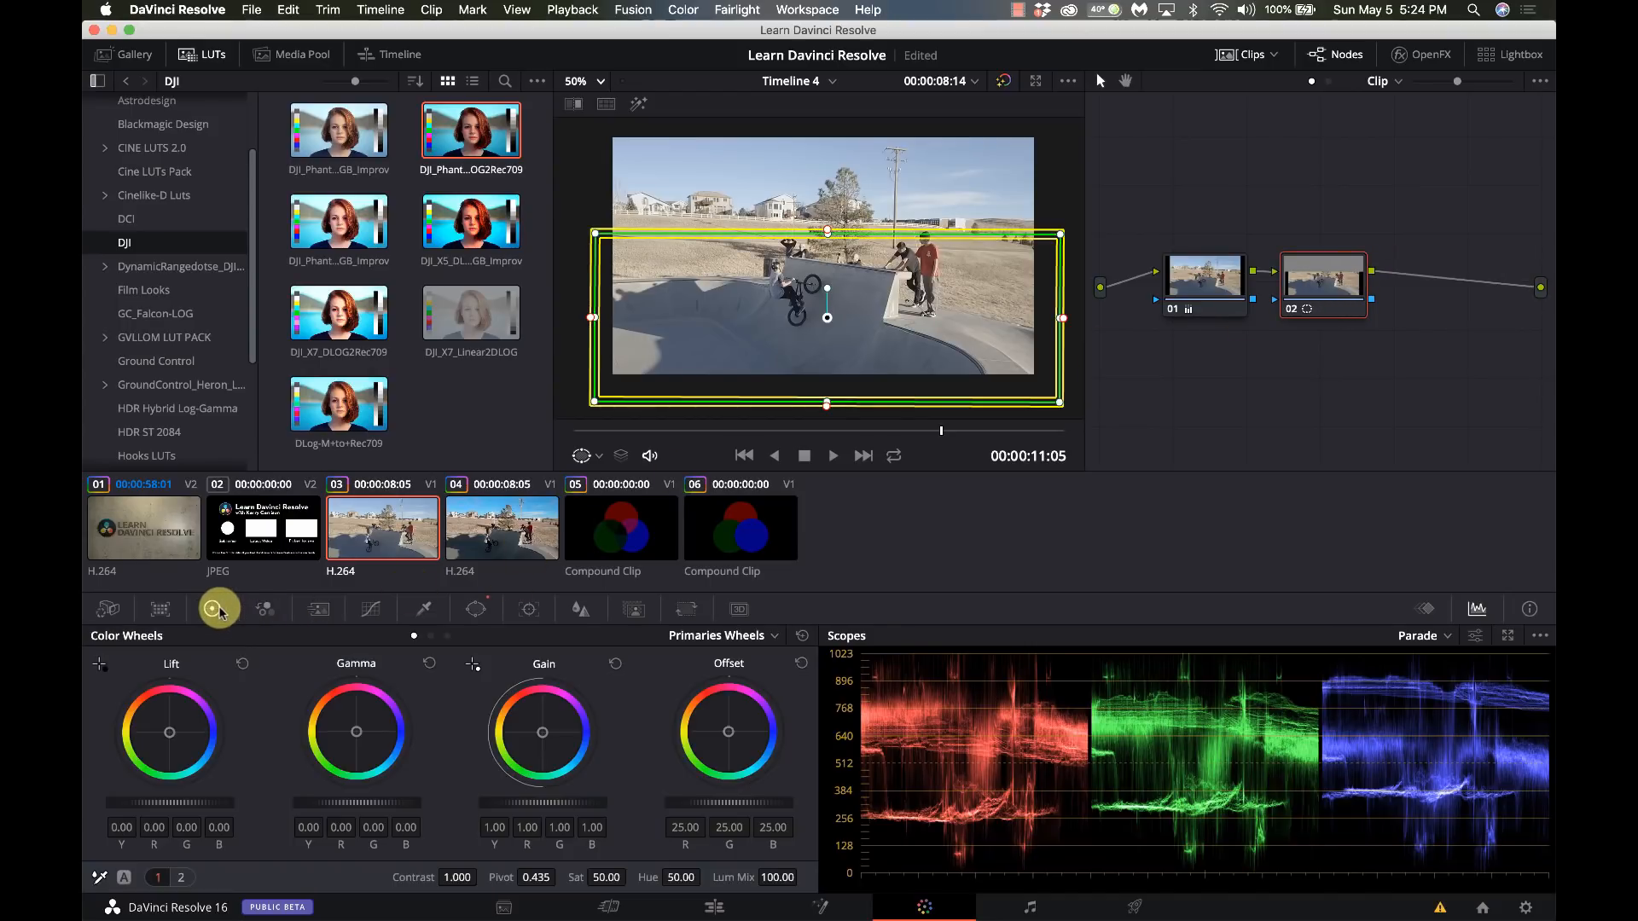
left_click(210, 609)
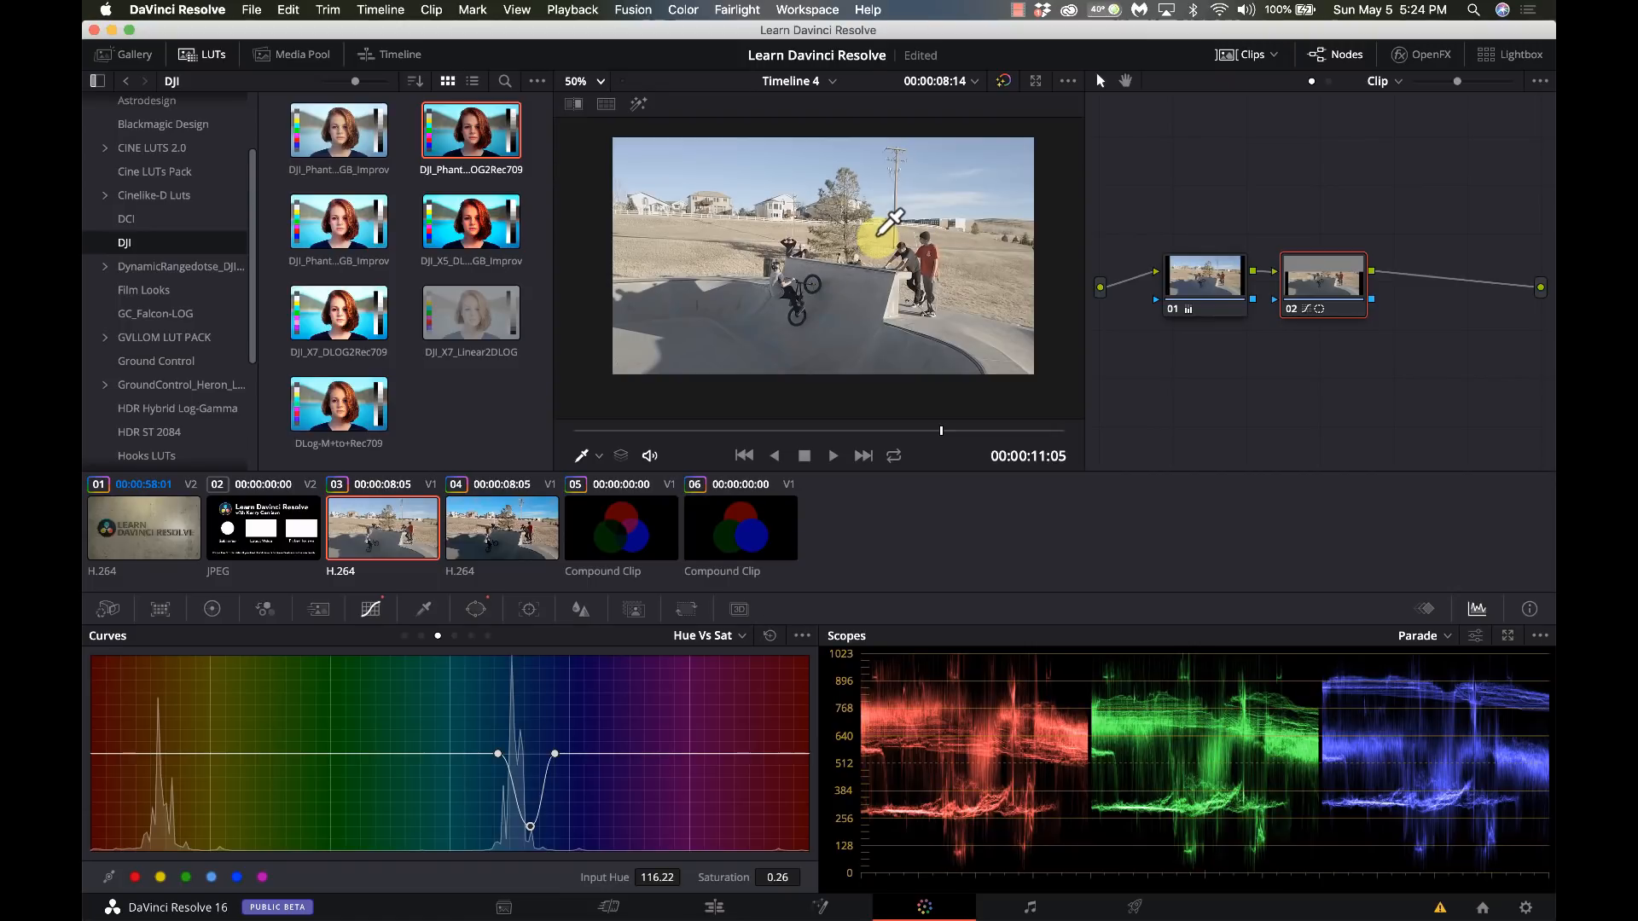
mouse_move(1442, 366)
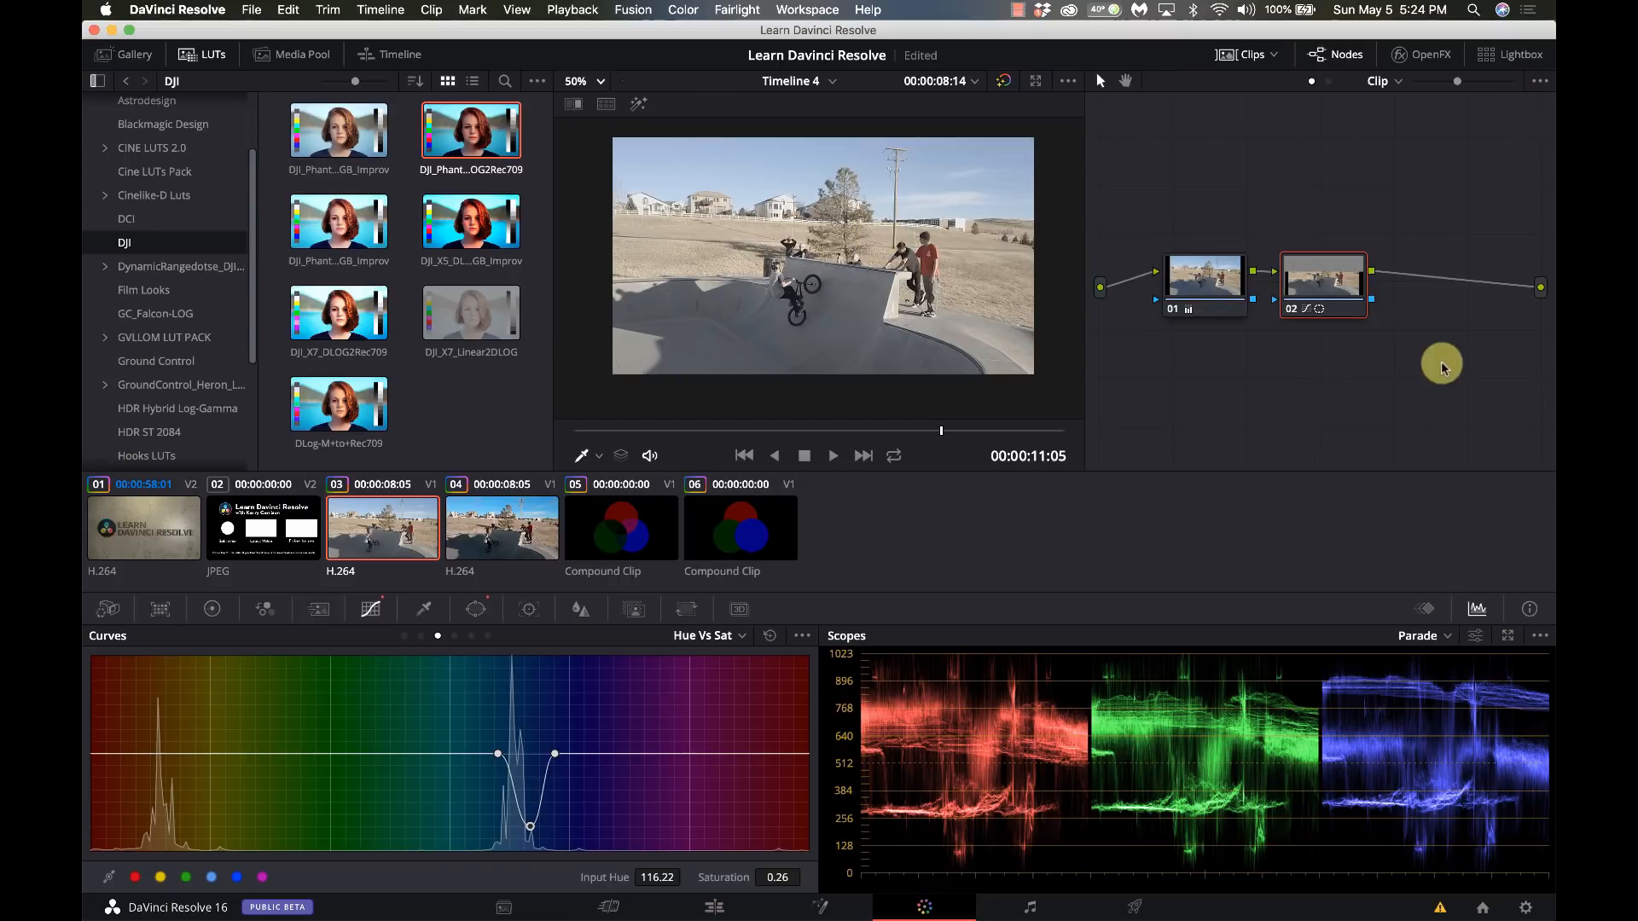
mouse_move(1306, 292)
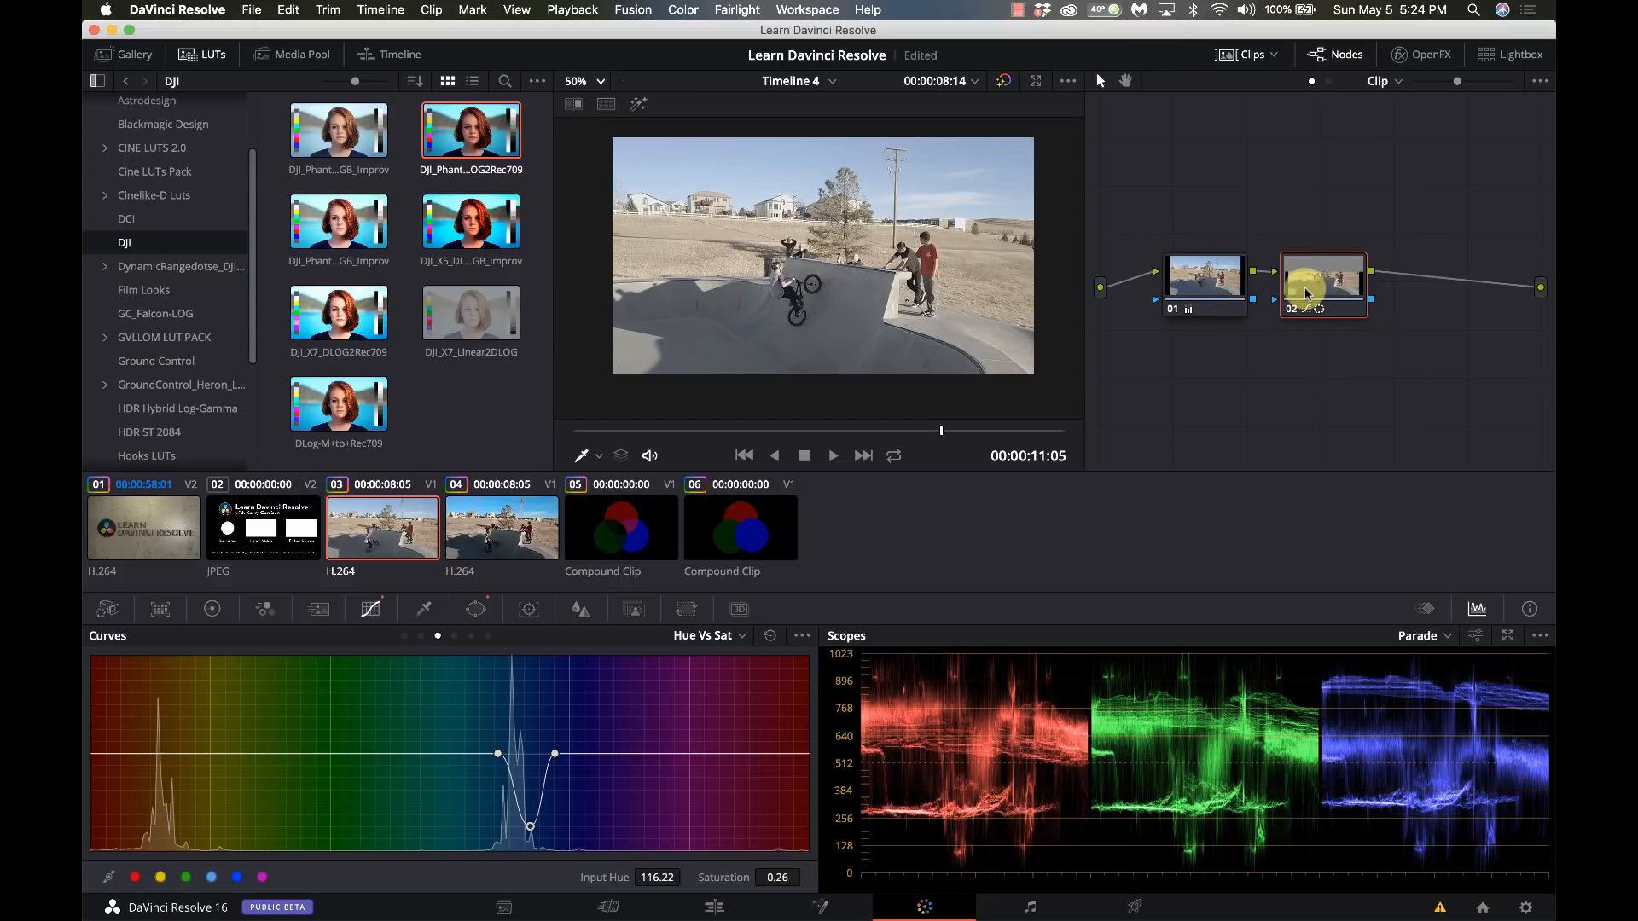
Step: Add node 03 outside node 02 and raise its Sat to 98.40
right_click(1320, 286)
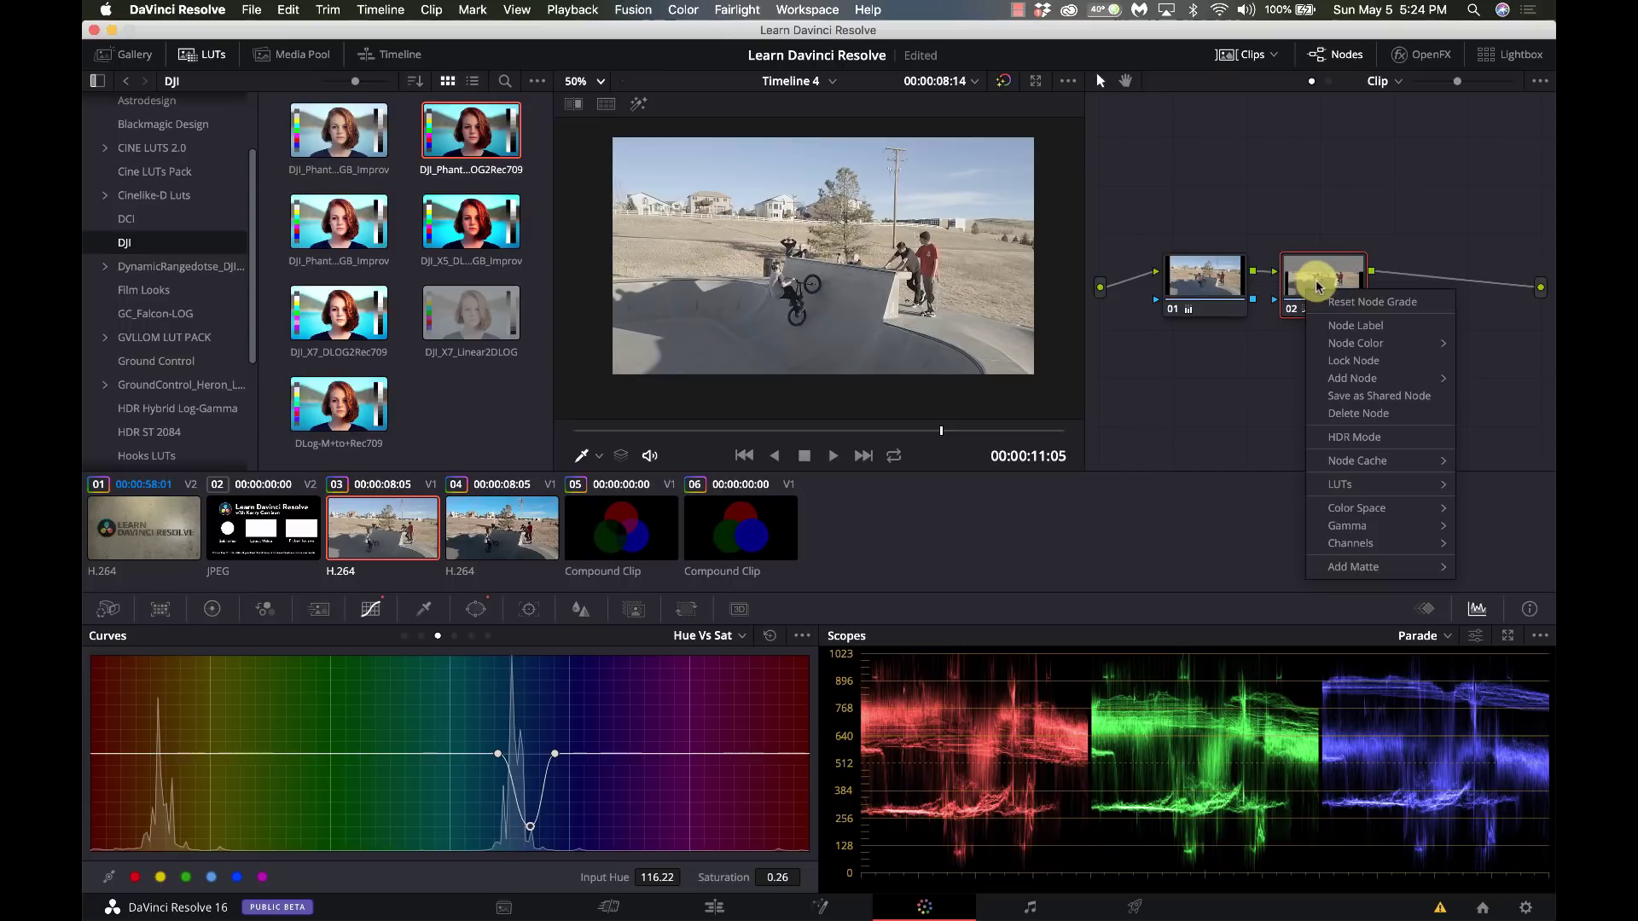
mouse_move(1384, 442)
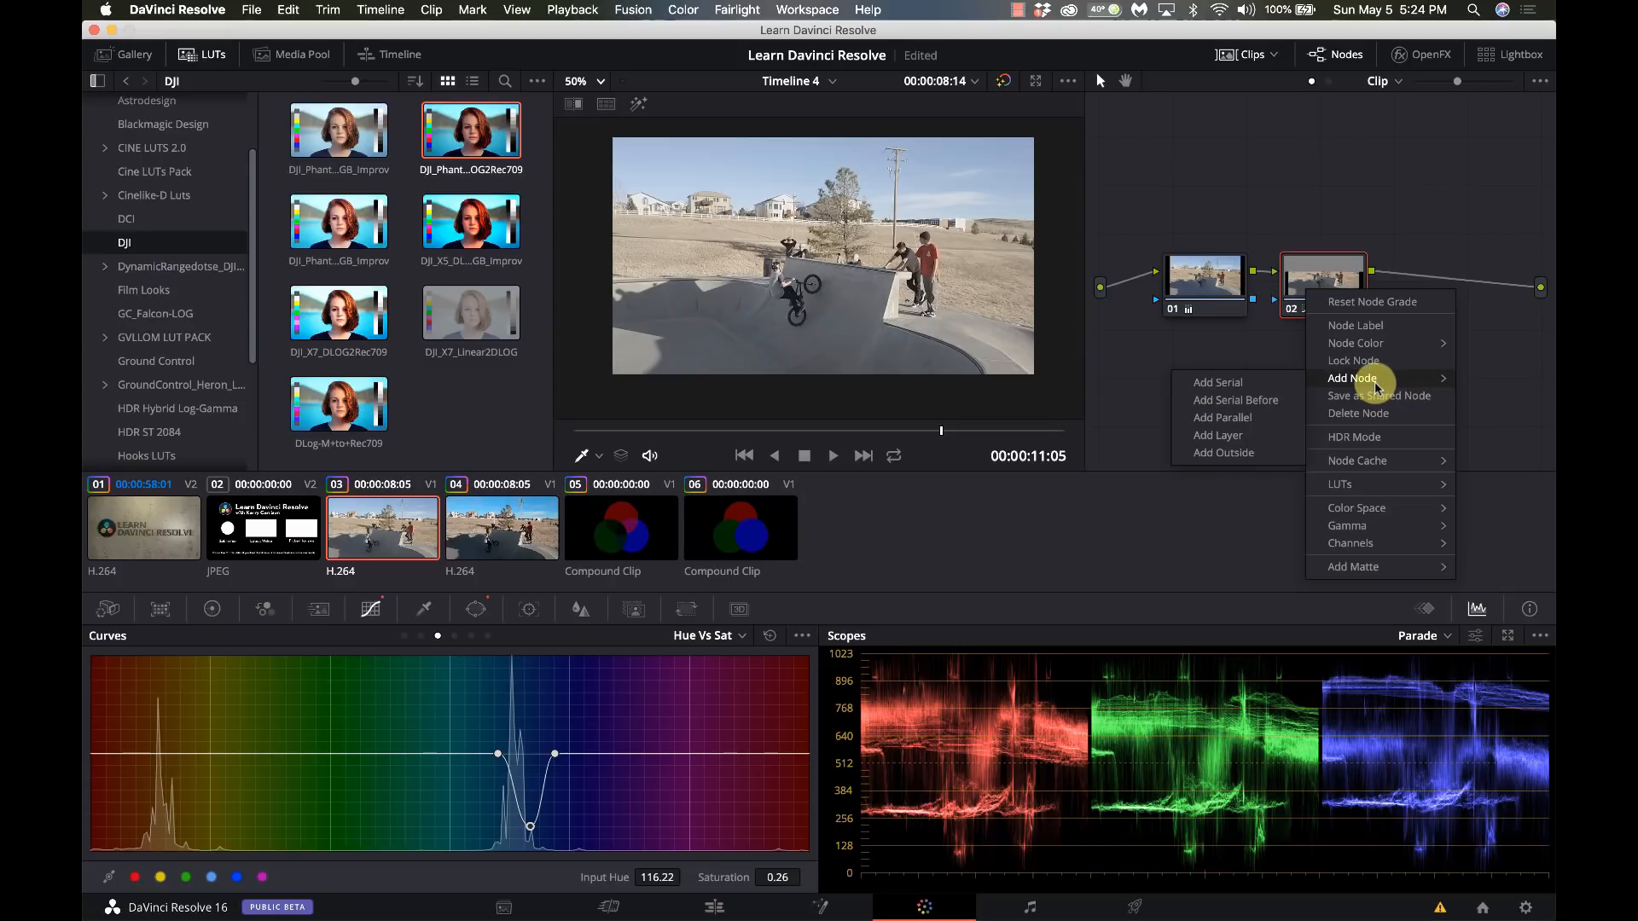
mouse_move(1223, 452)
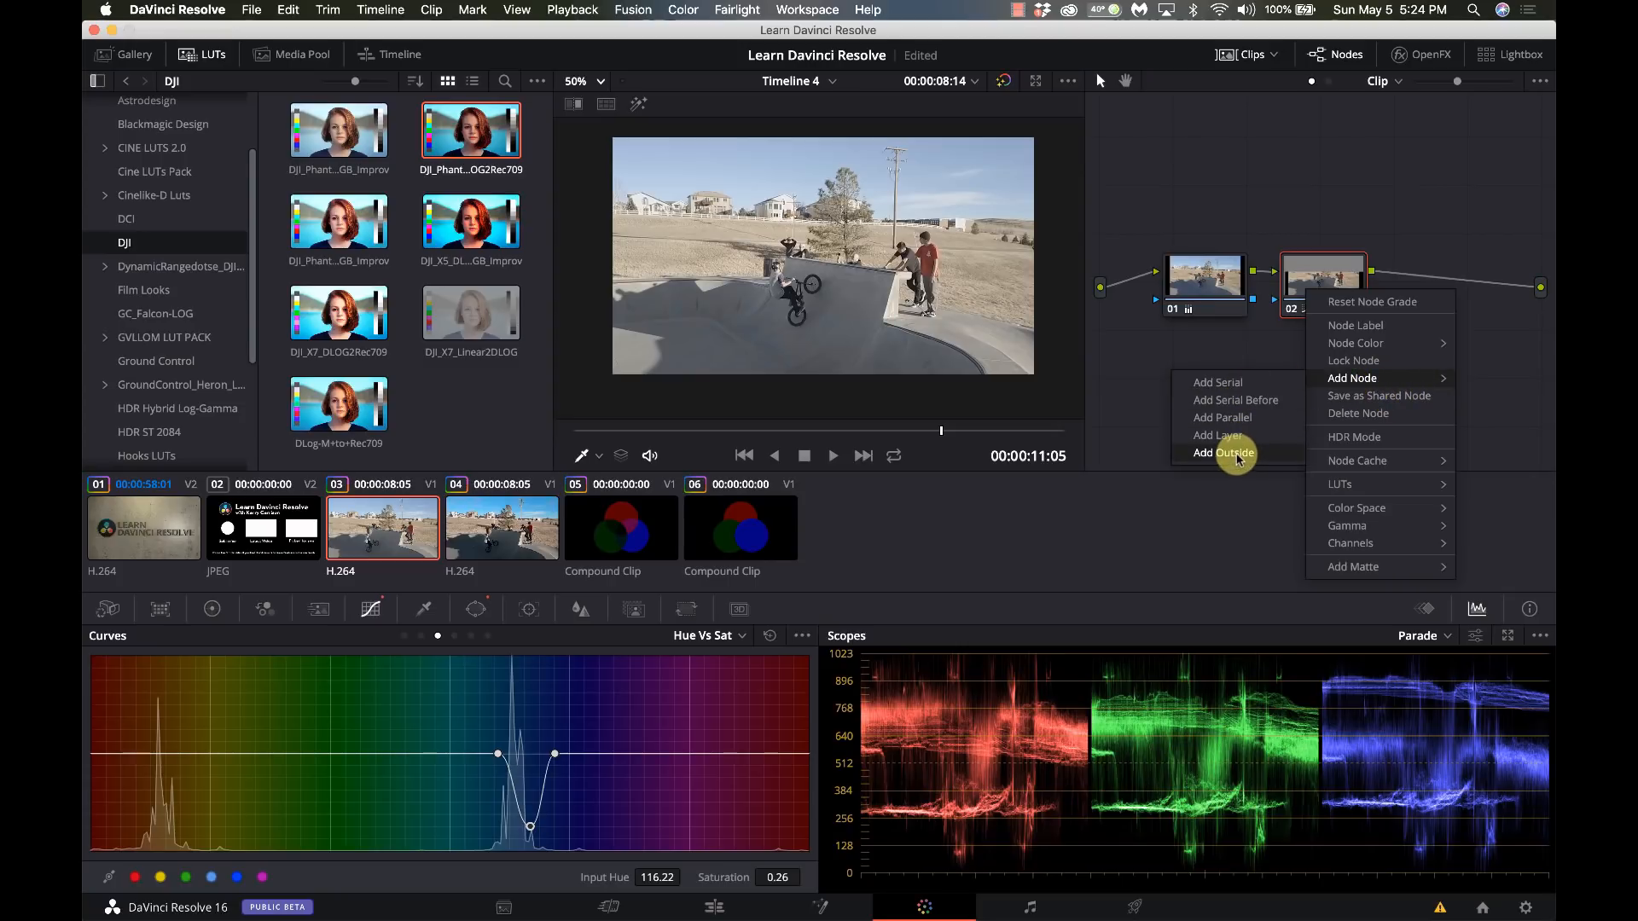
left_click(1217, 380)
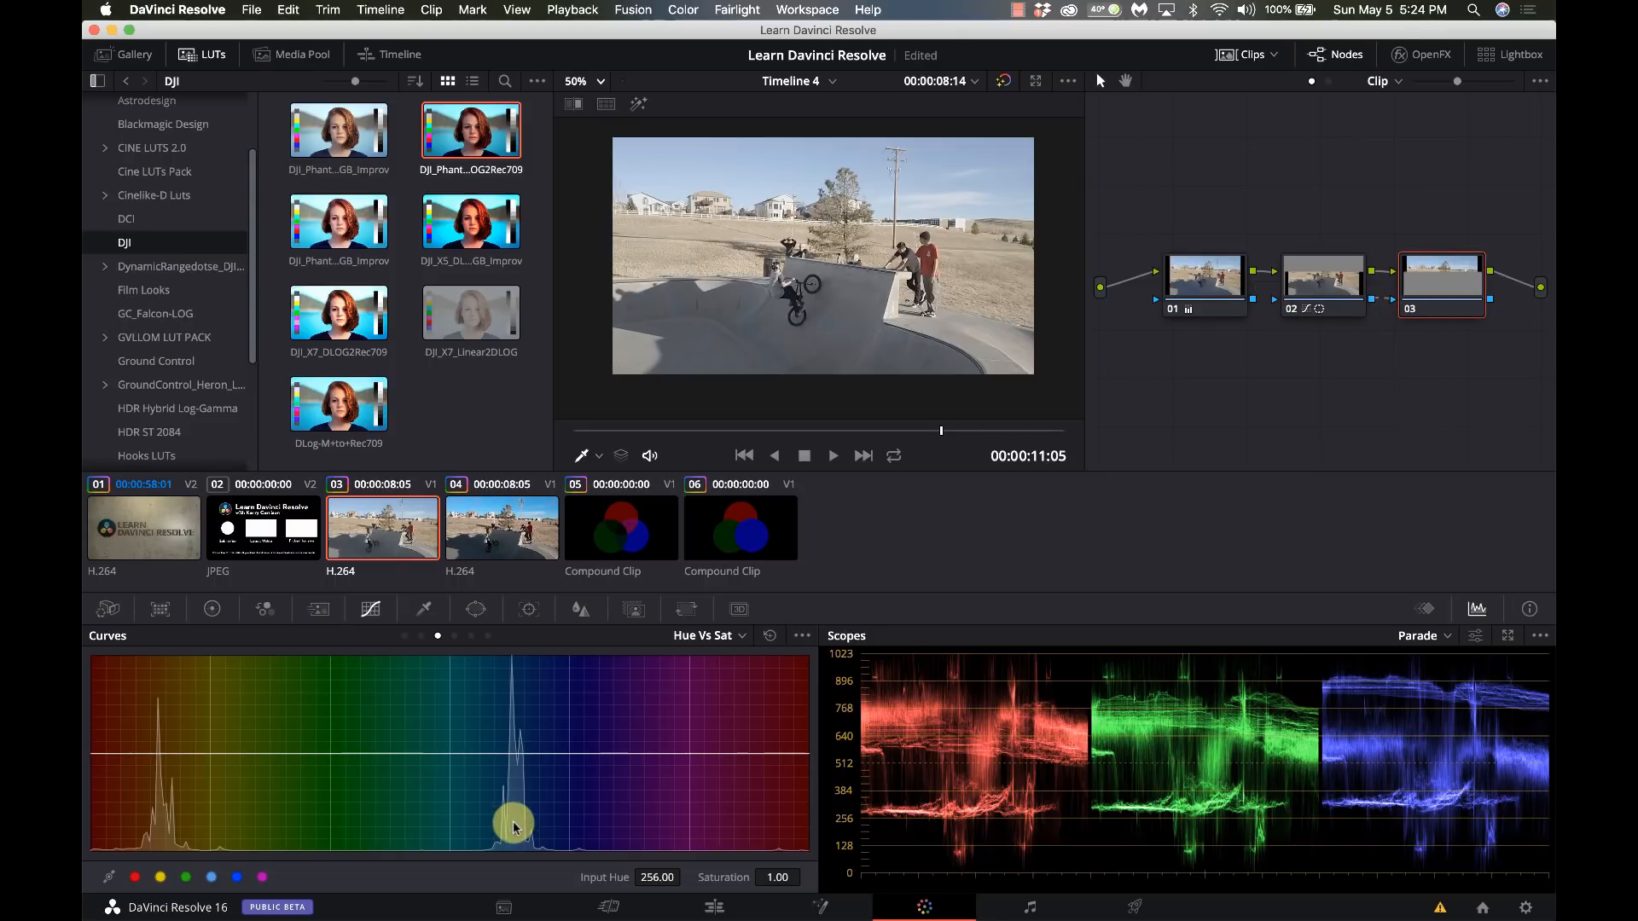
left_click(215, 609)
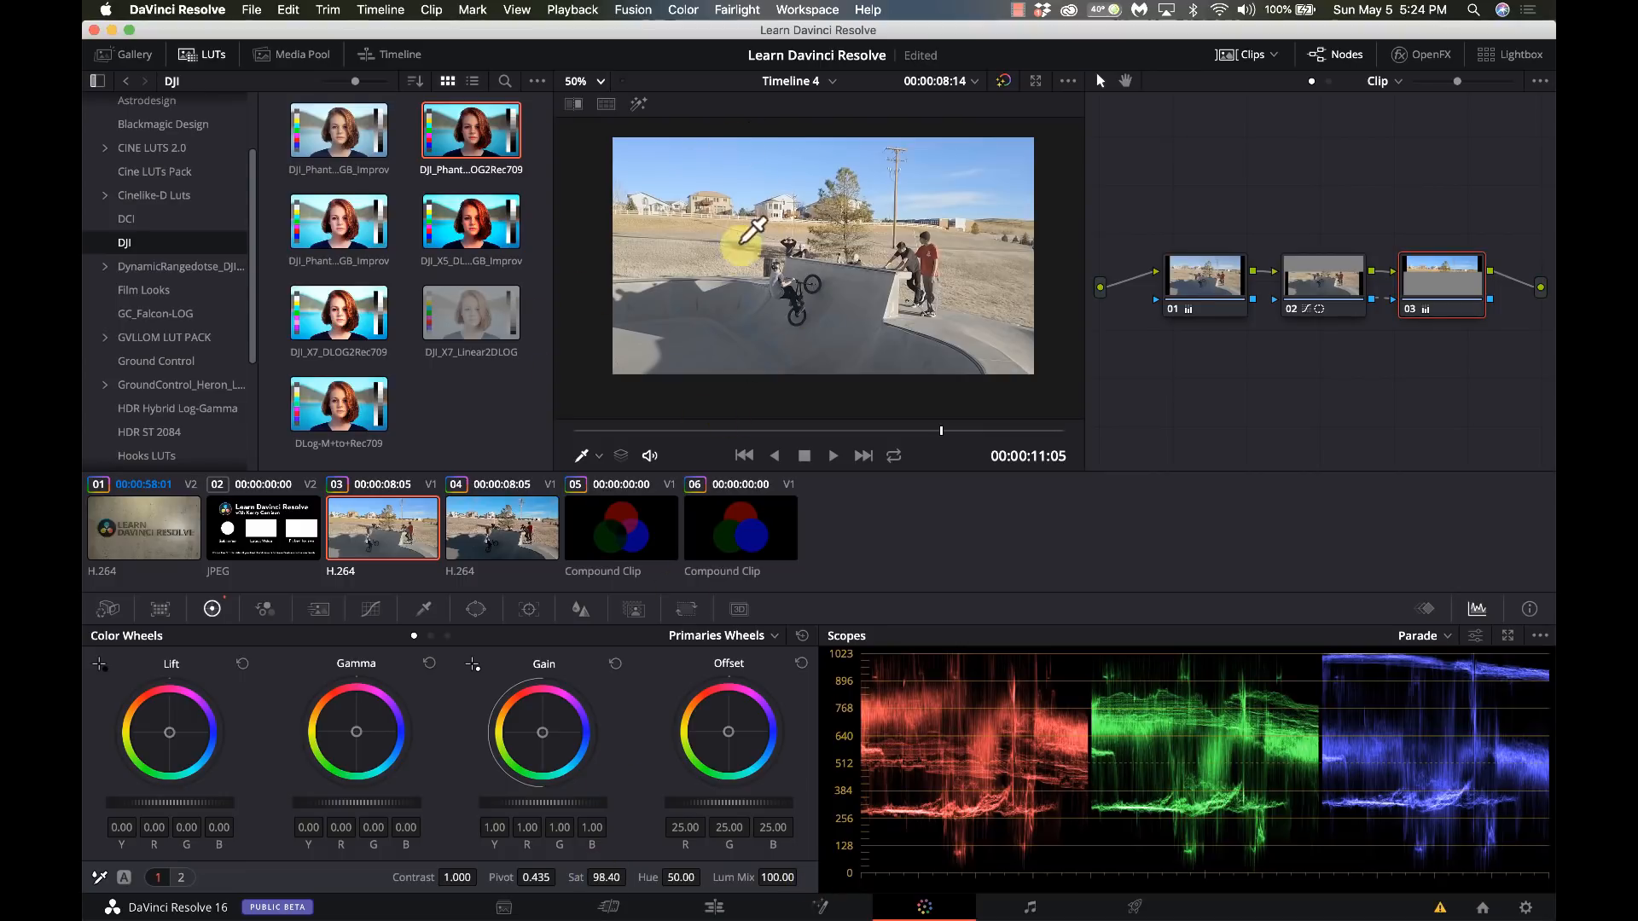
mouse_move(892, 281)
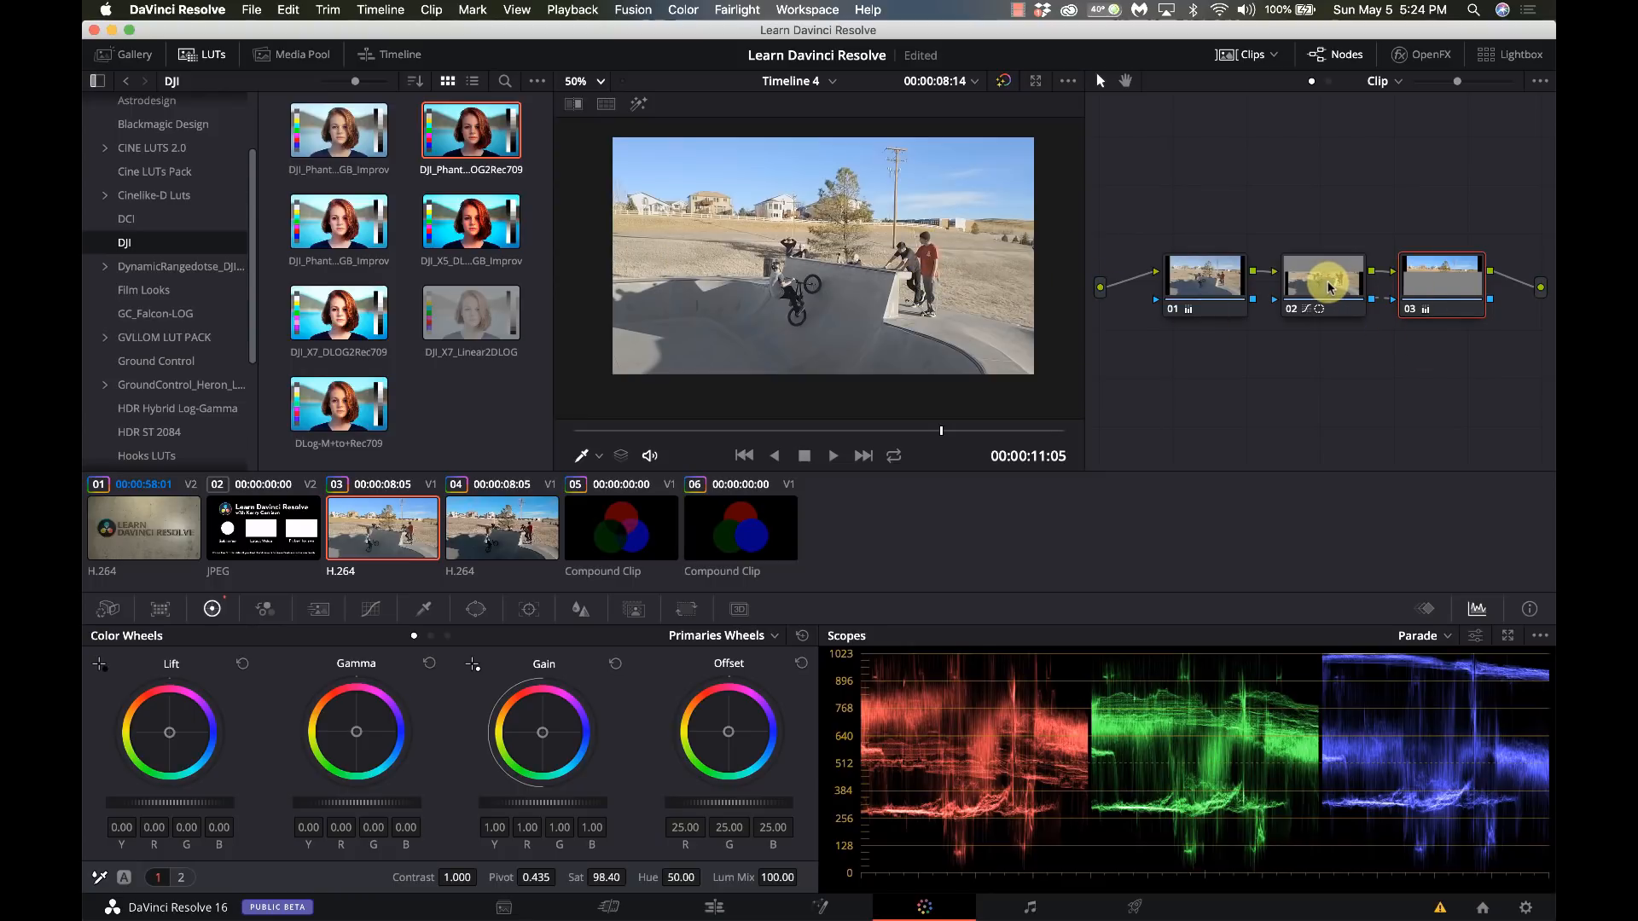
mouse_move(1418, 290)
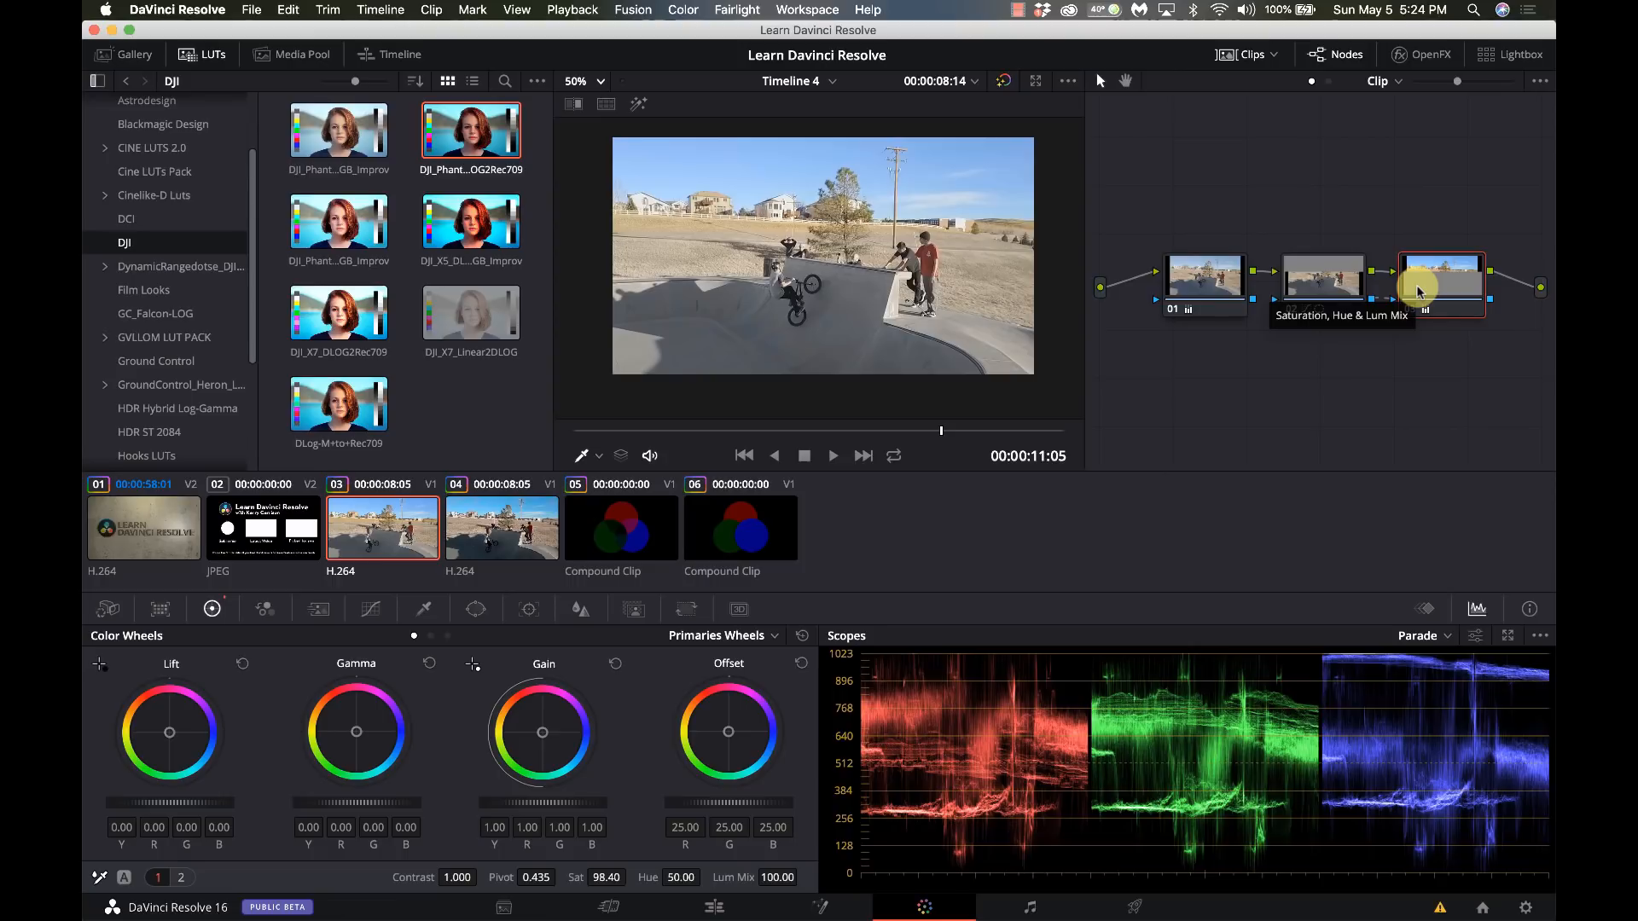
mouse_move(1446, 293)
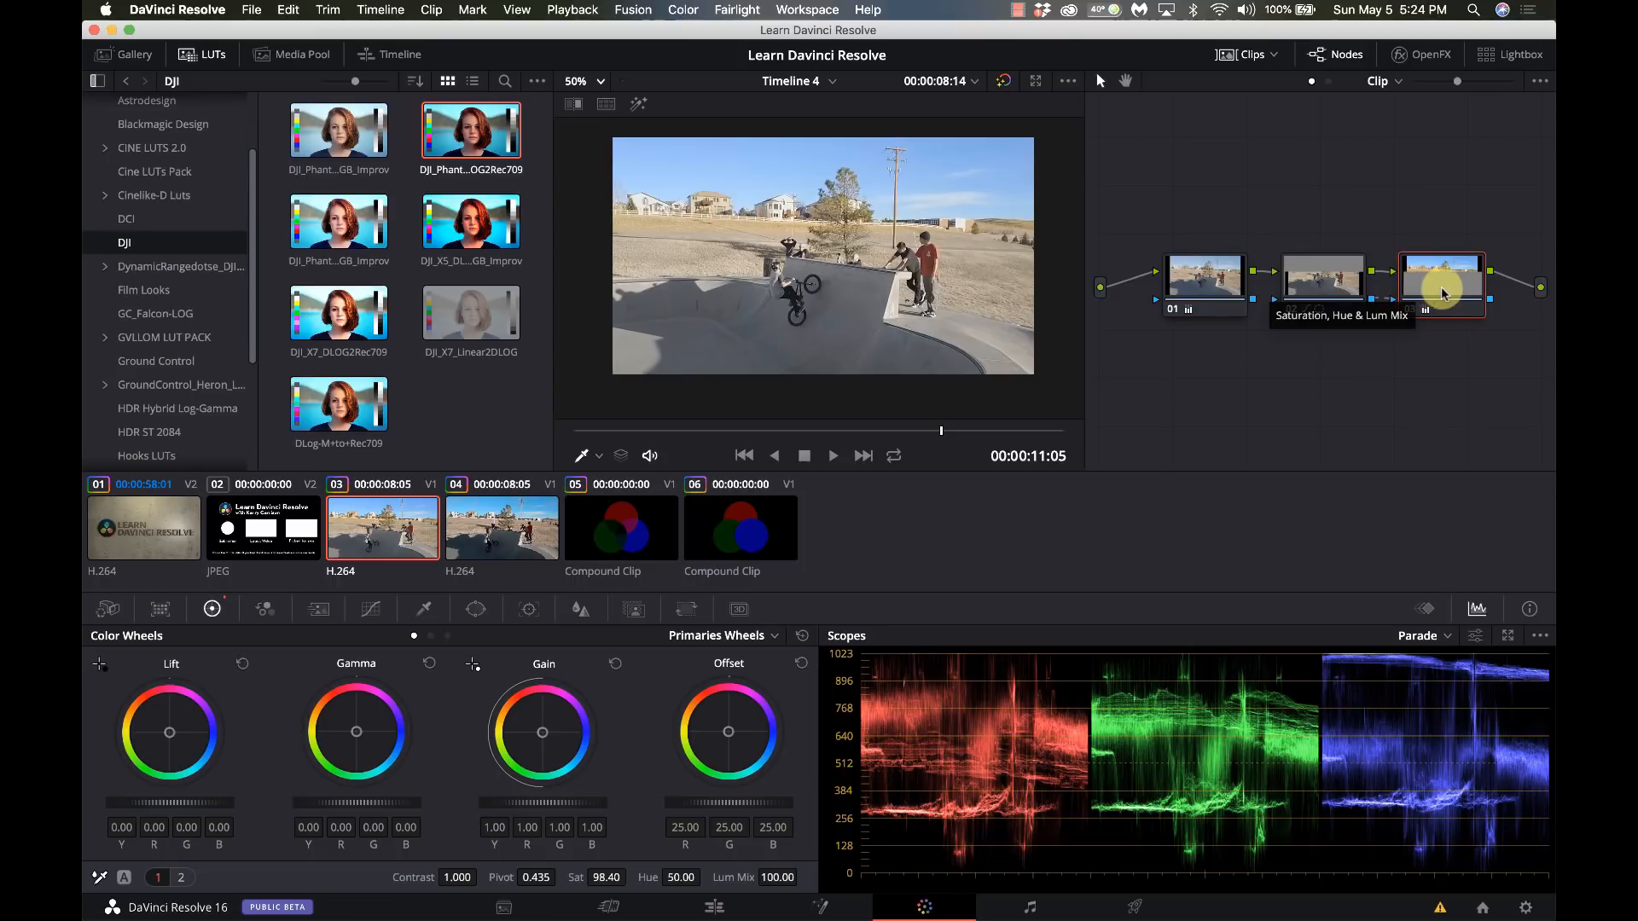
mouse_move(1404, 336)
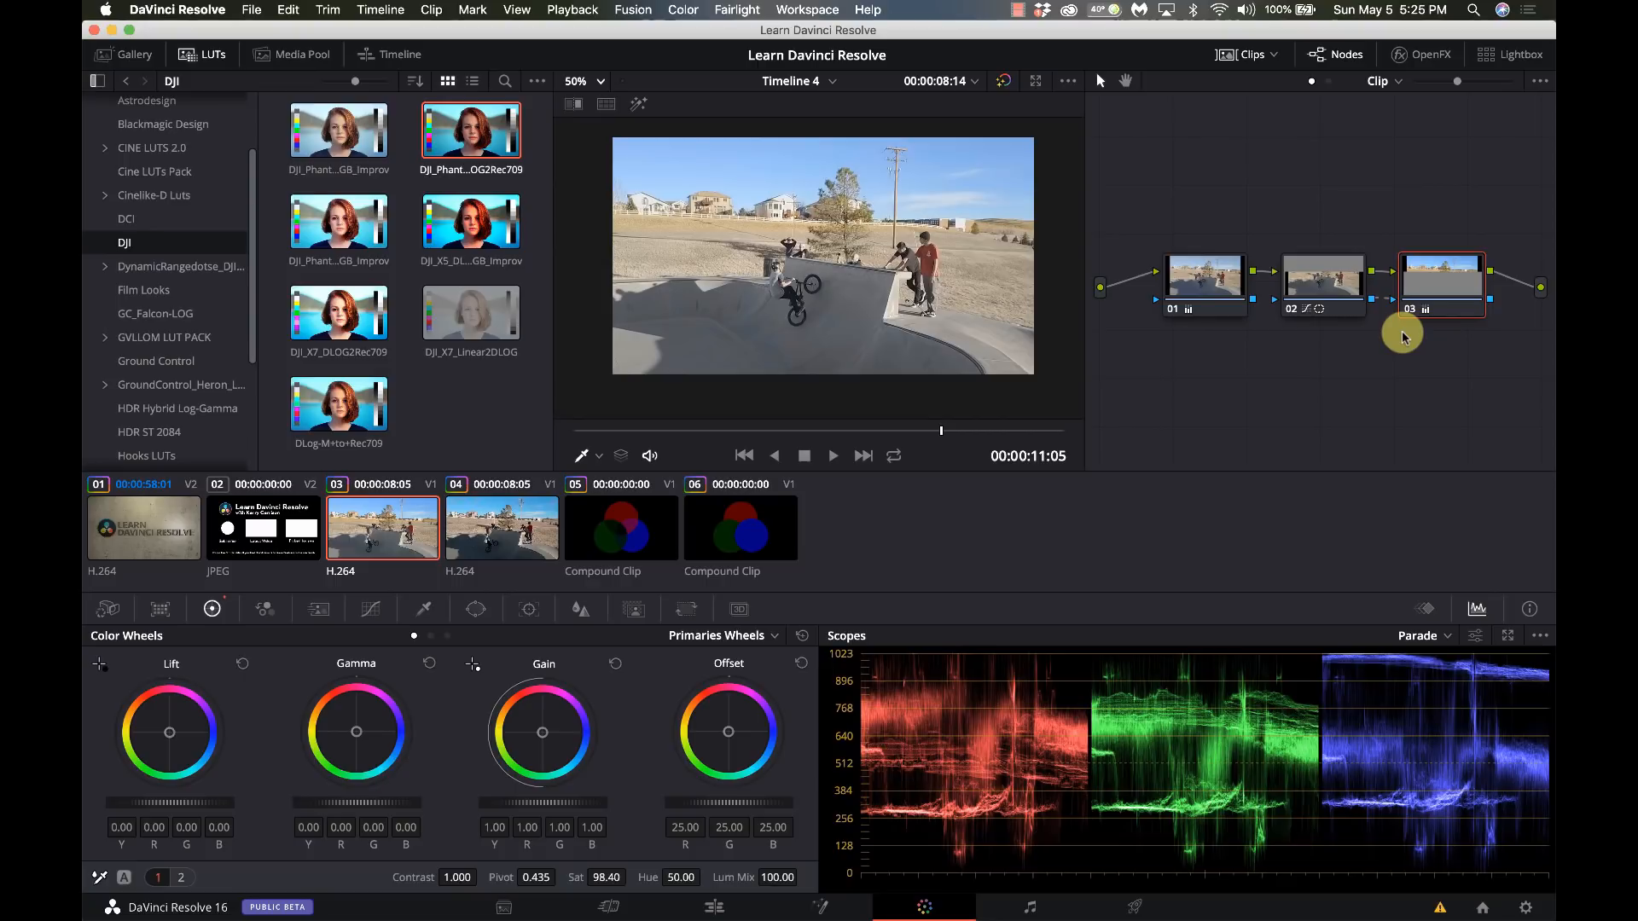
mouse_move(1389, 376)
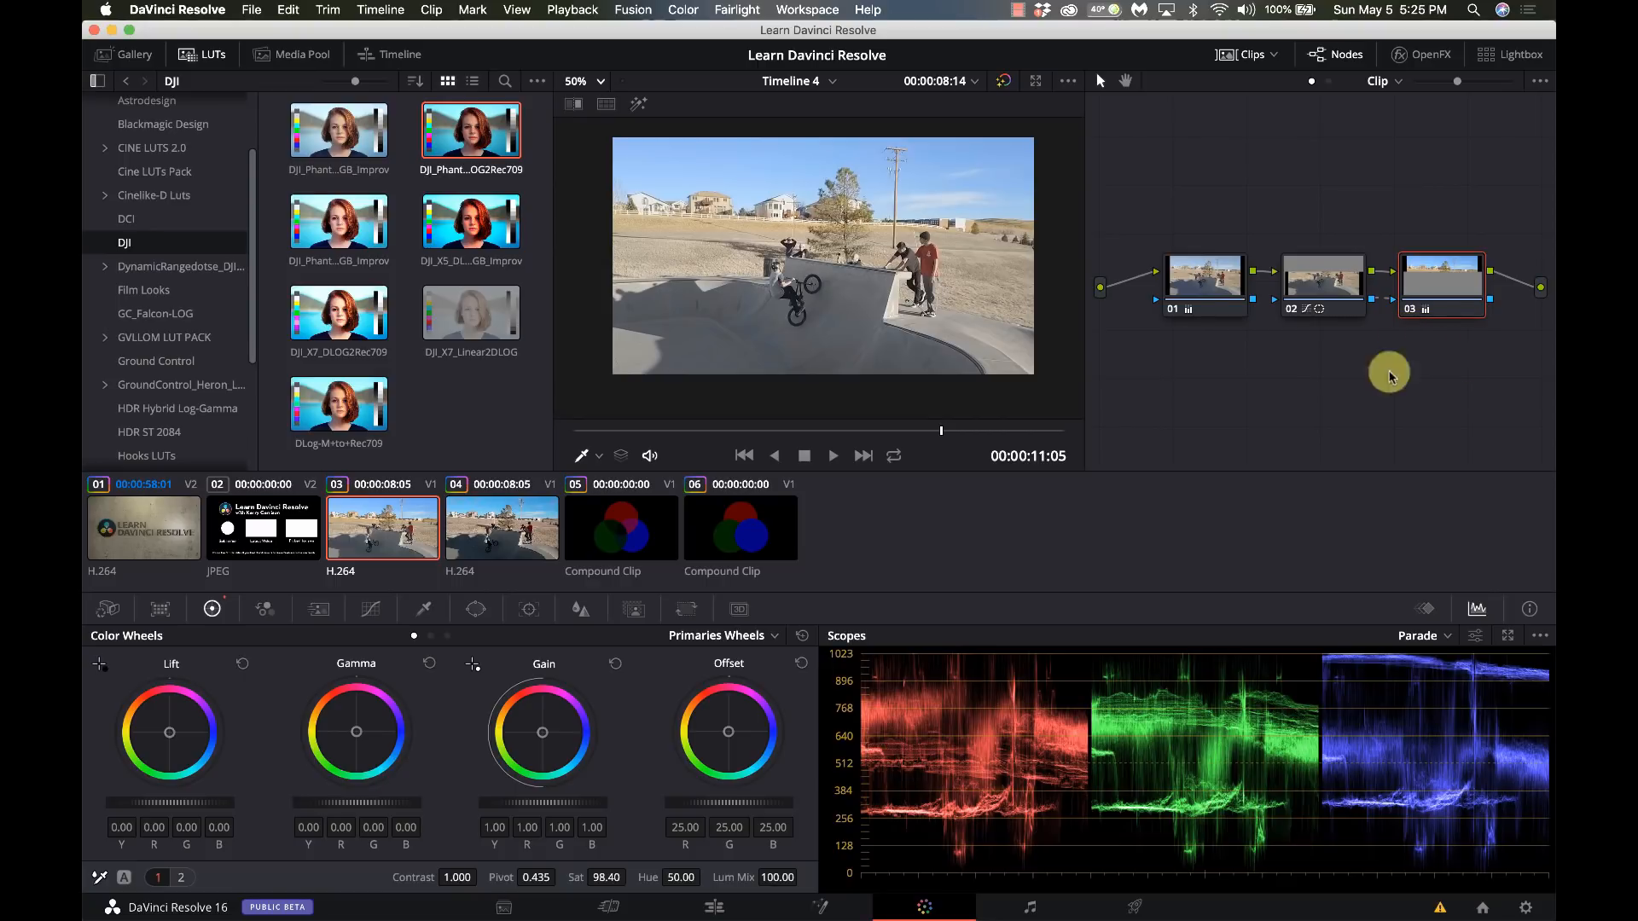
mouse_move(1363, 300)
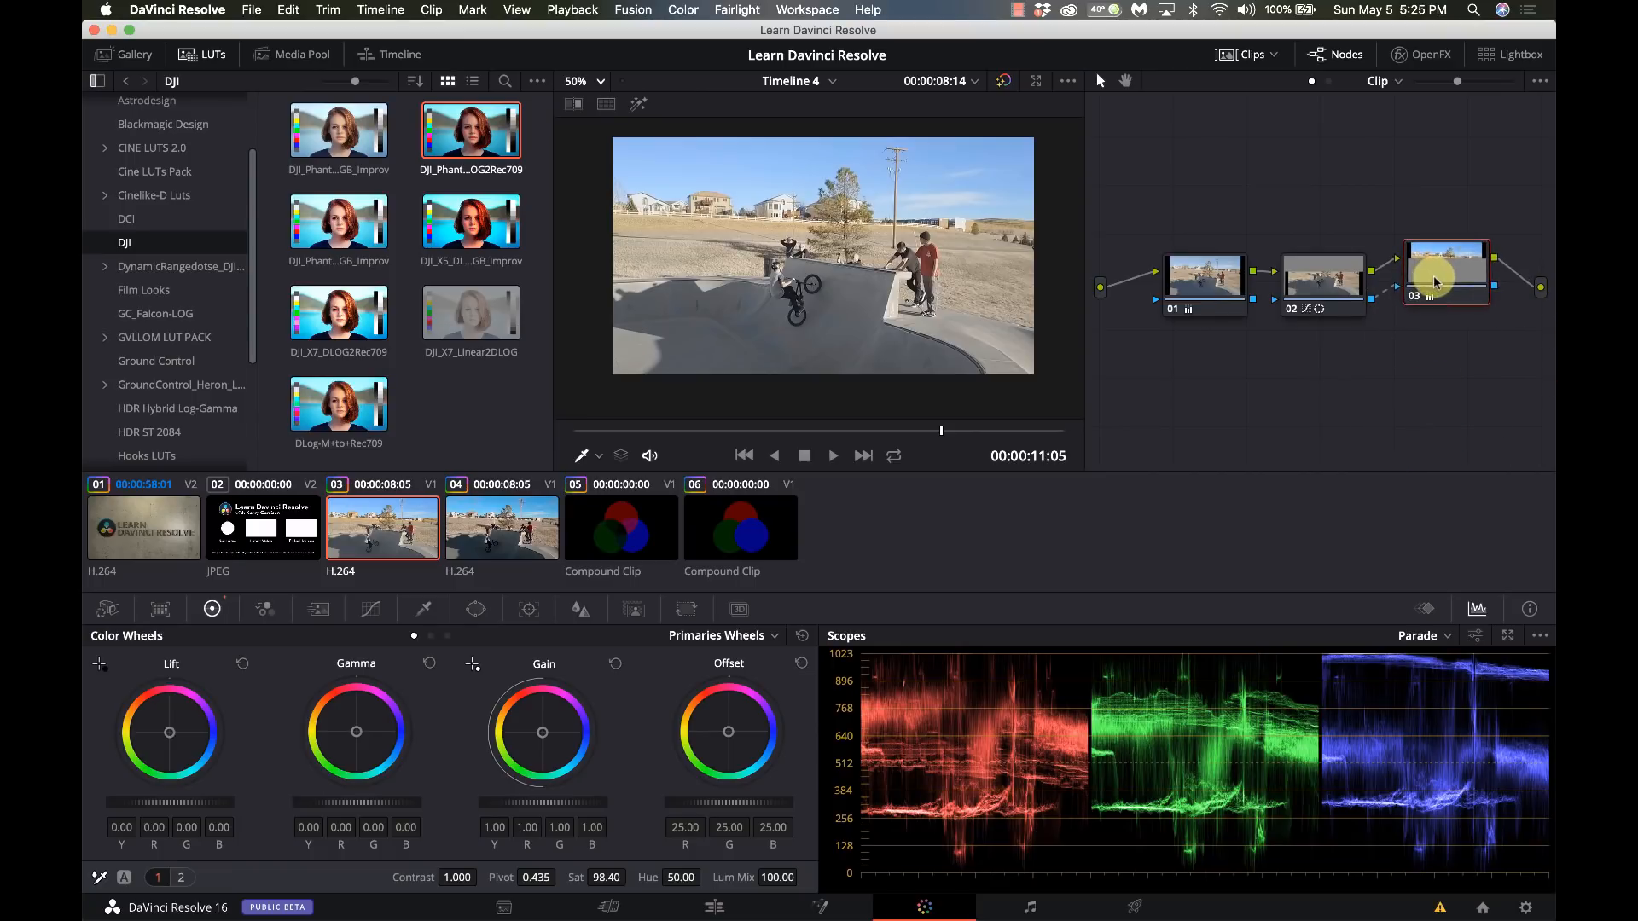
left_click(1446, 276)
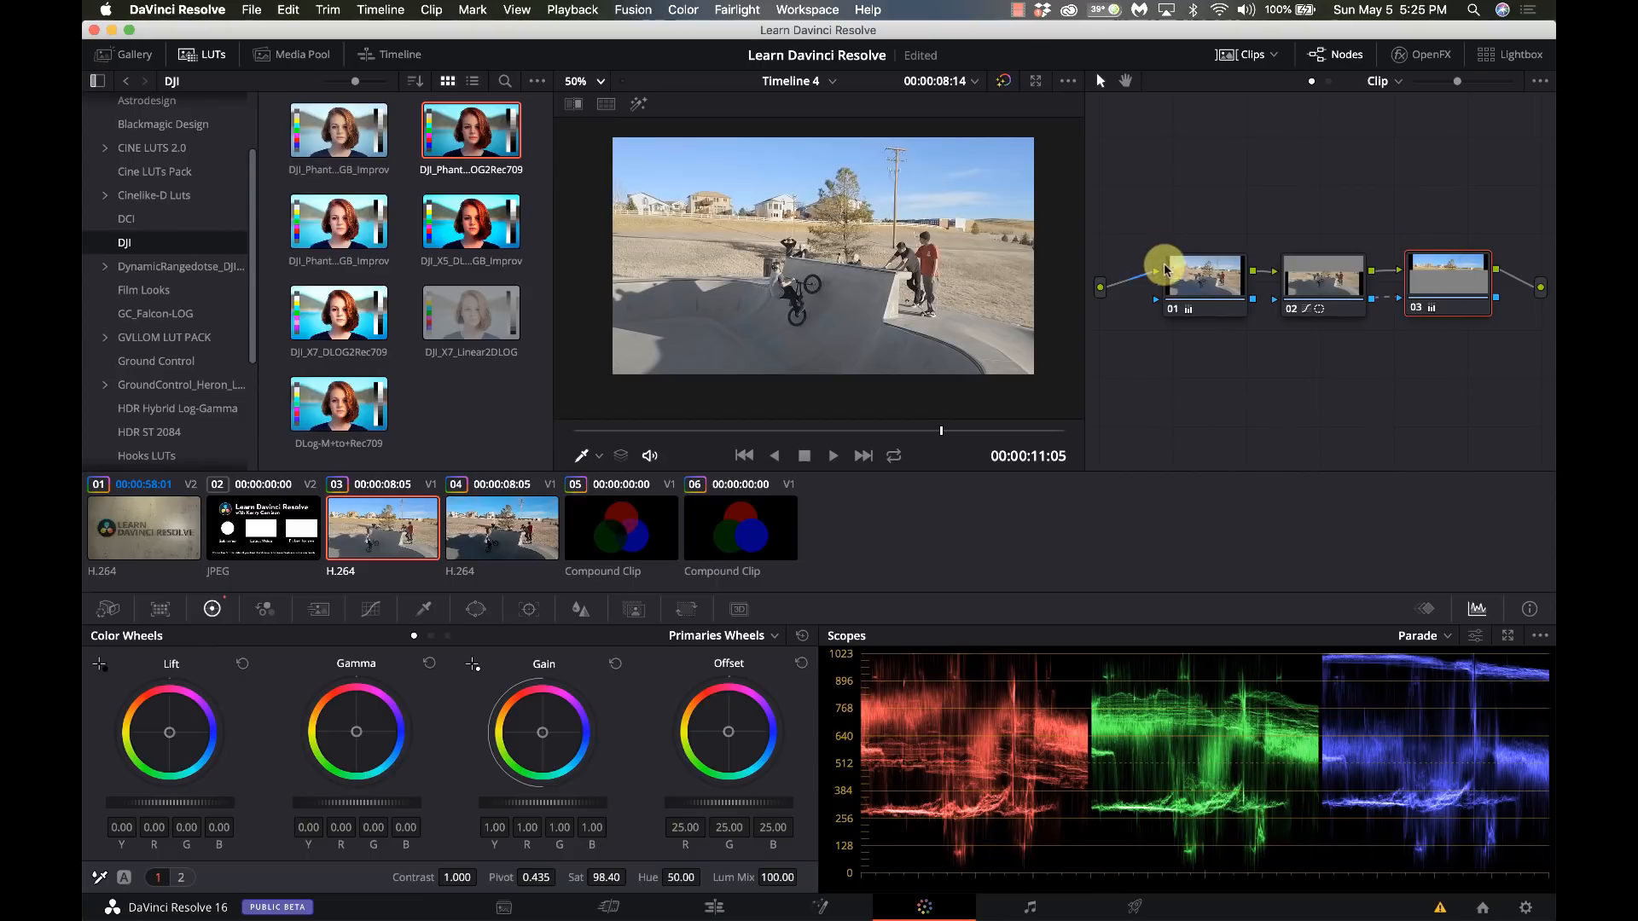
mouse_move(1513, 256)
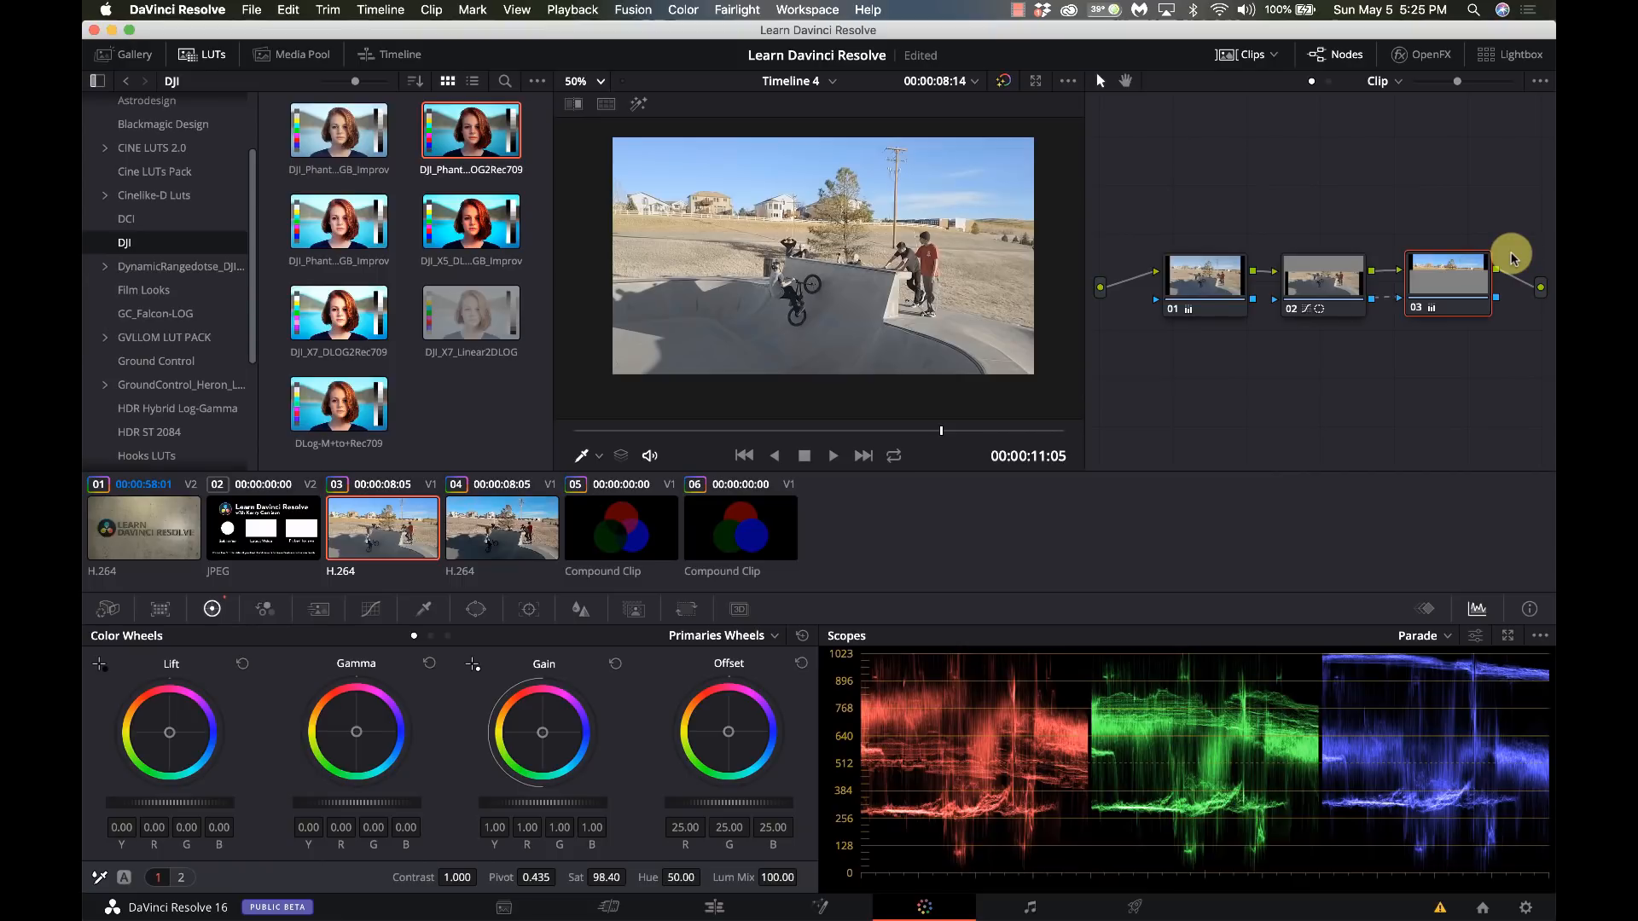
left_click(621, 527)
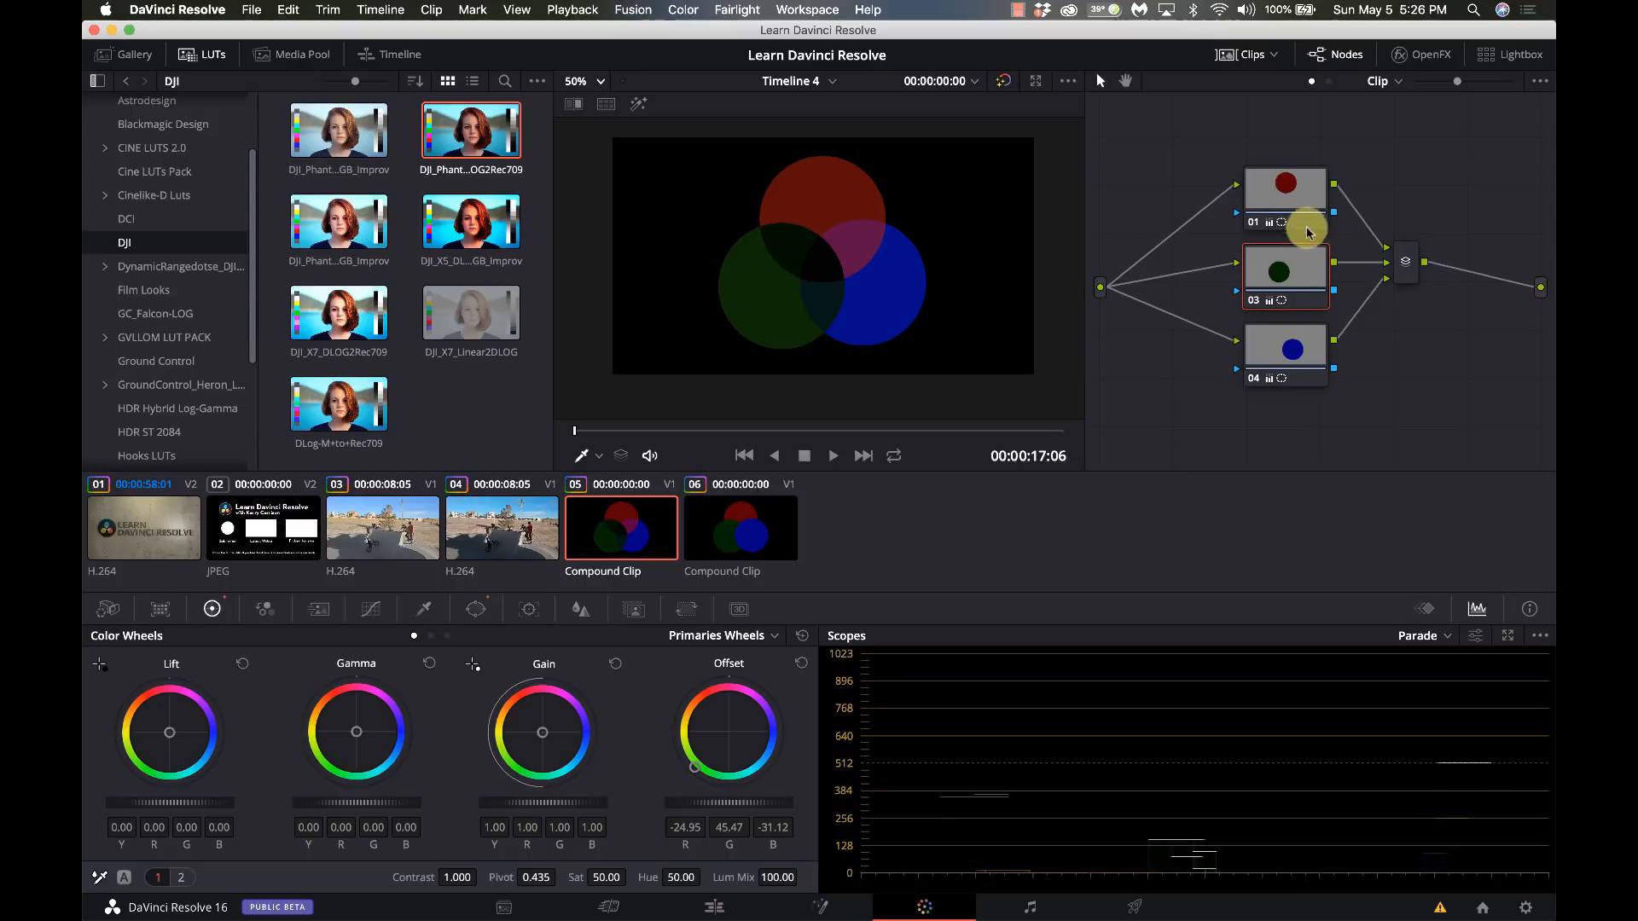
mouse_move(1405, 264)
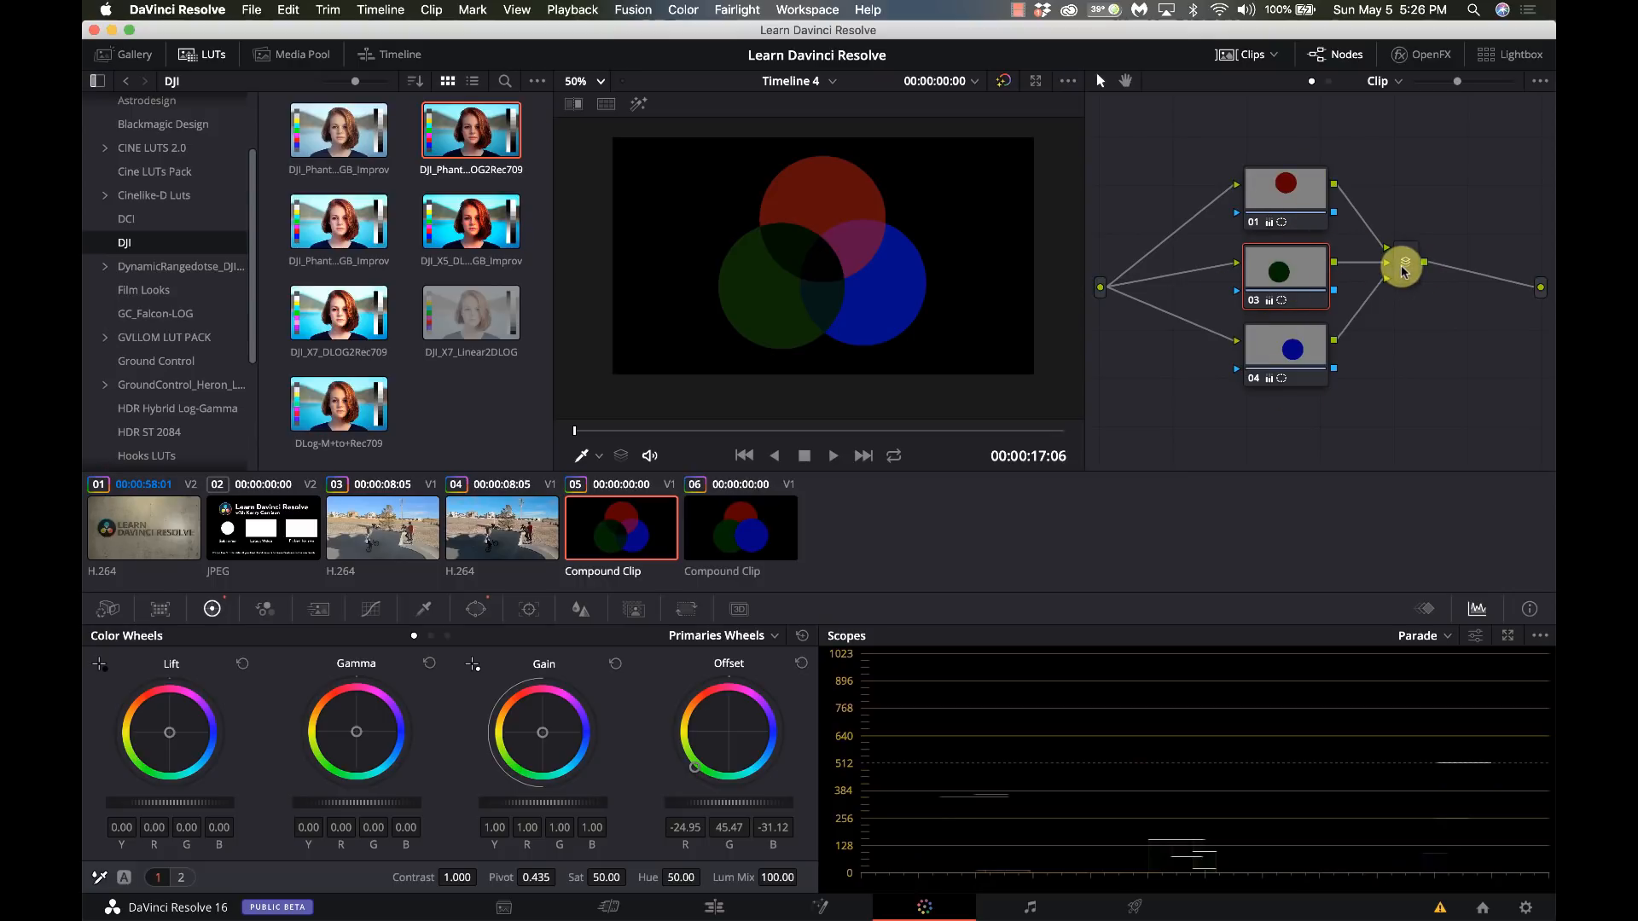
mouse_move(1403, 265)
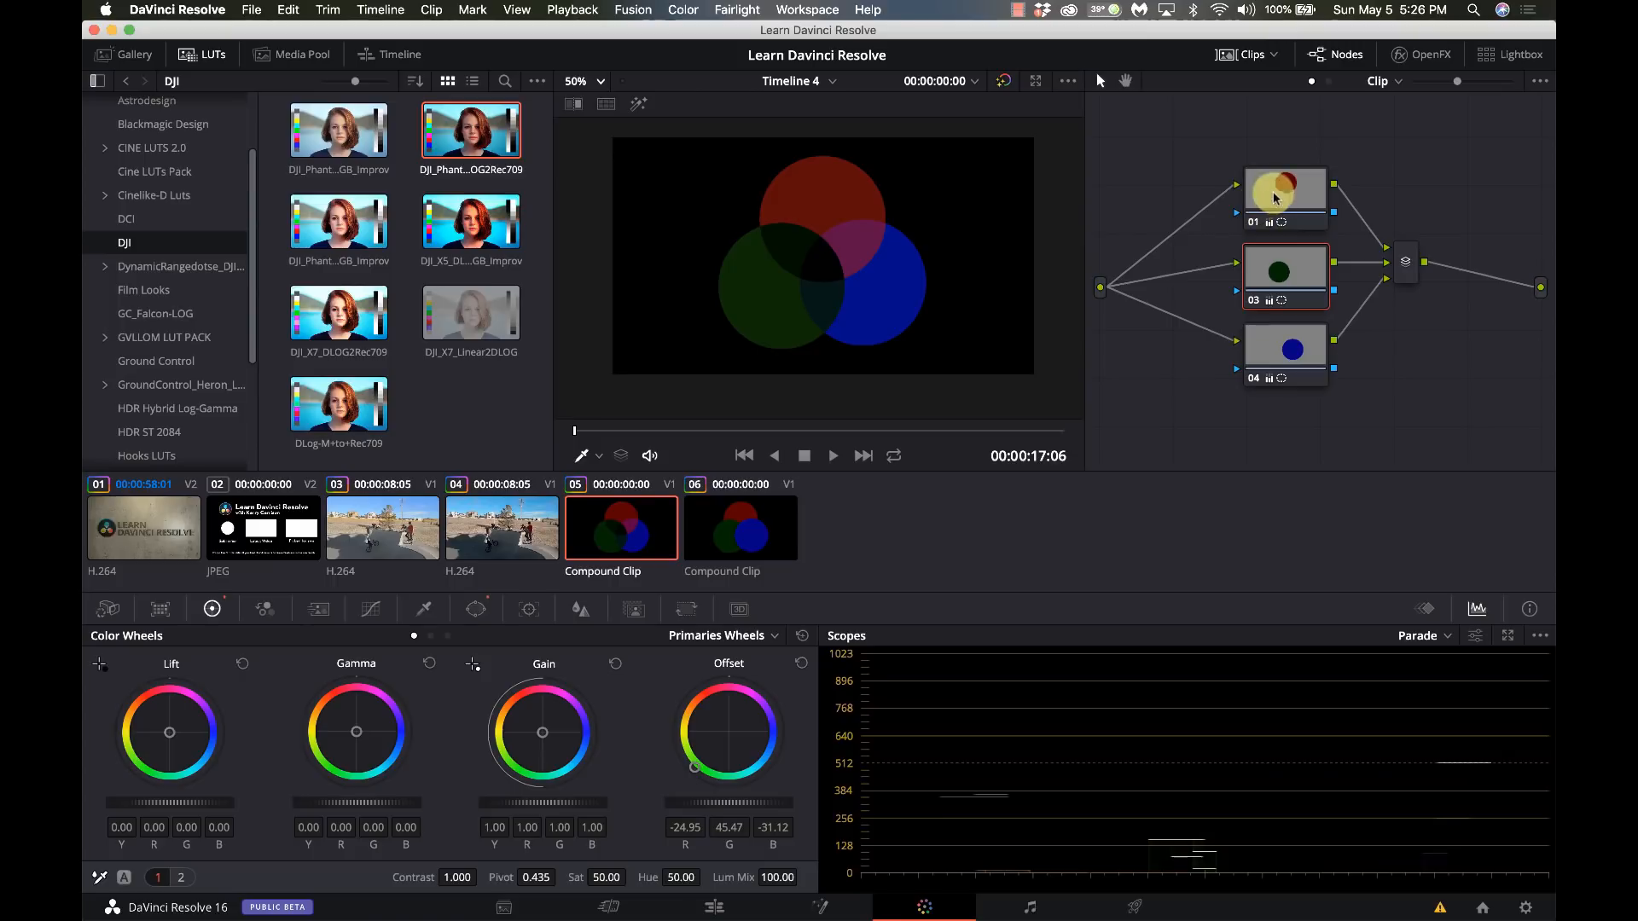
mouse_move(1313, 261)
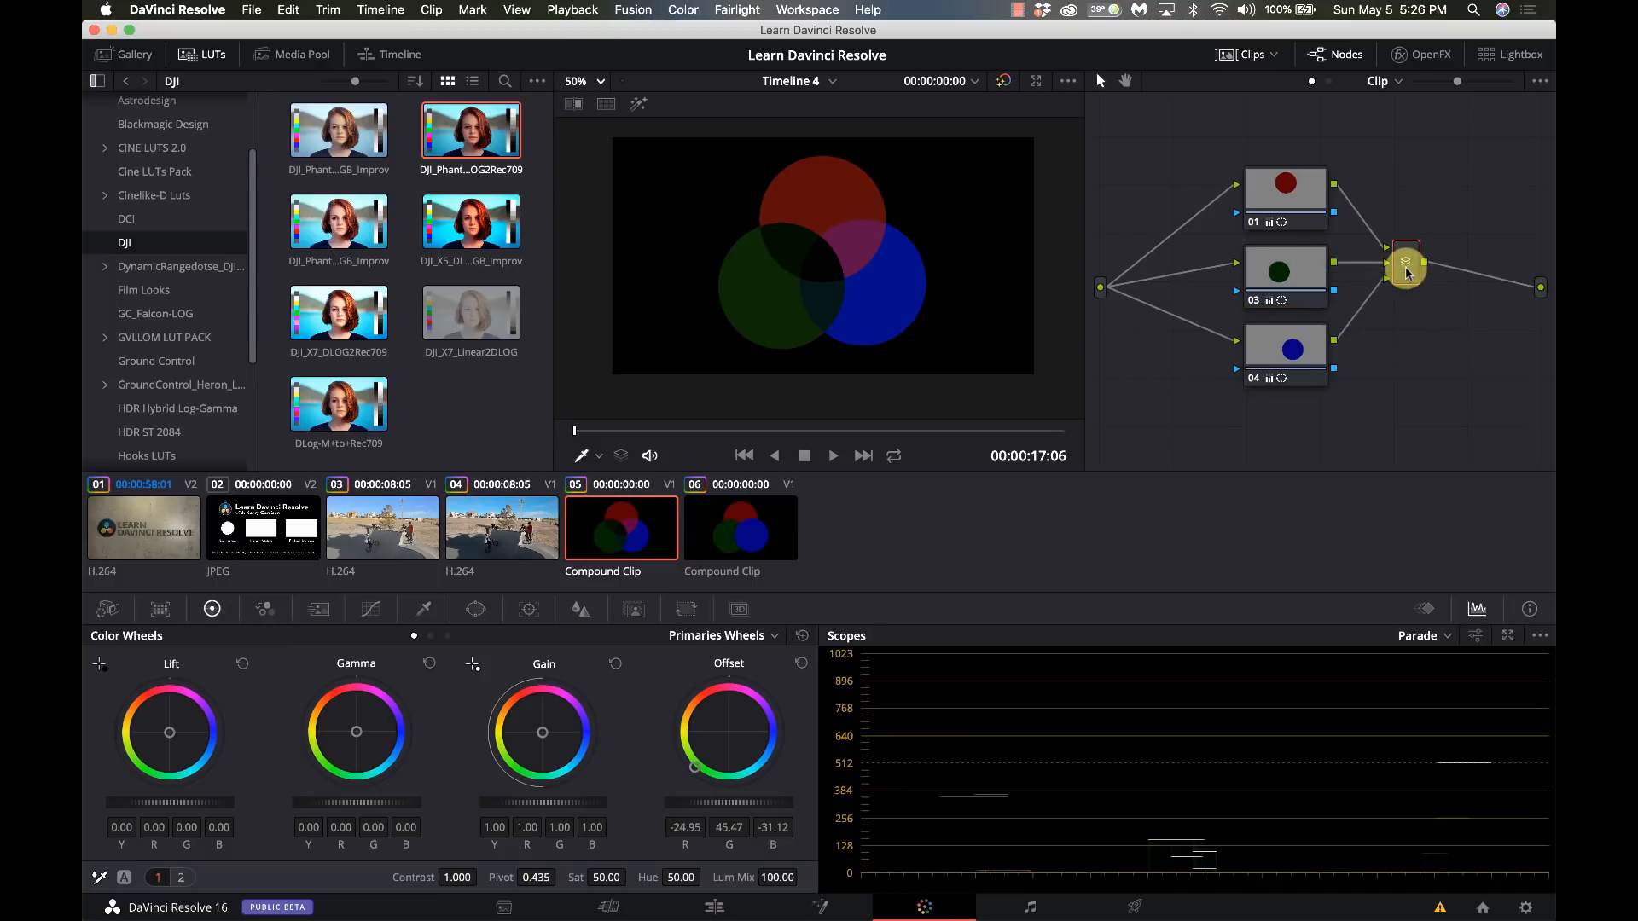
Step: Show the parallel mixer's options in the RGB-circles compound clip
right_click(1404, 263)
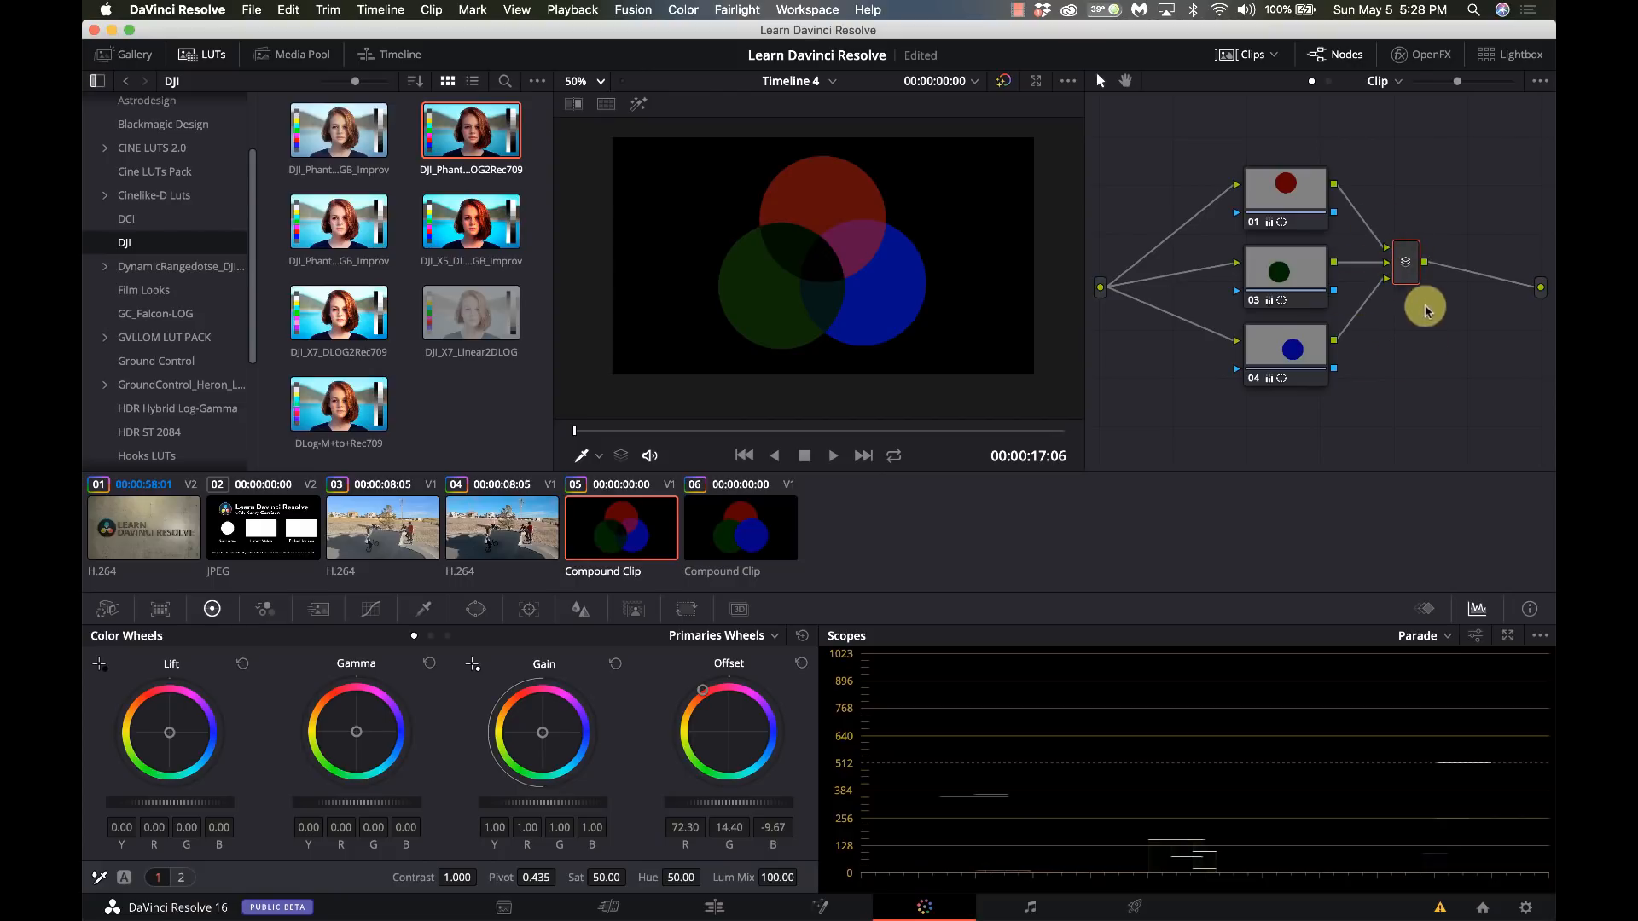
mouse_move(1382, 317)
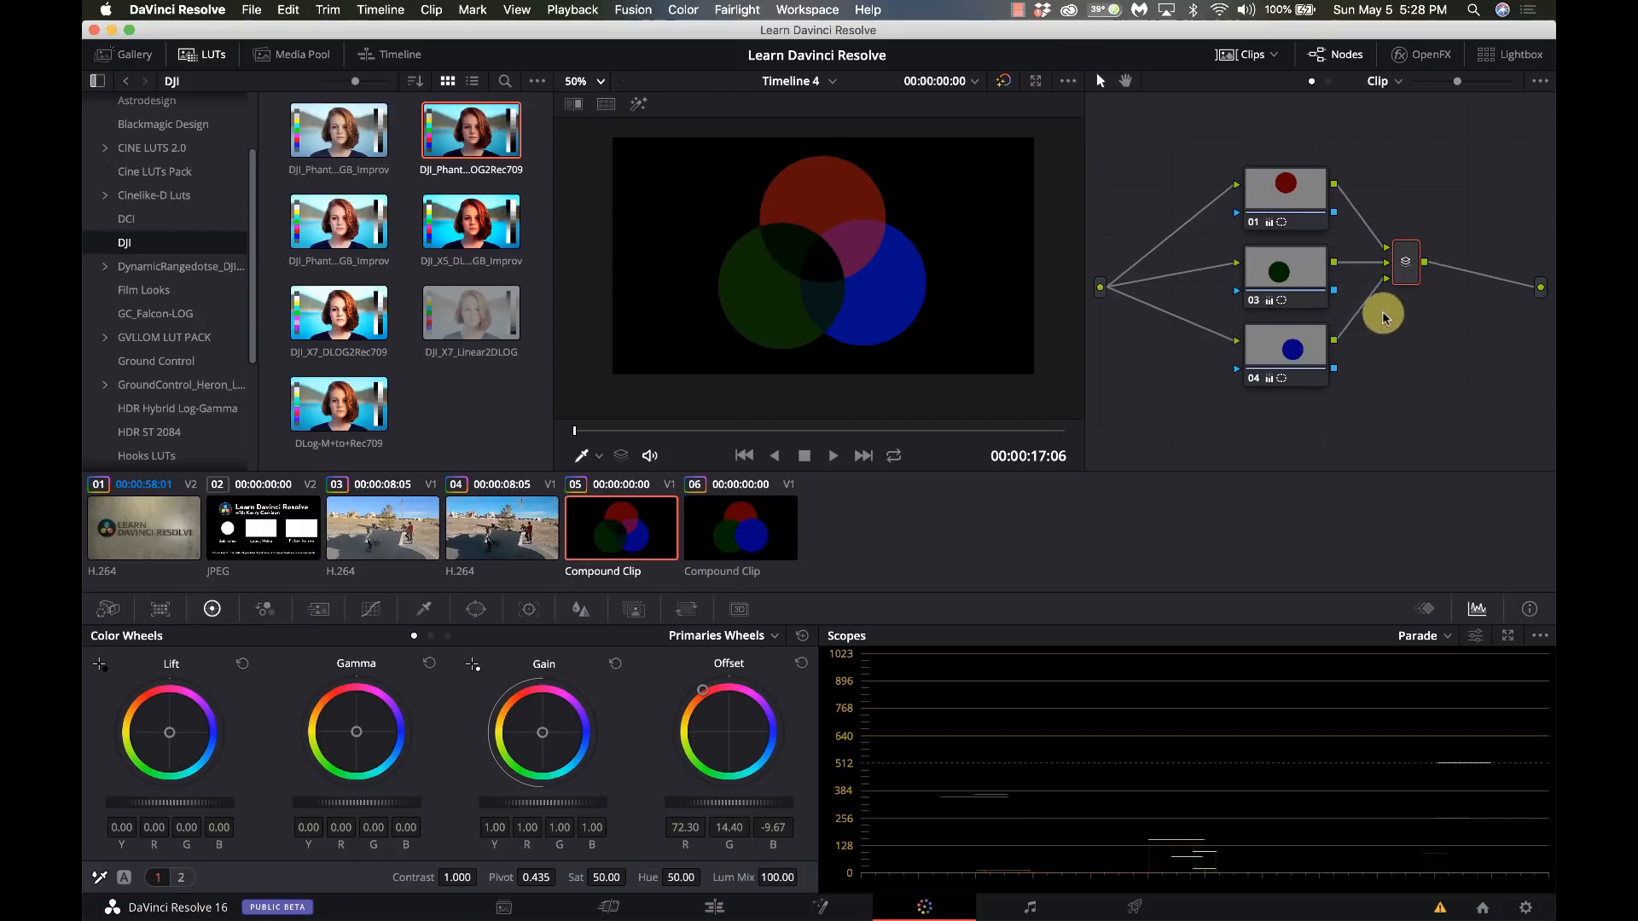
mouse_move(1408, 280)
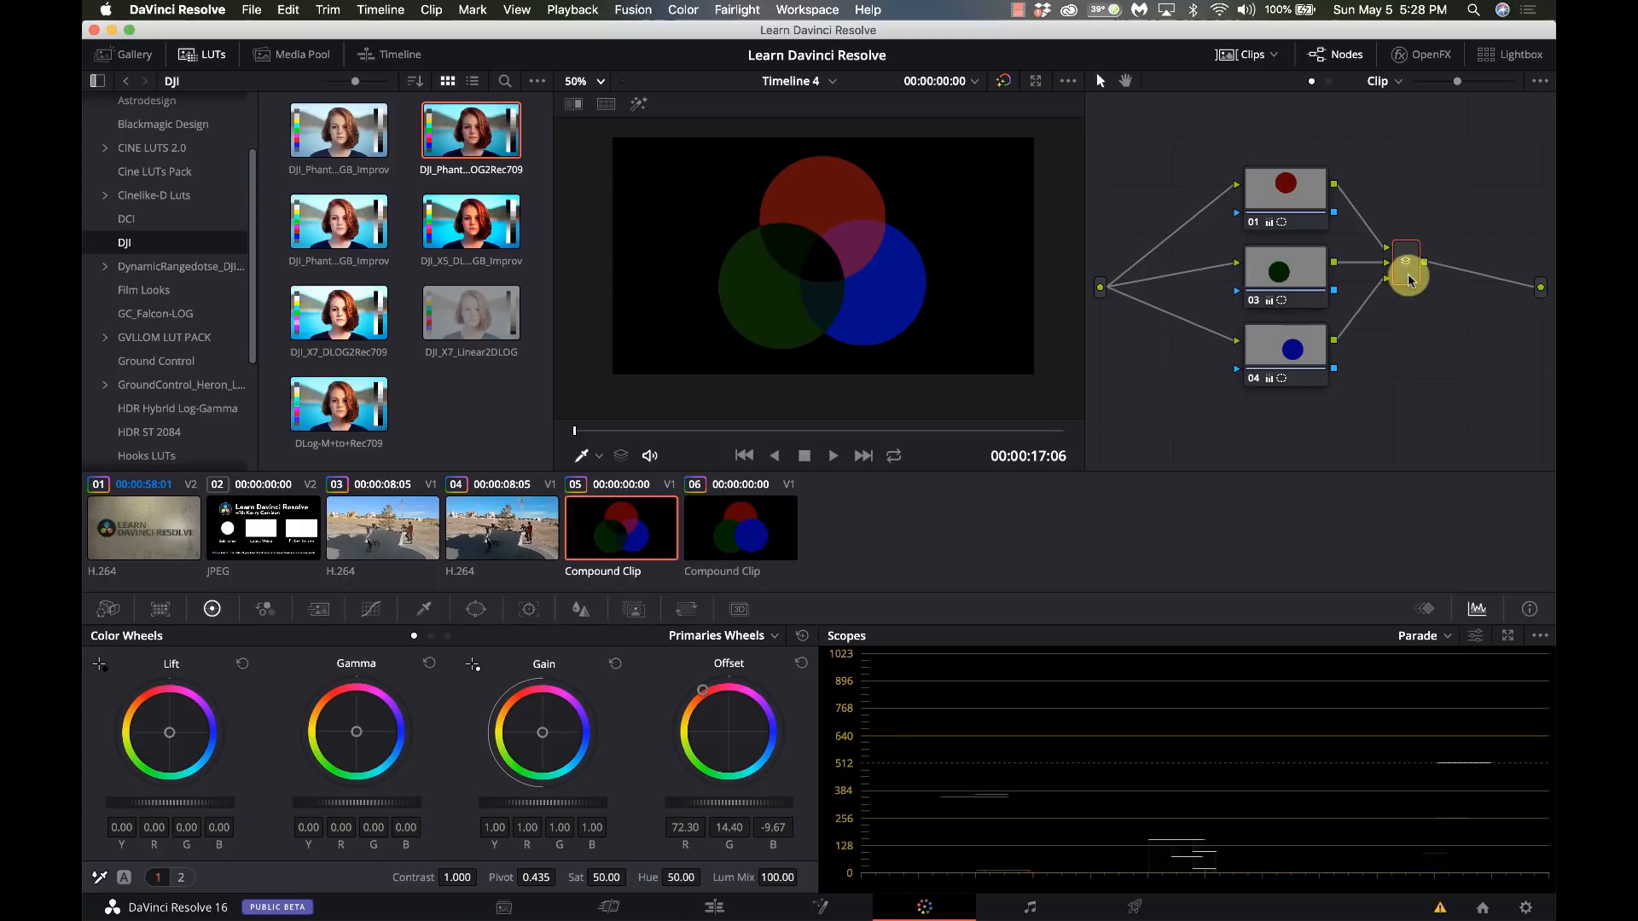
right_click(1406, 262)
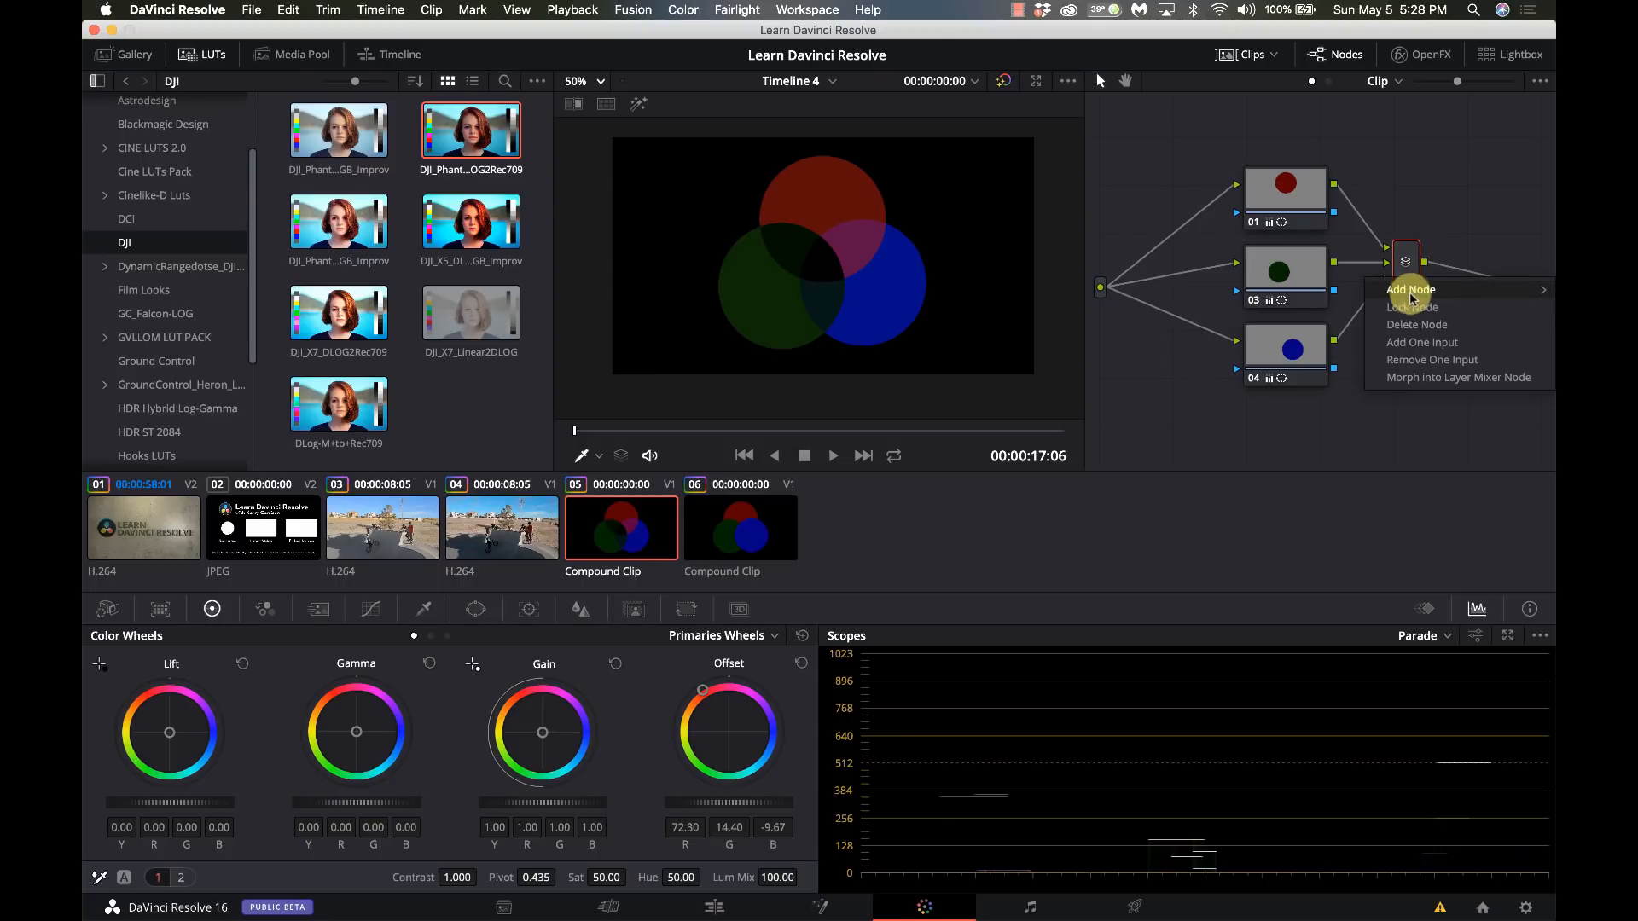
mouse_move(1447, 343)
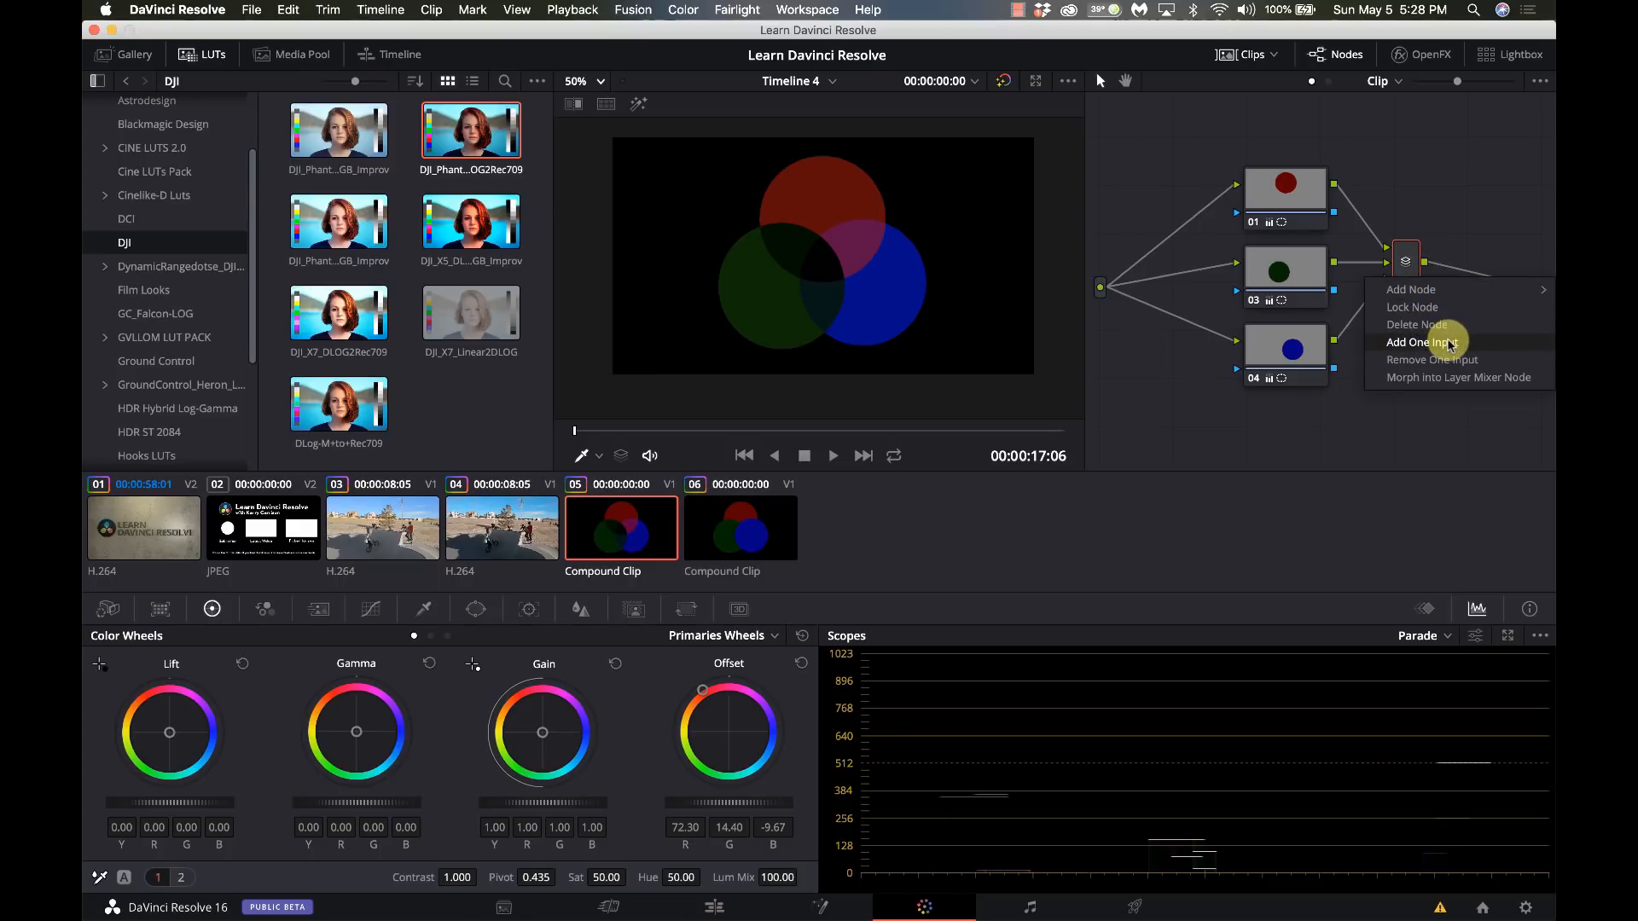
Step: Give the parallel mixer one more input, four in total
left_click(1427, 342)
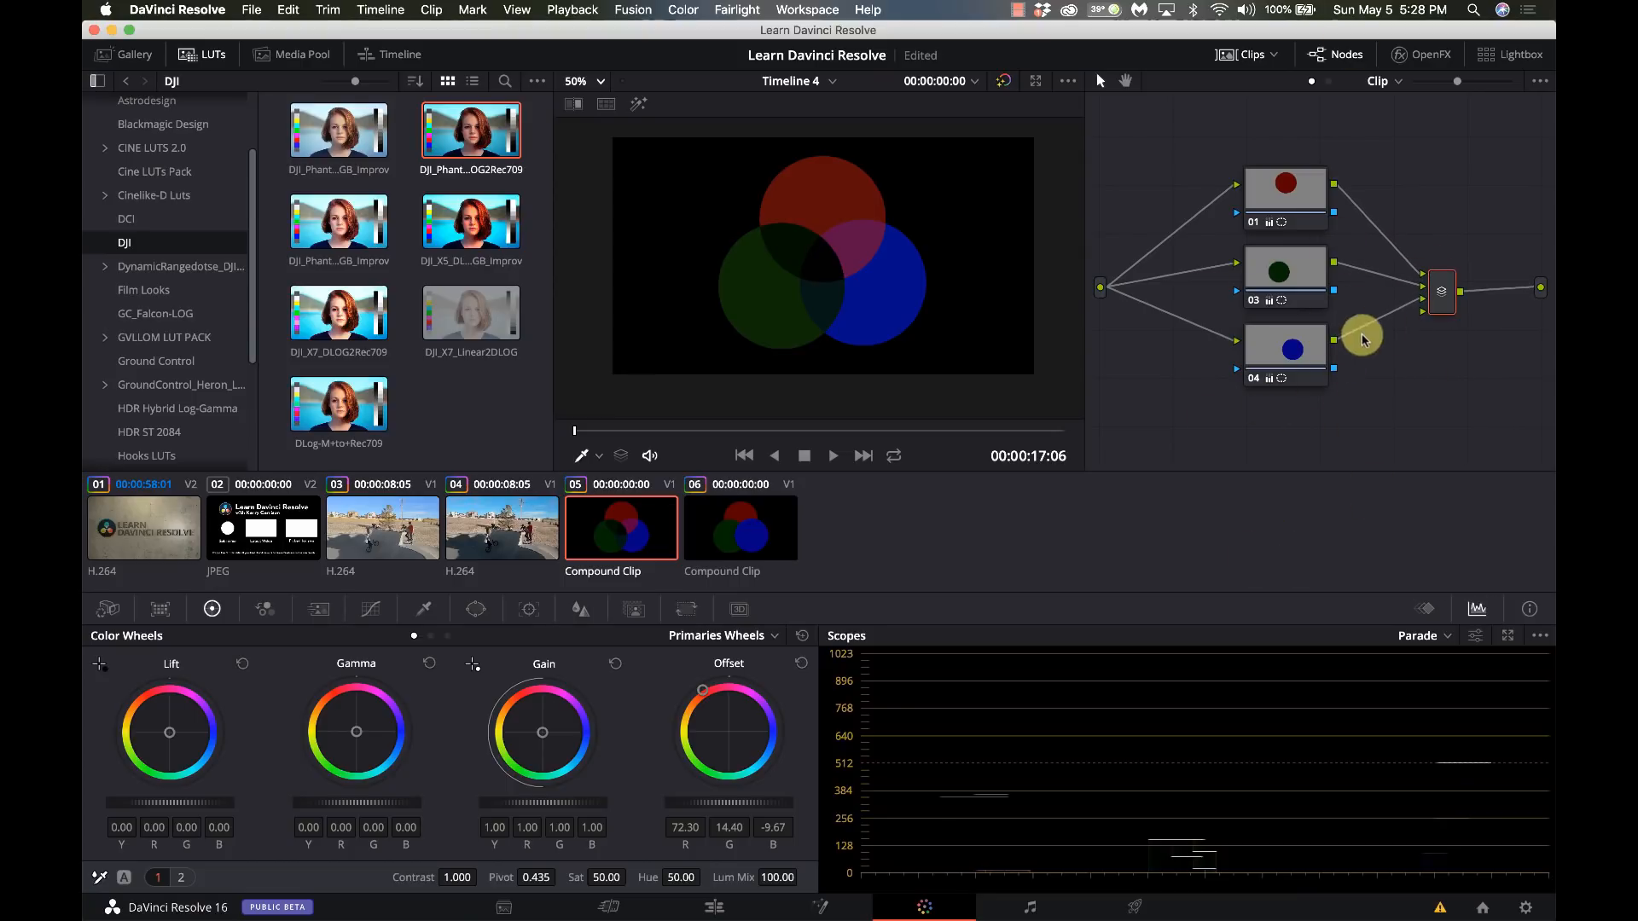
mouse_move(1315, 432)
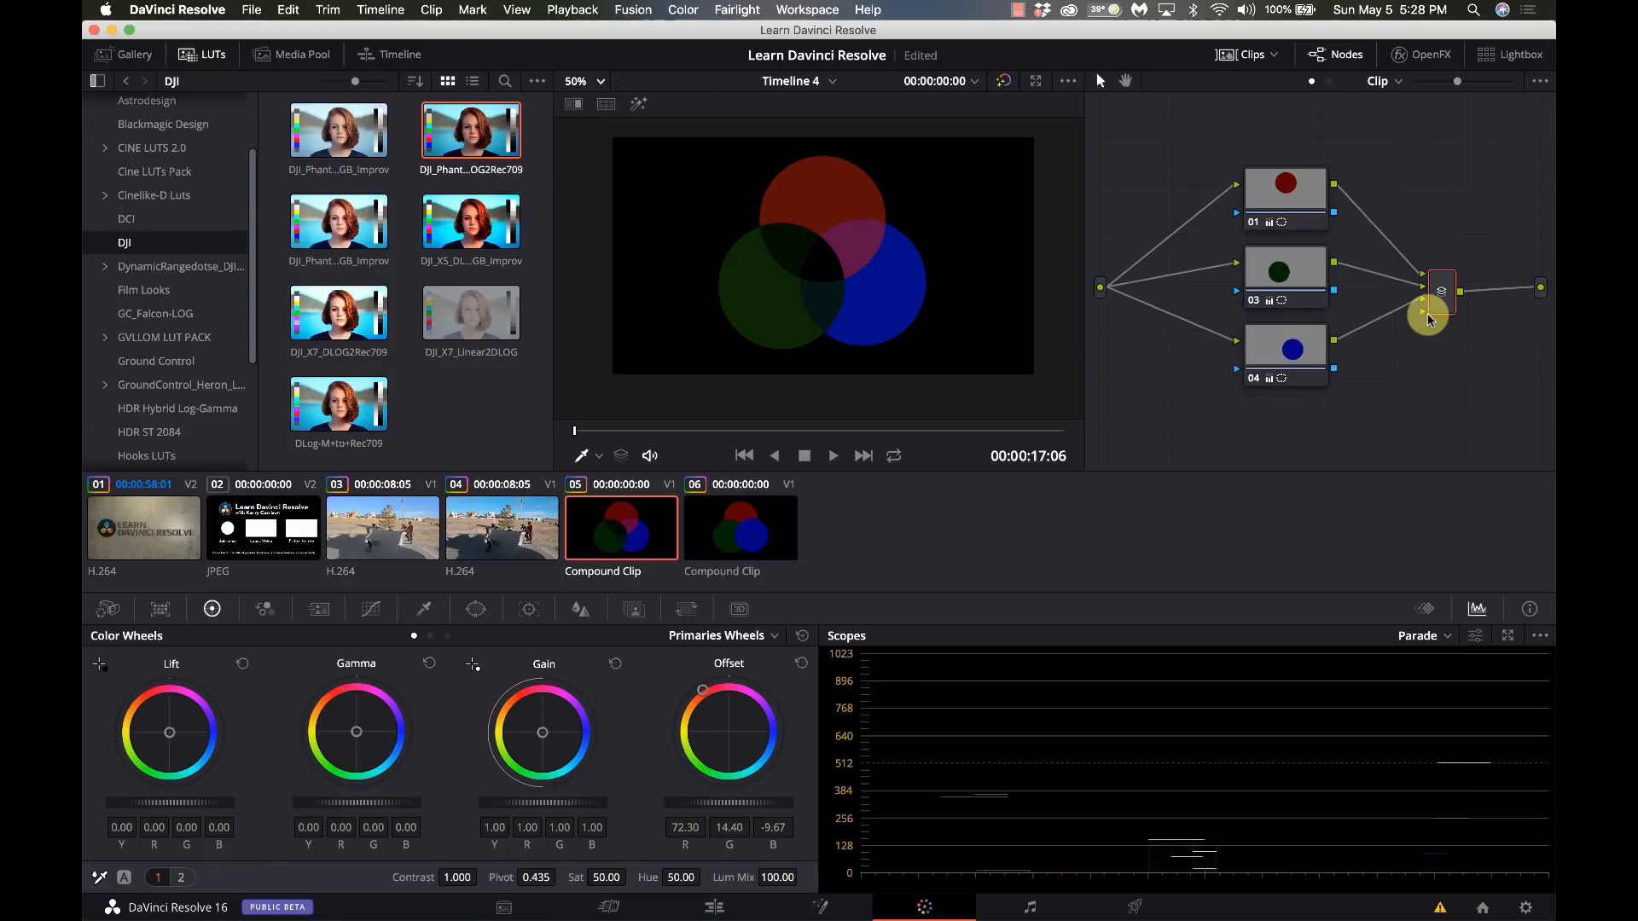
left_click(738, 528)
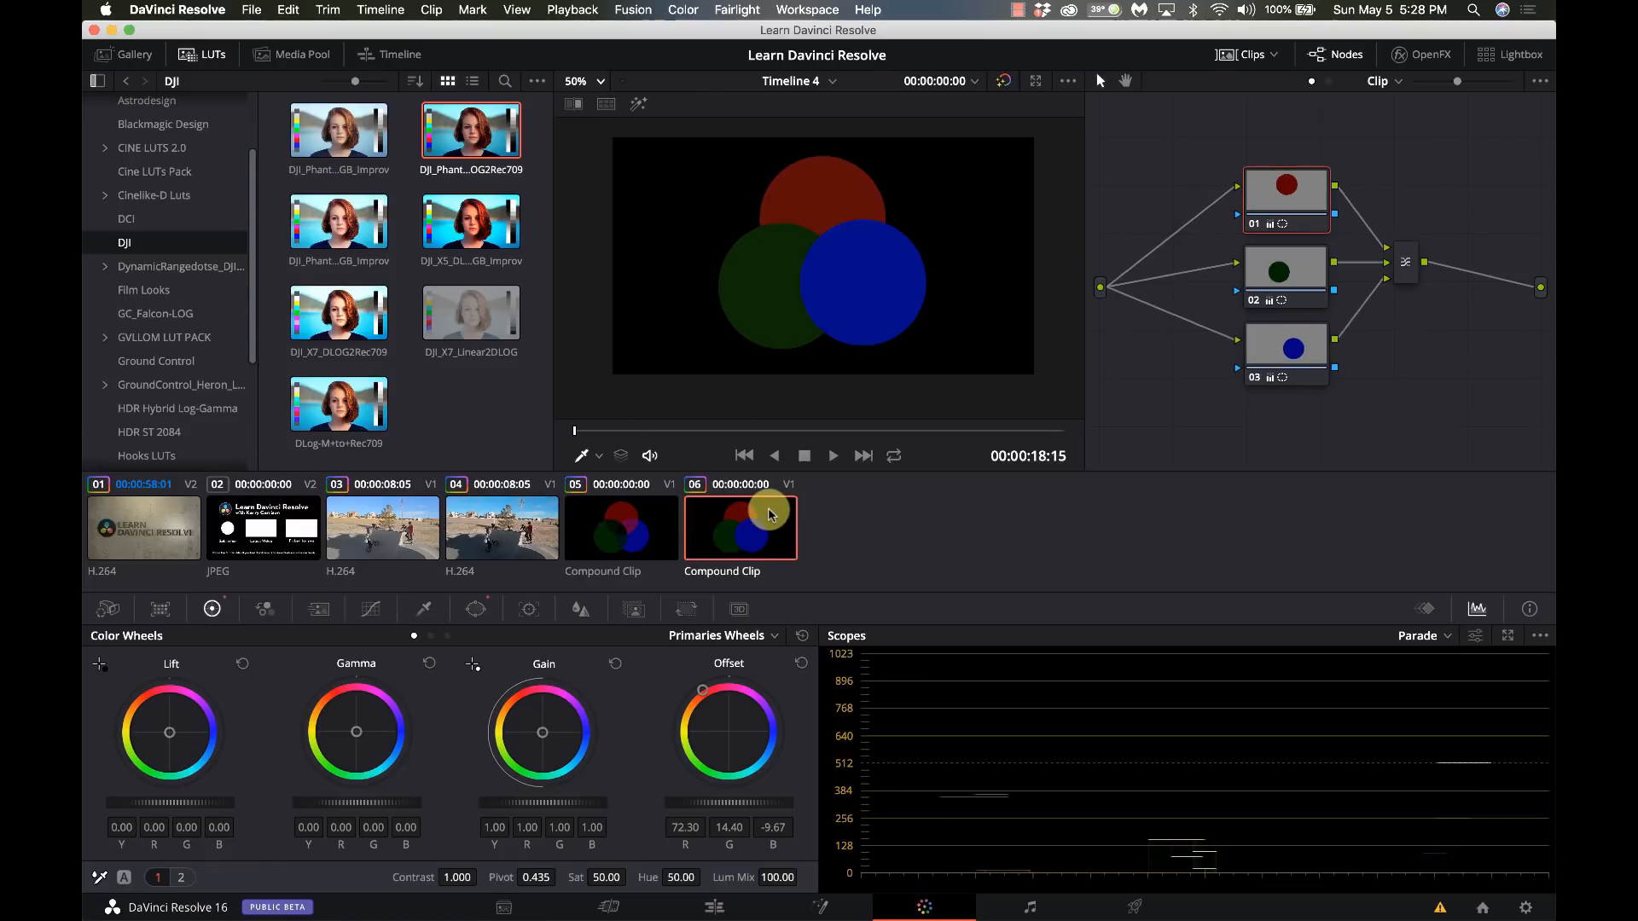
mouse_move(1405, 270)
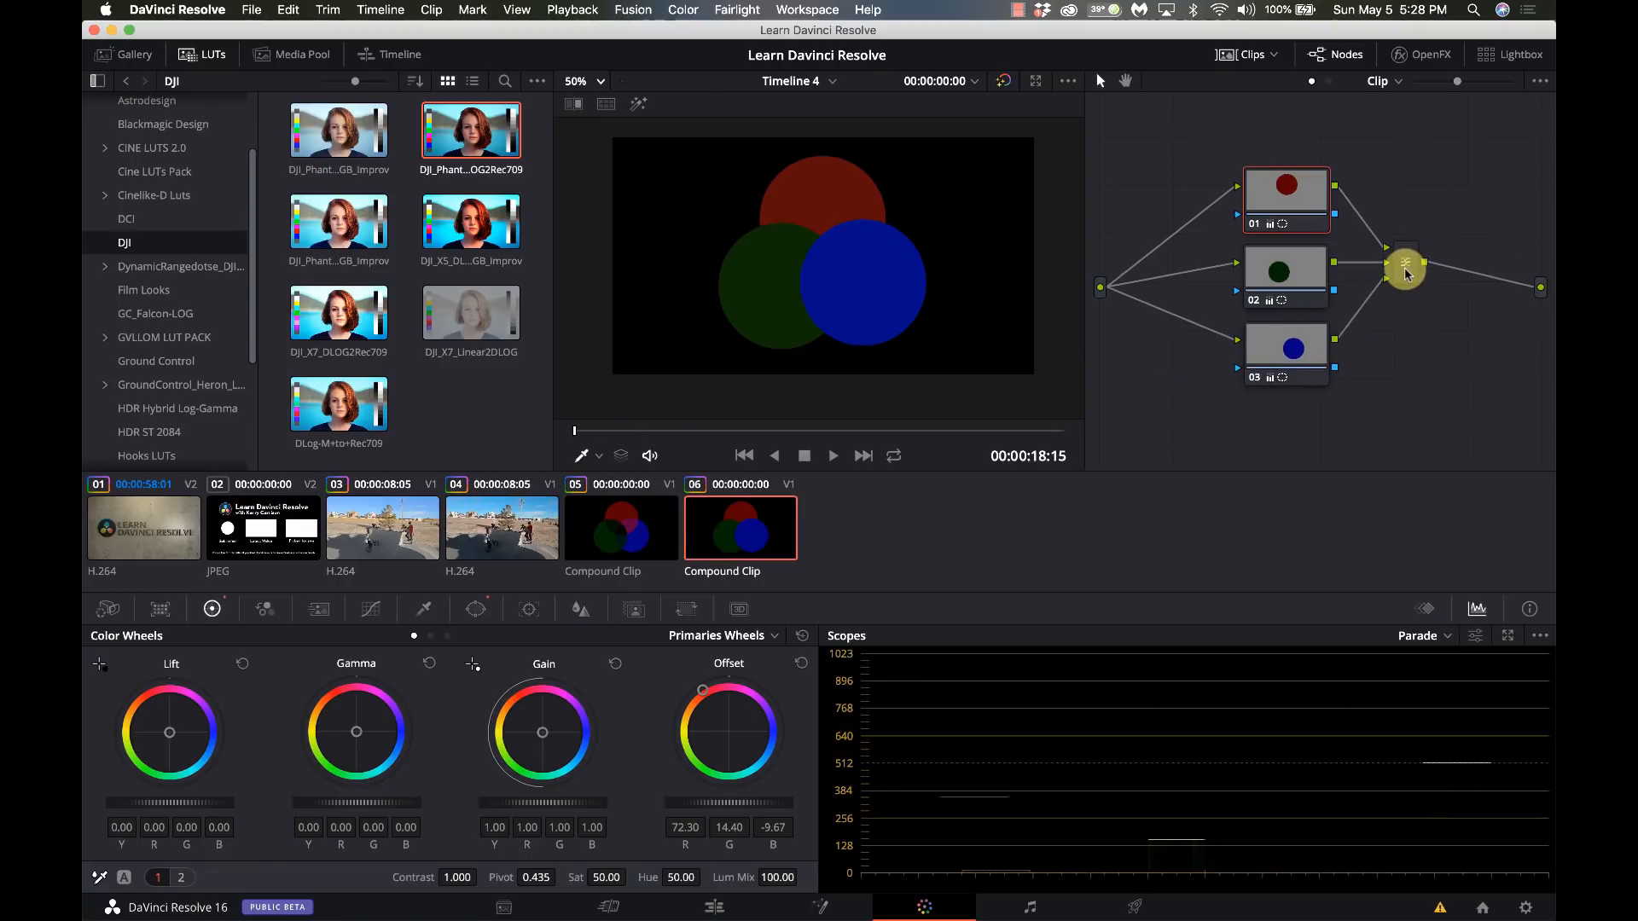
mouse_move(1404, 266)
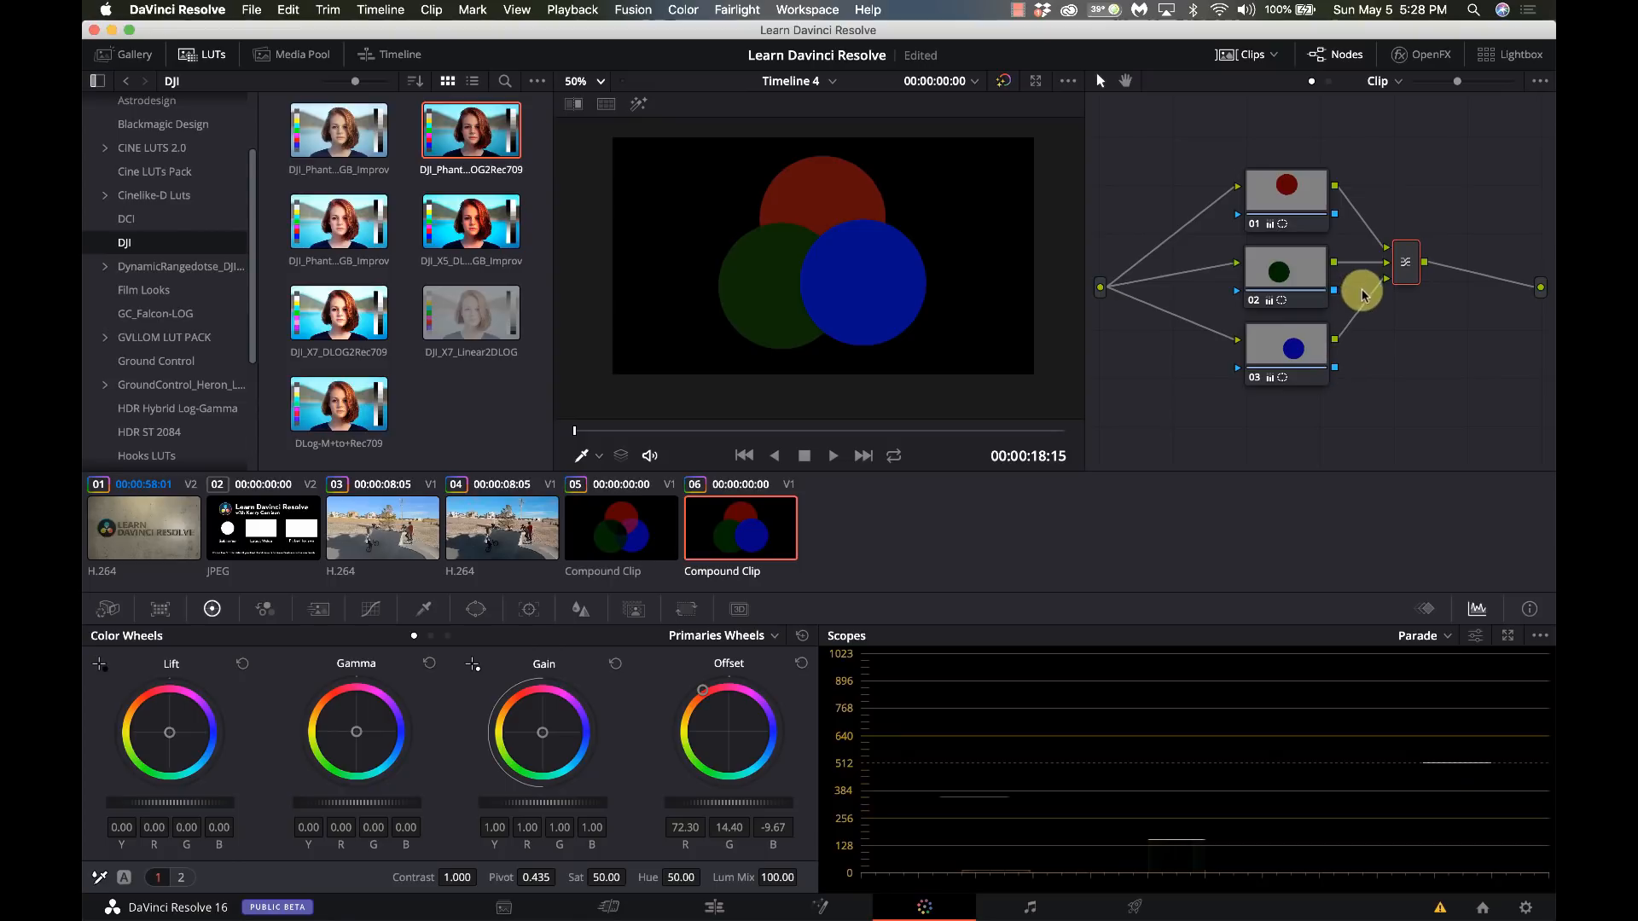
mouse_move(1399, 257)
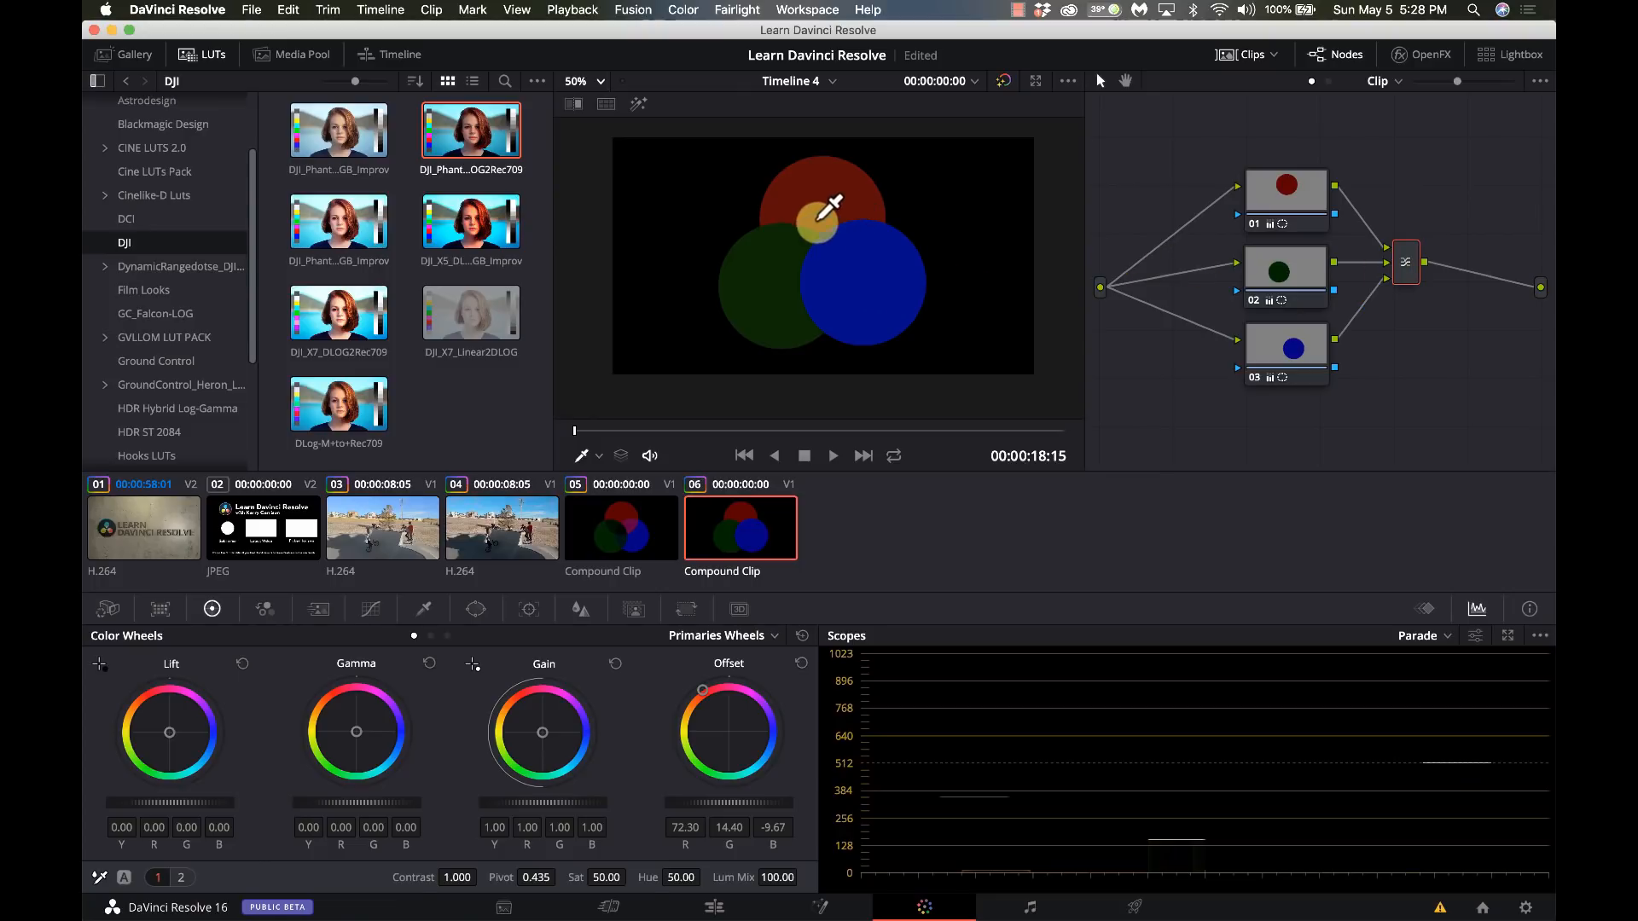
left_click(621, 527)
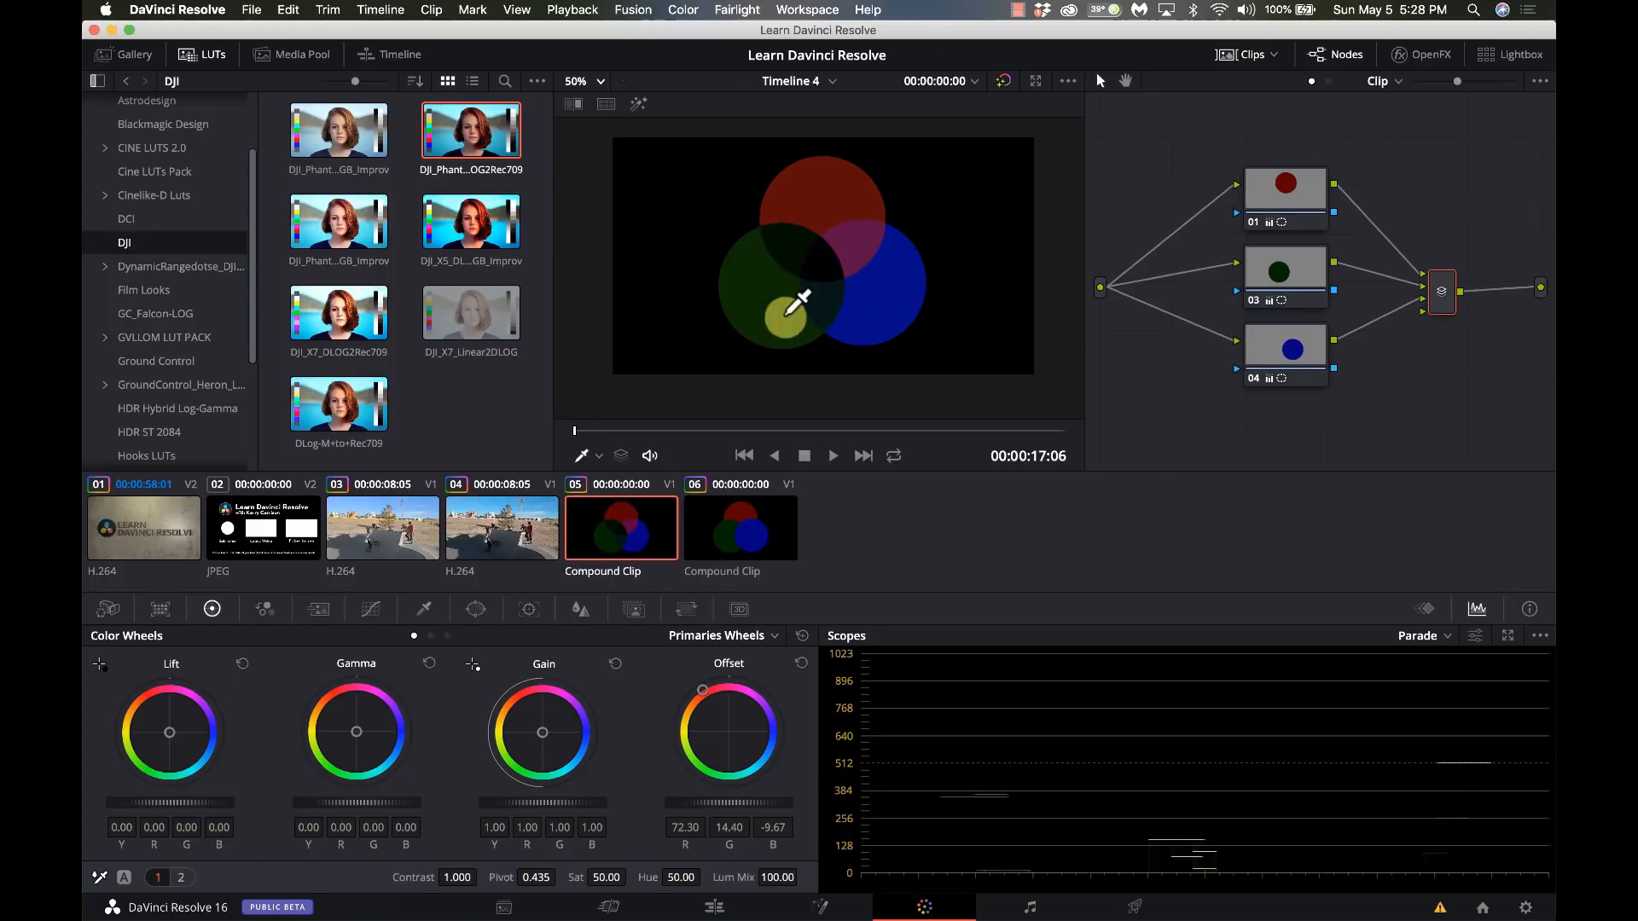
mouse_move(807, 400)
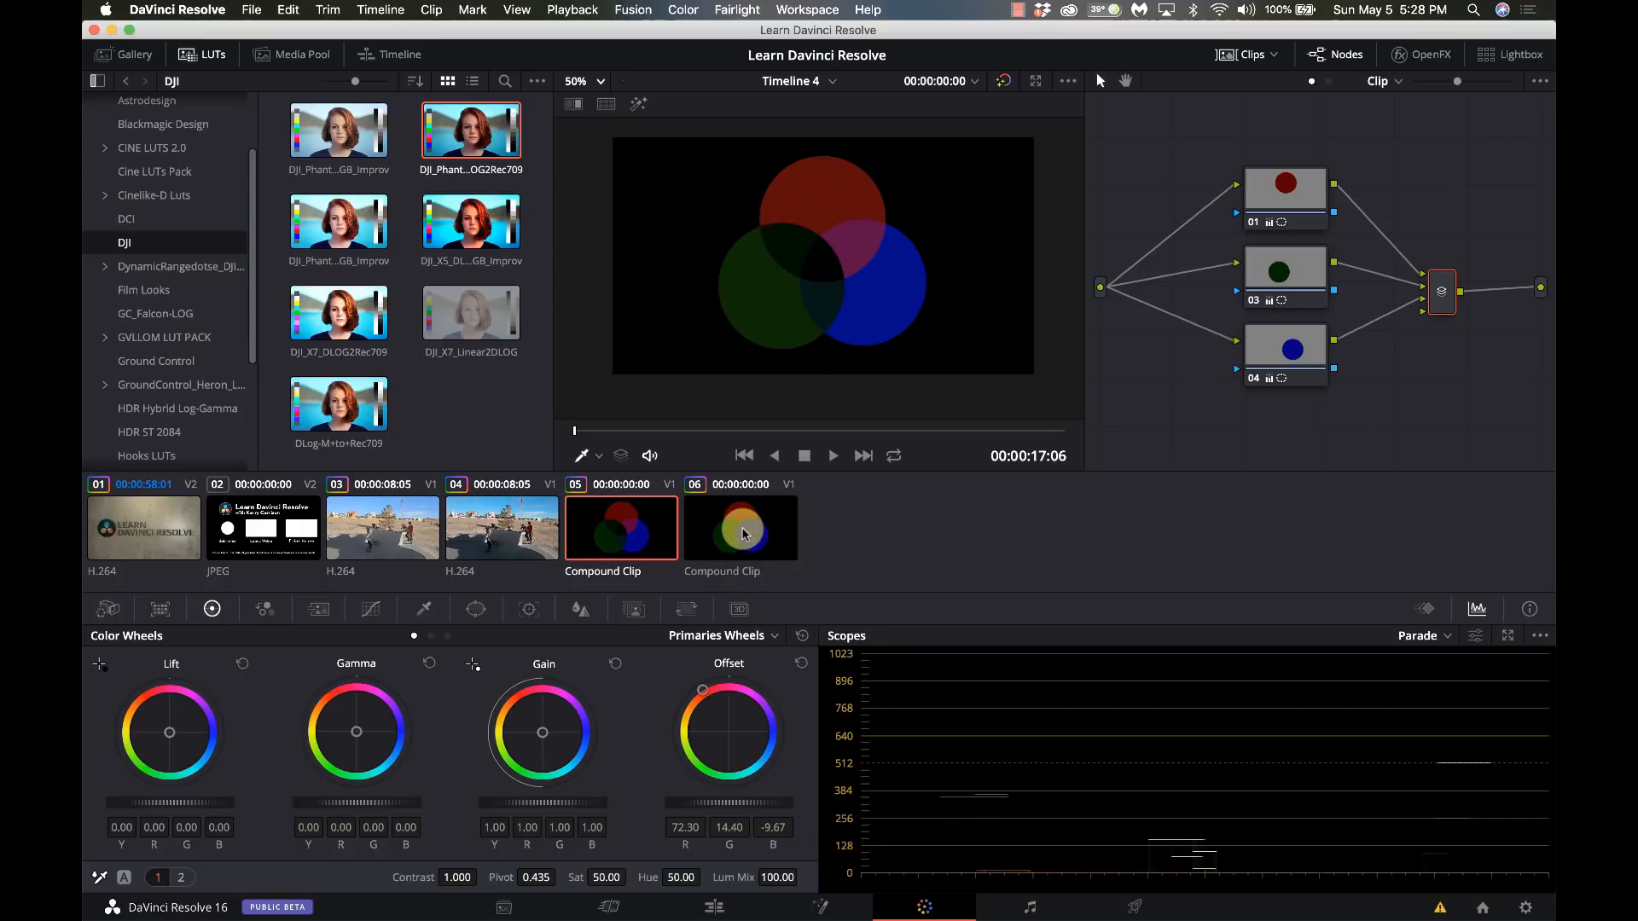
left_click(739, 527)
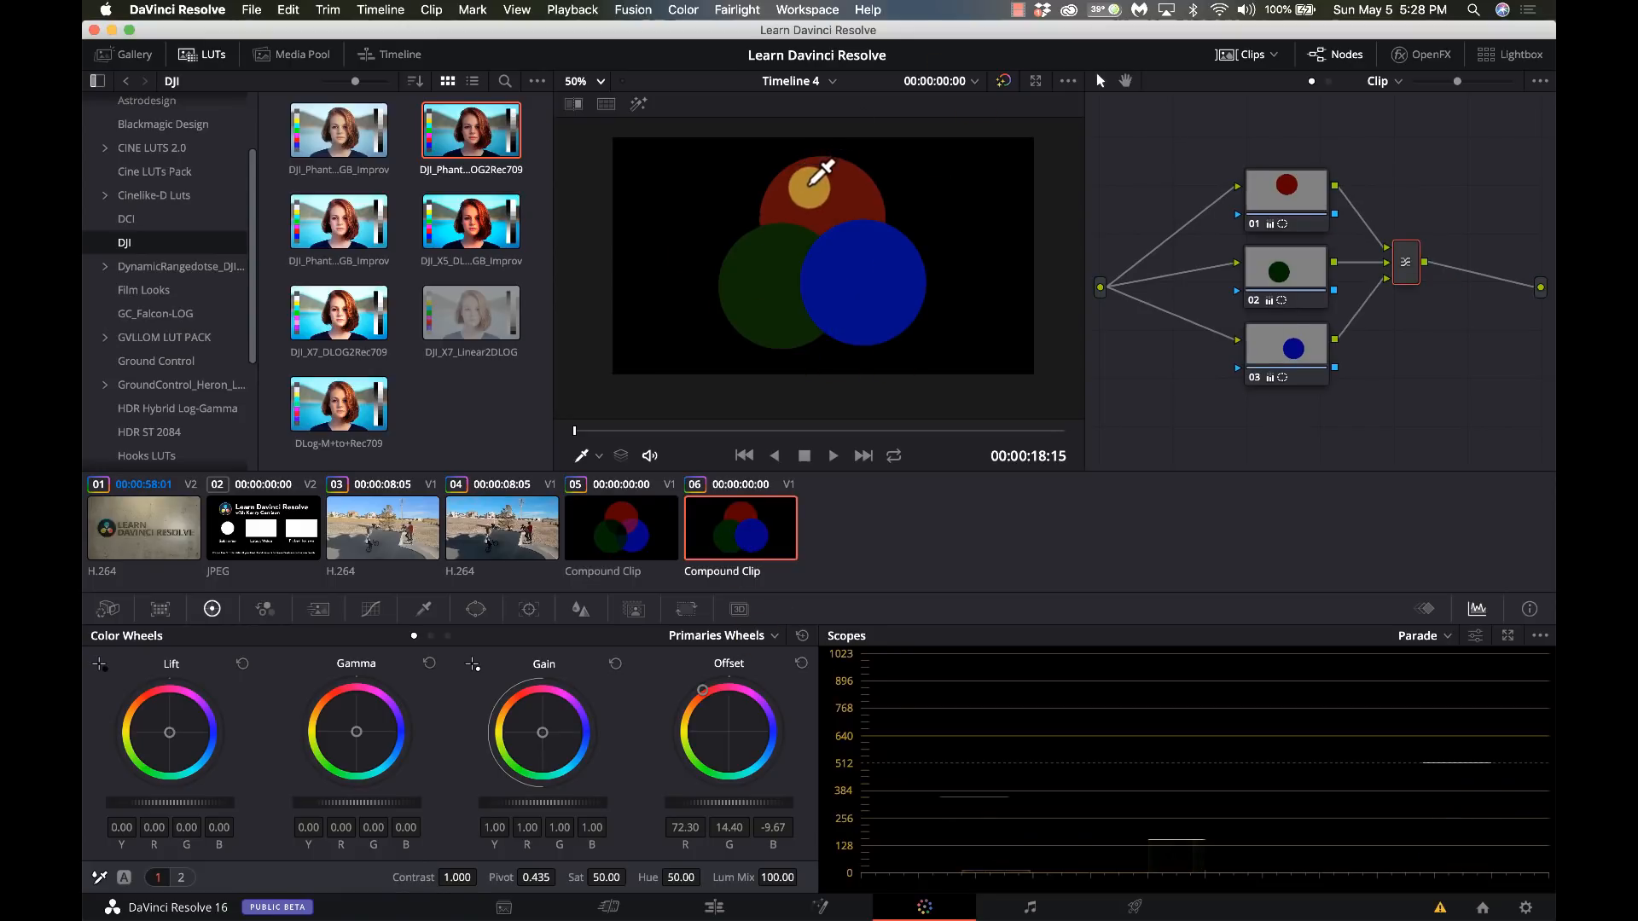
mouse_move(865, 273)
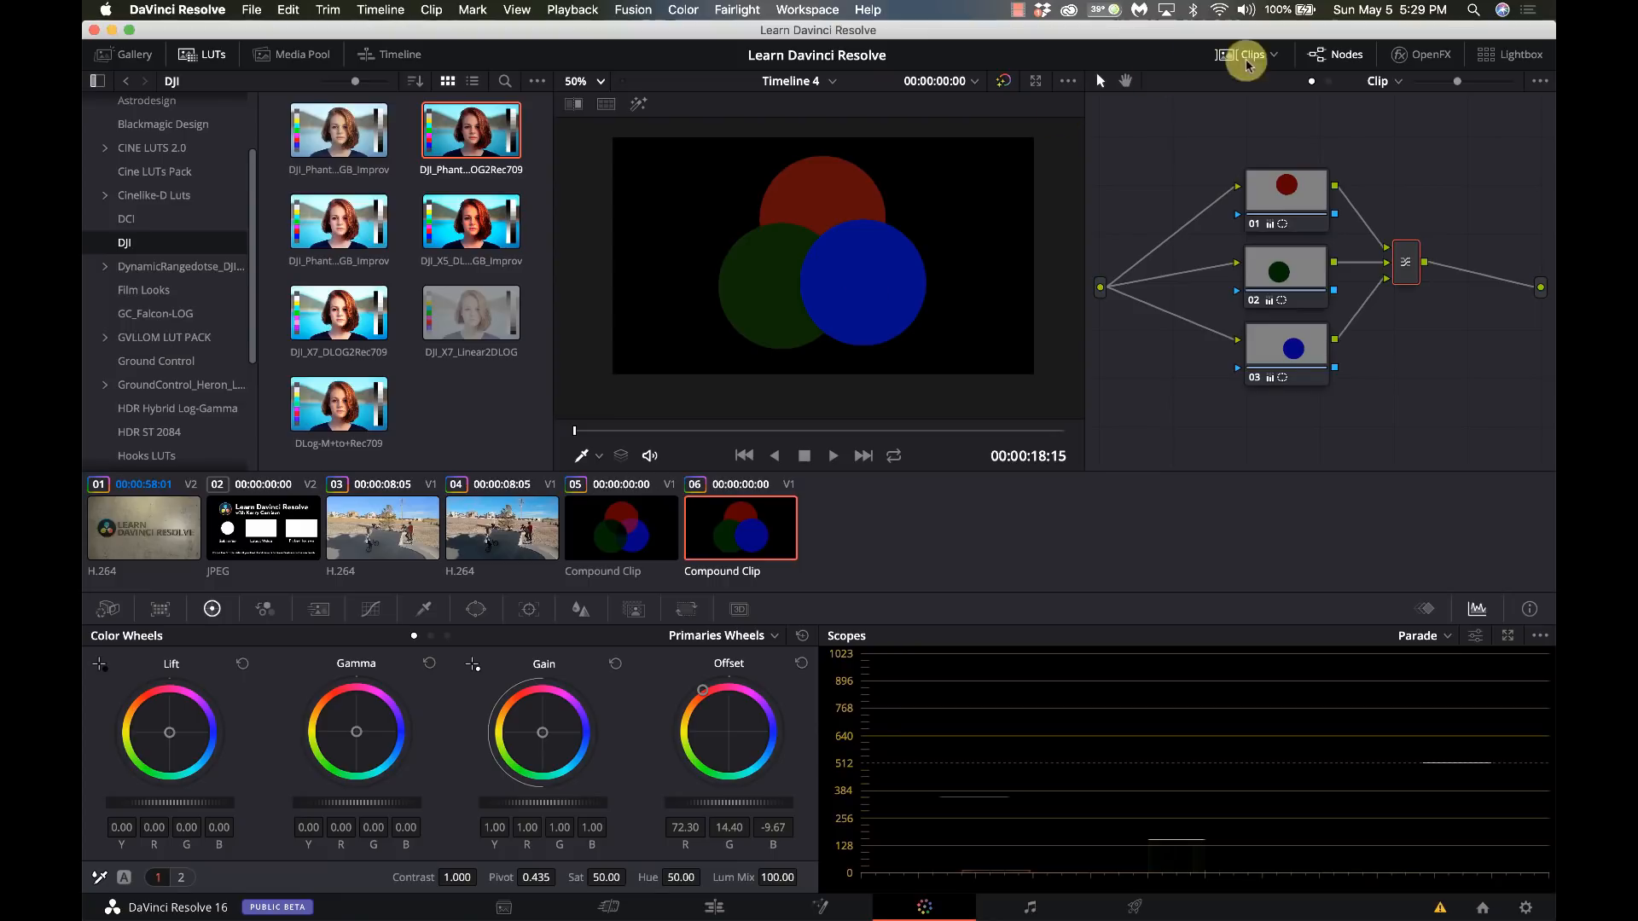
mouse_move(1402, 261)
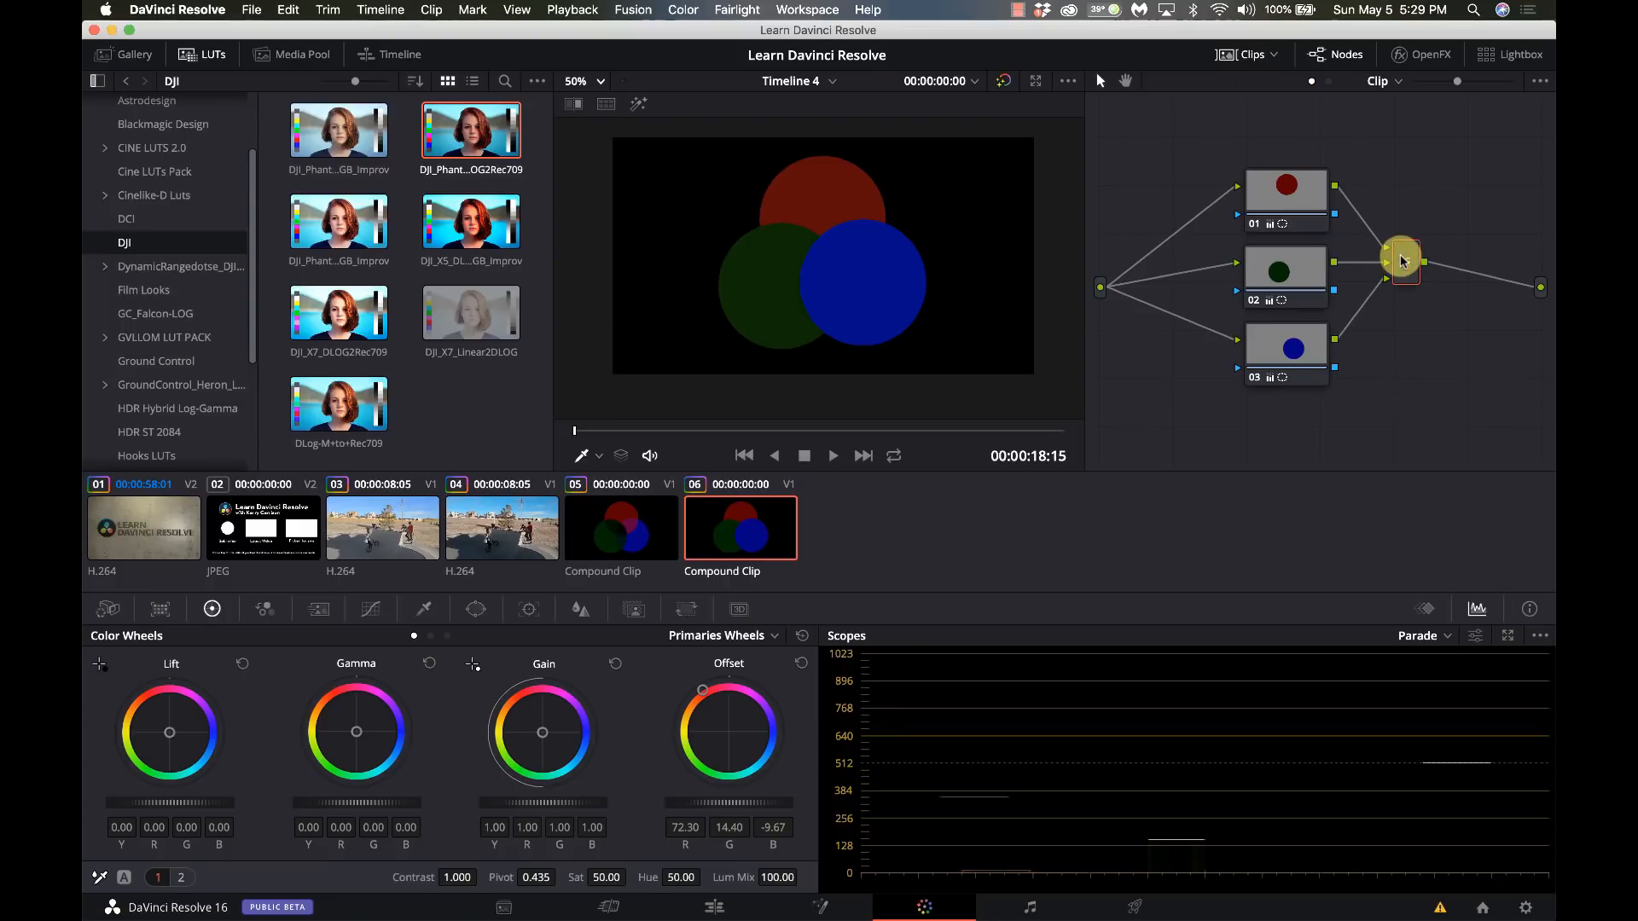
right_click(1404, 259)
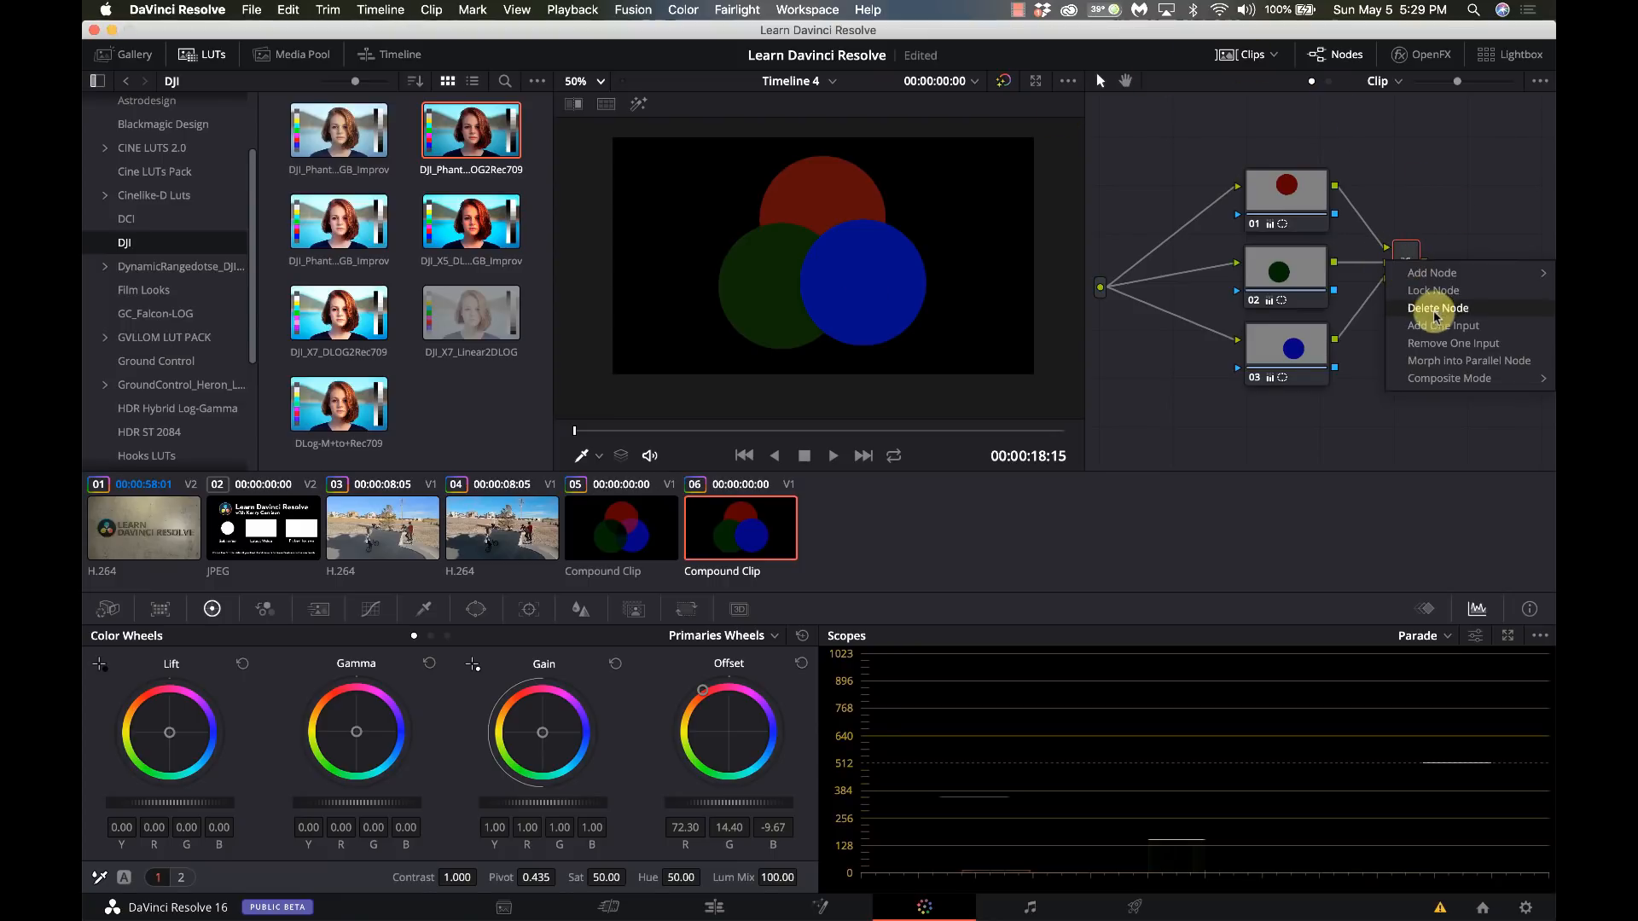
mouse_move(1442, 324)
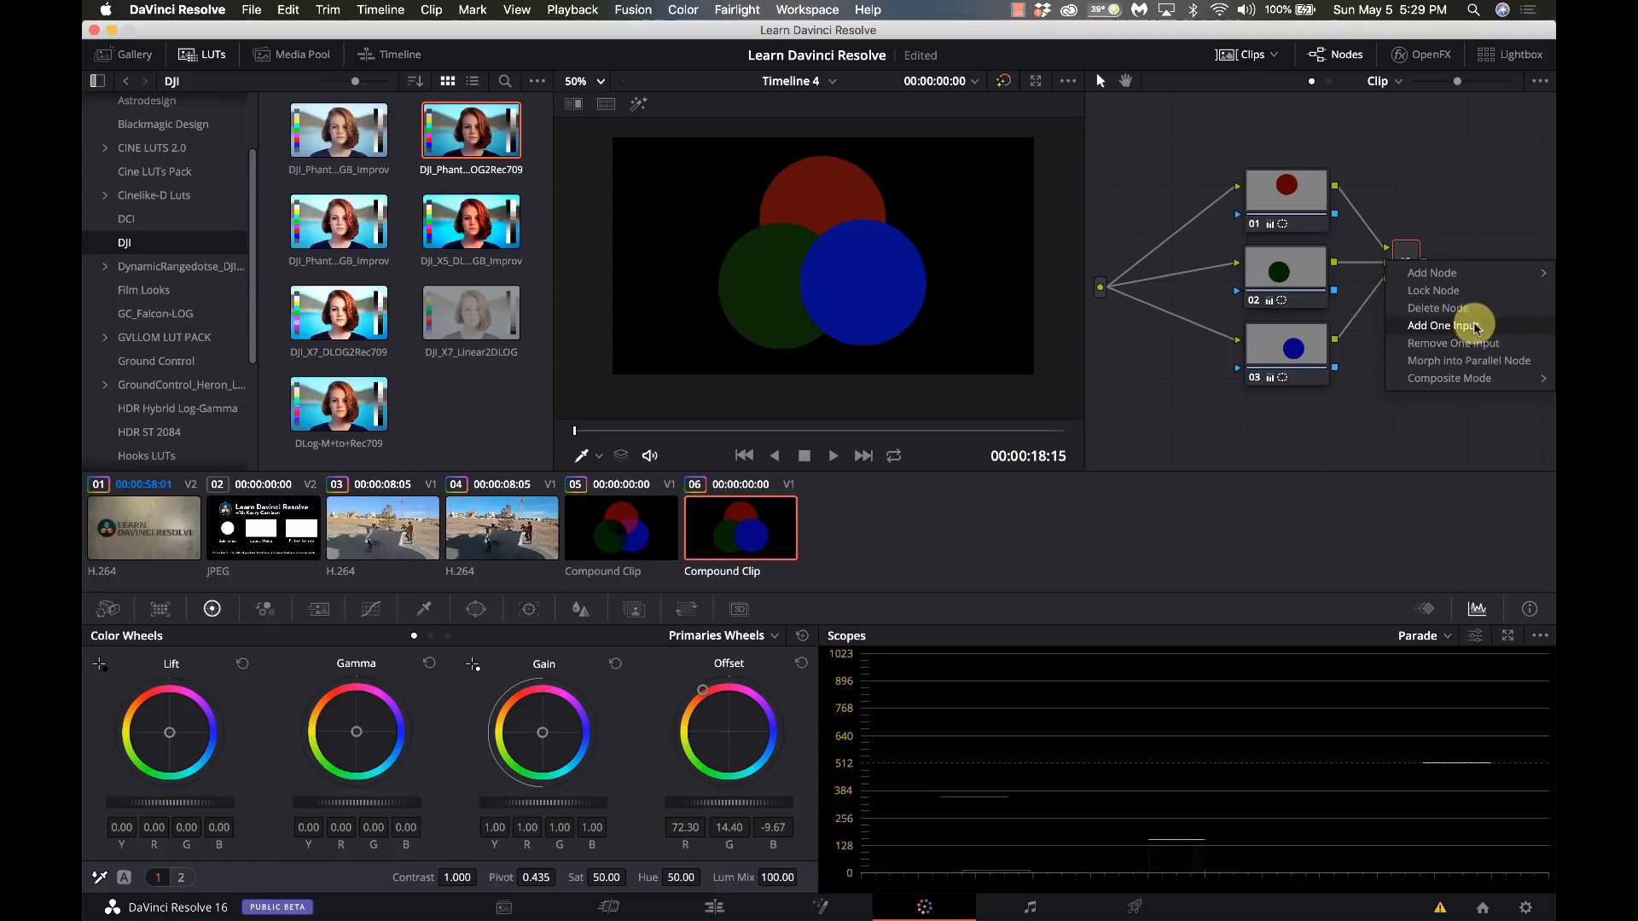
mouse_move(1365, 393)
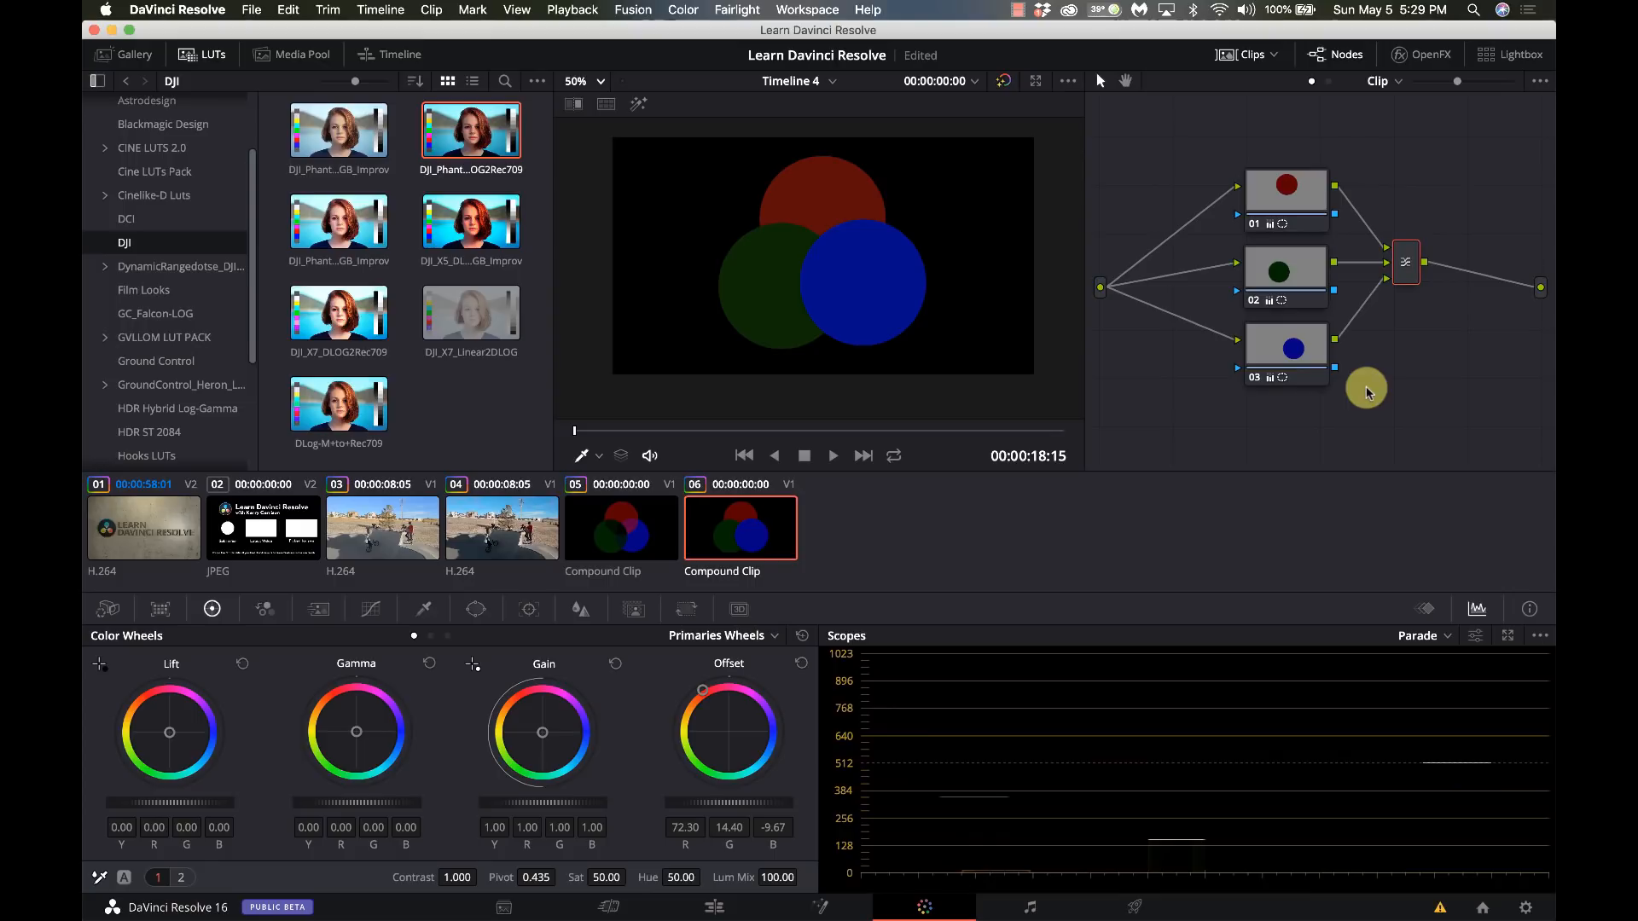
mouse_move(1341, 398)
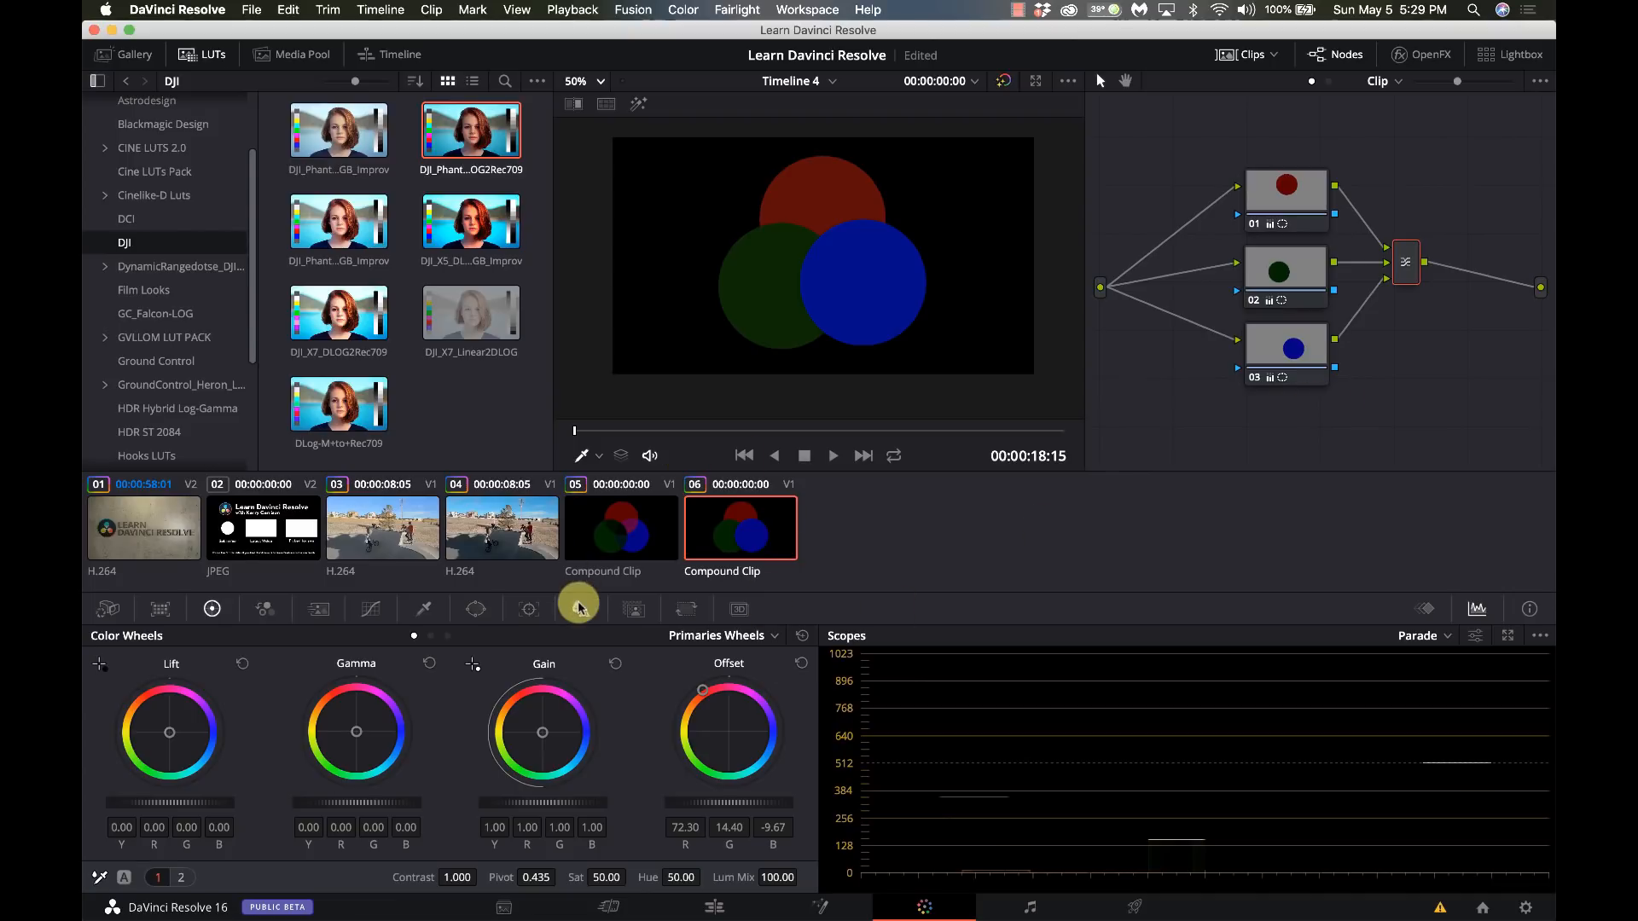
Step: Return to the skate clip to build a second serial chain, nodes 04–06
left_click(382, 527)
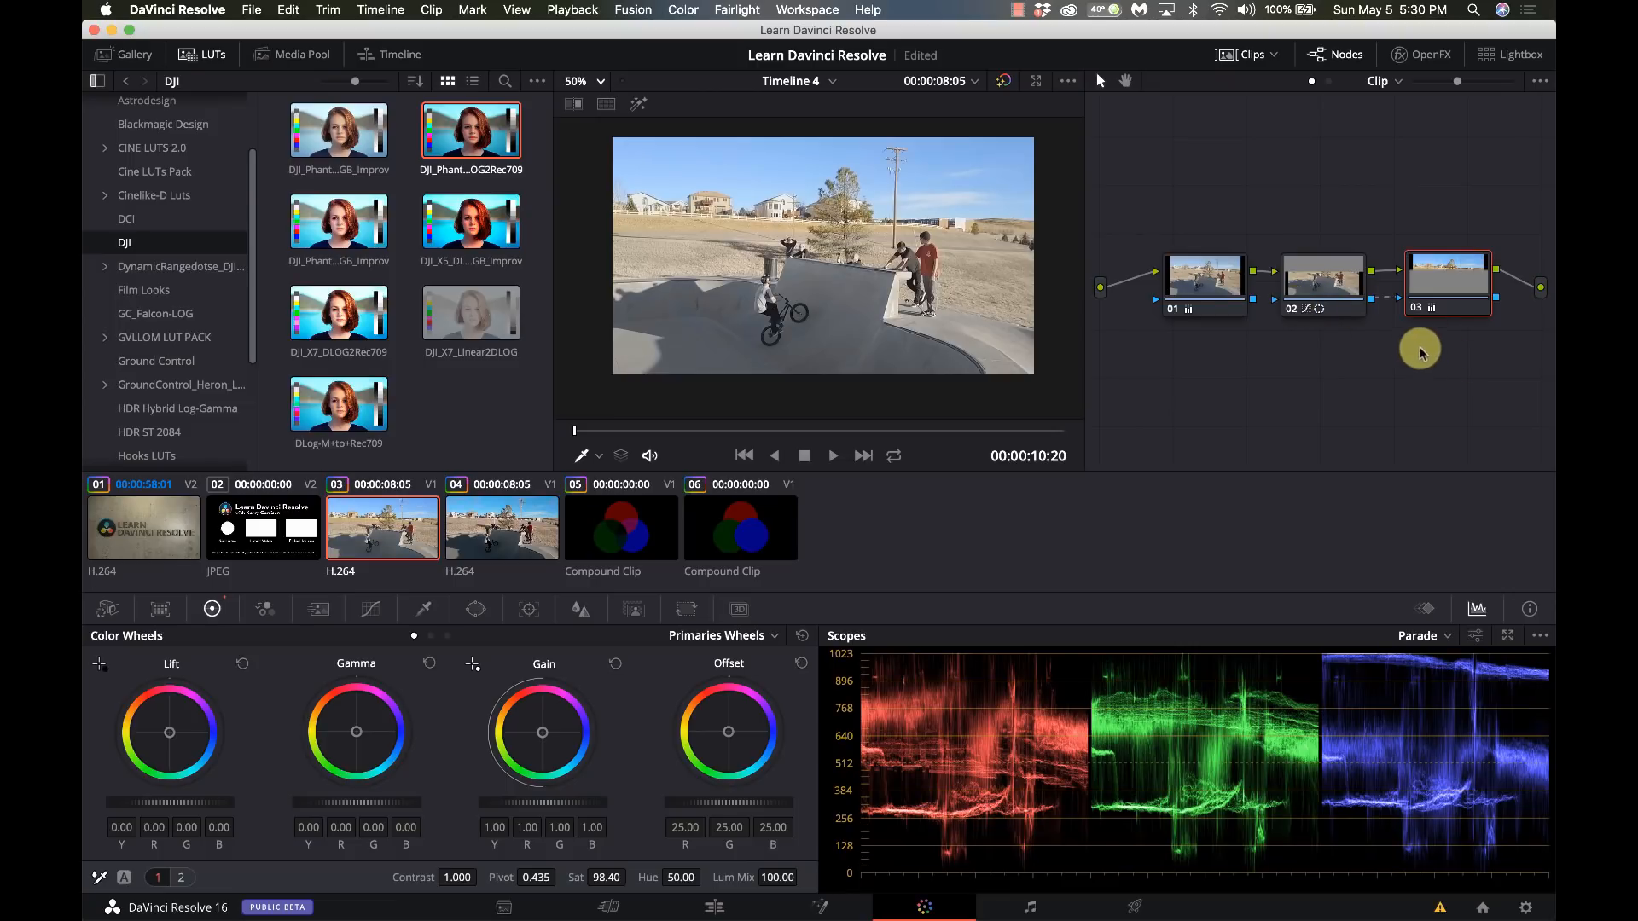
mouse_move(1459, 351)
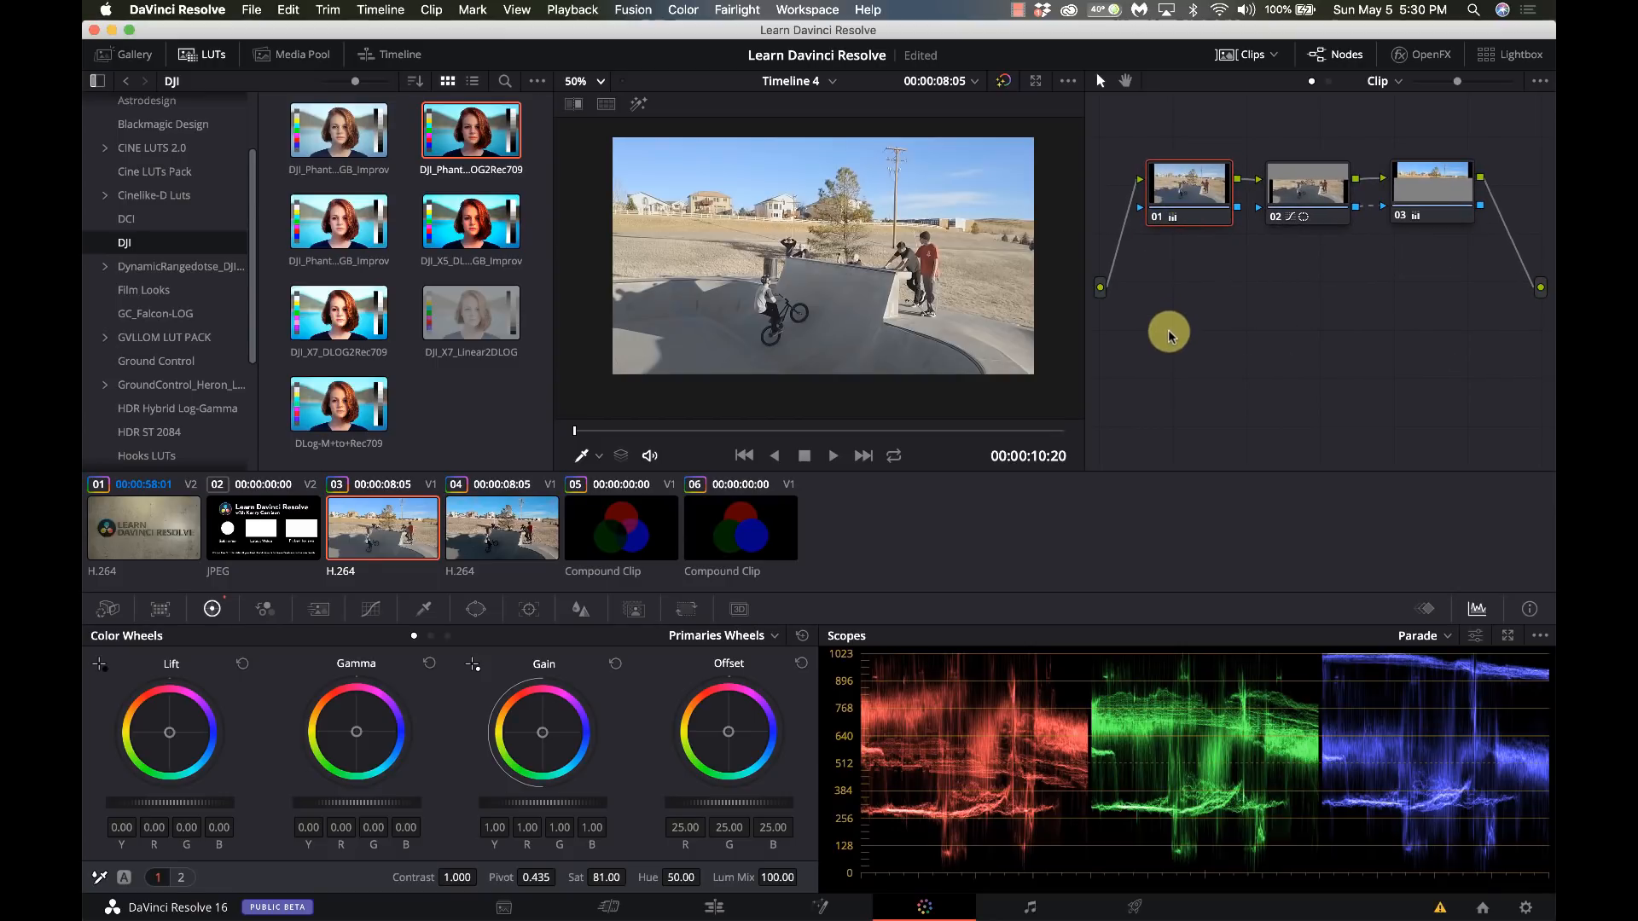
mouse_move(1227, 333)
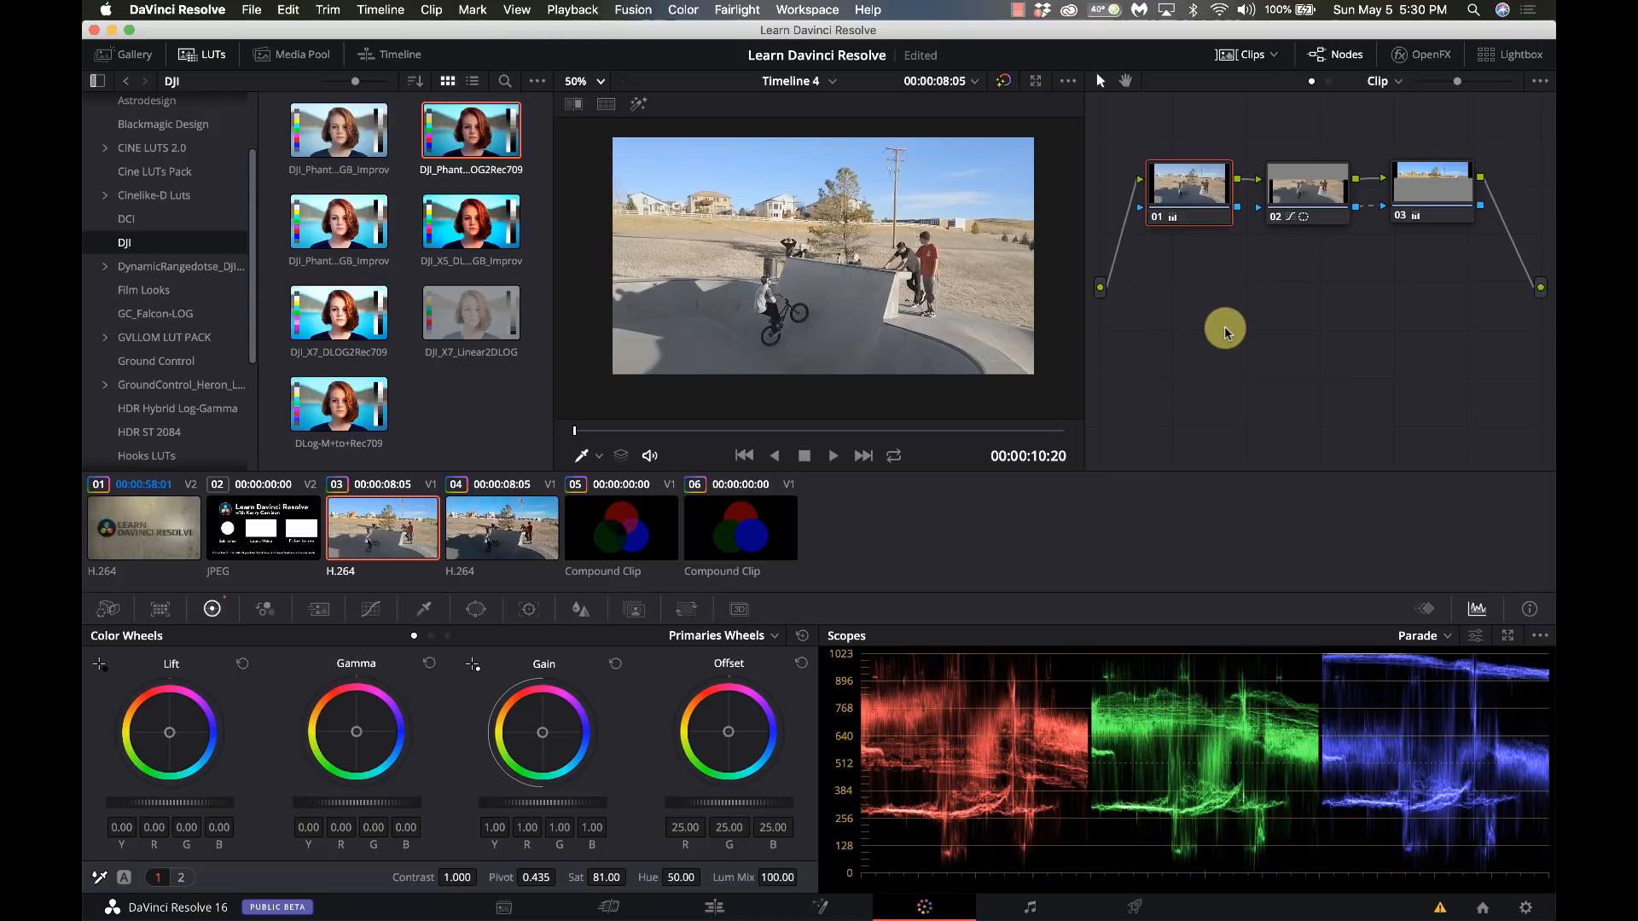
mouse_move(1263, 318)
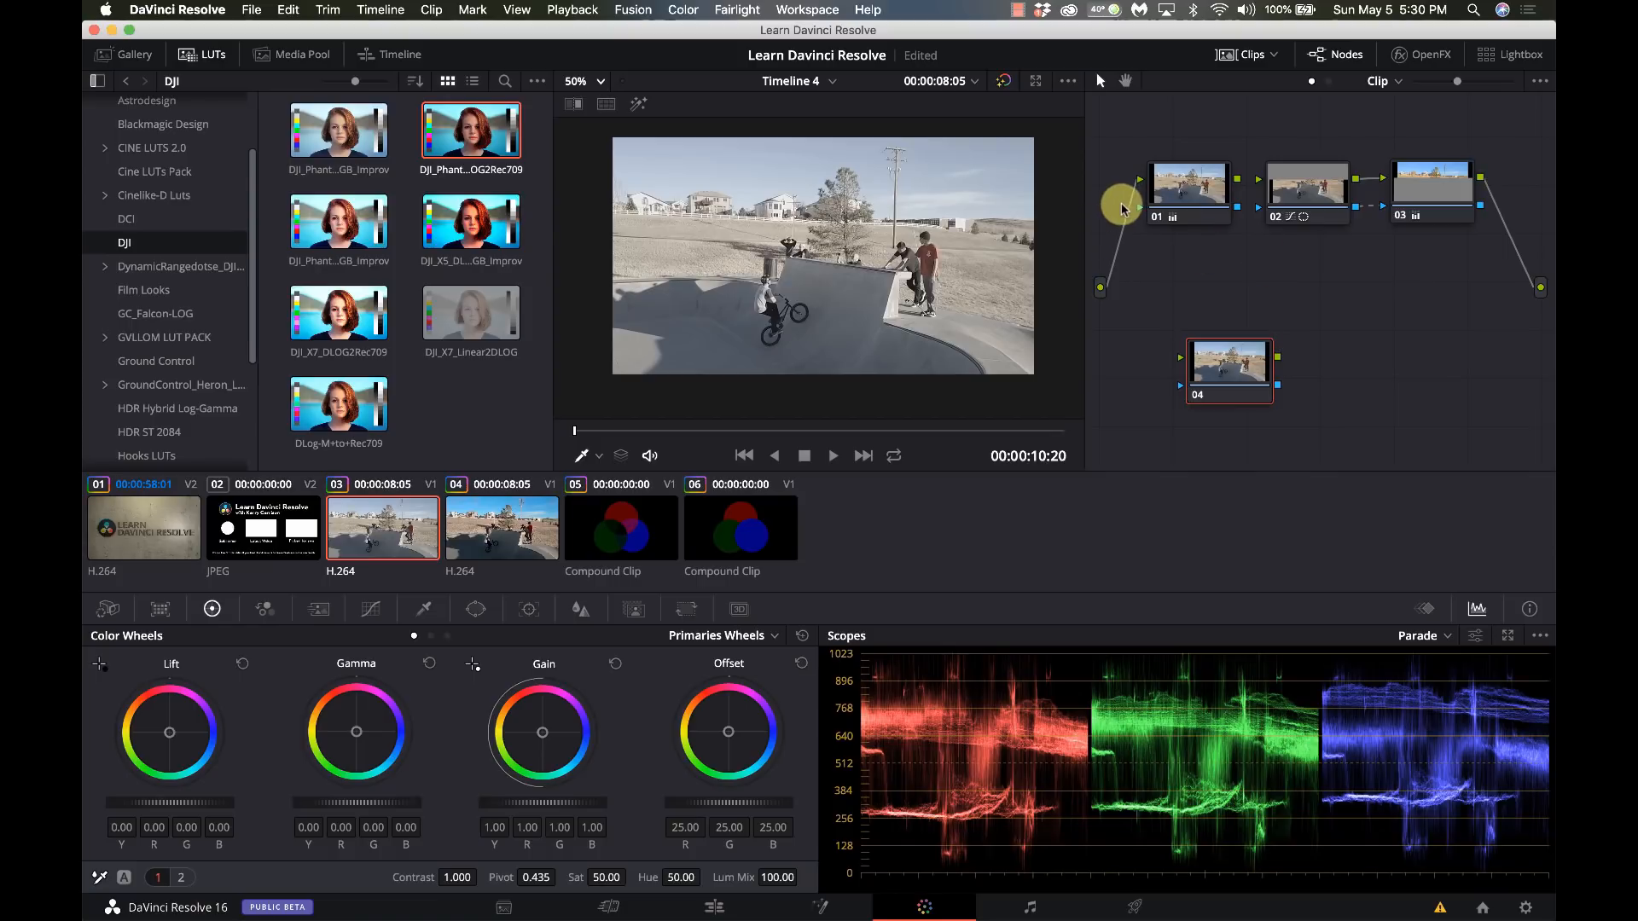
mouse_move(1108, 283)
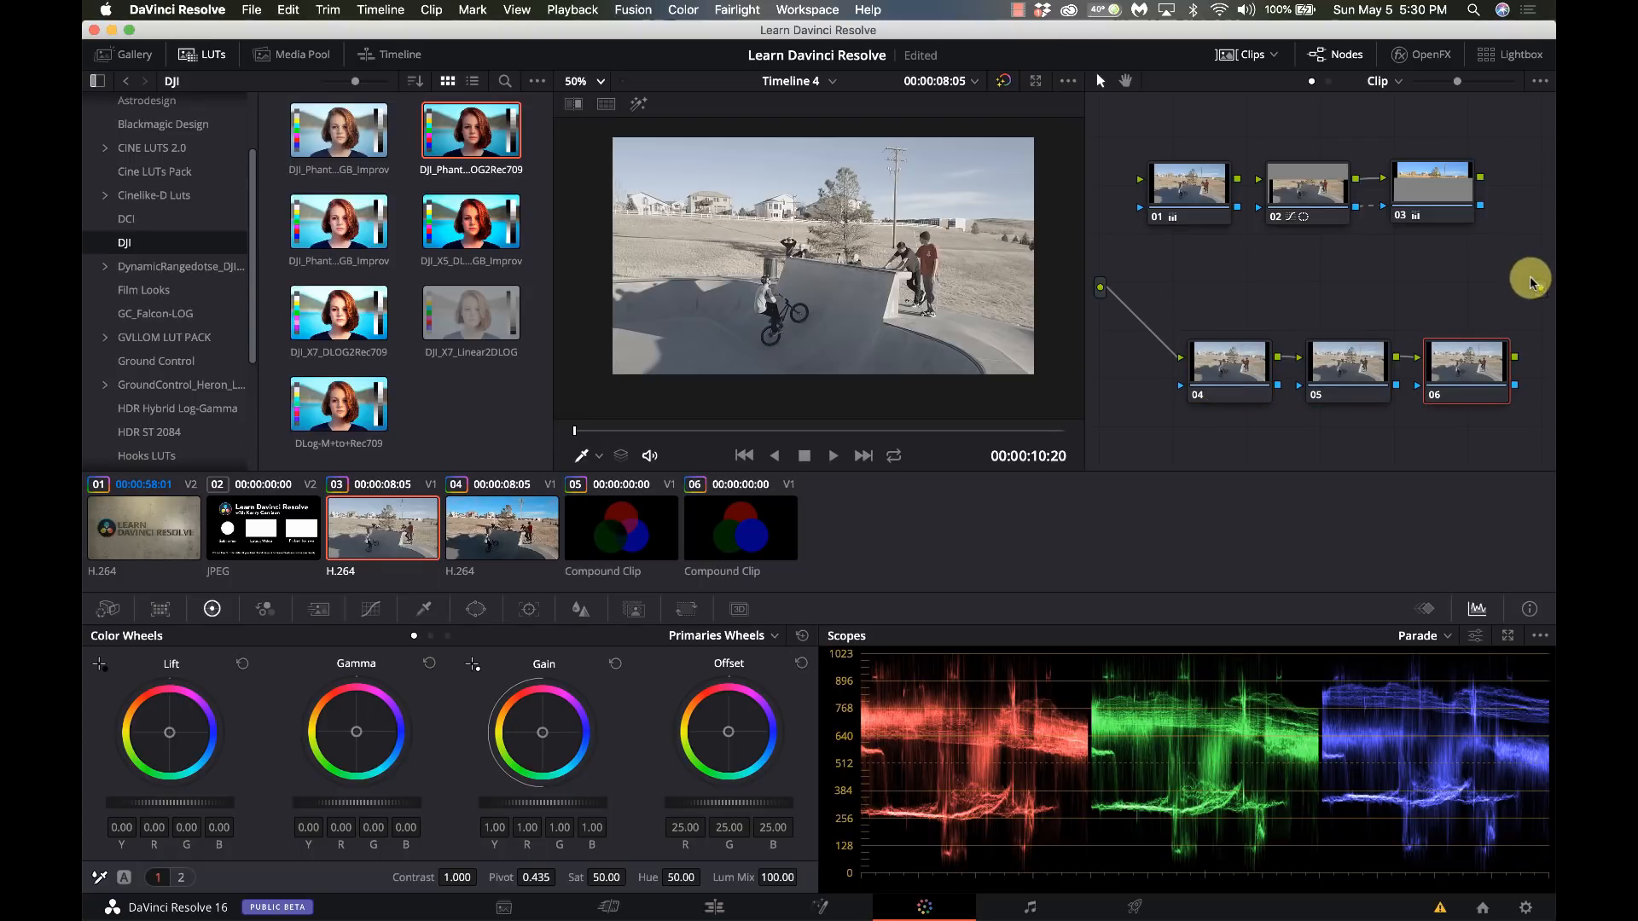
mouse_move(1541, 290)
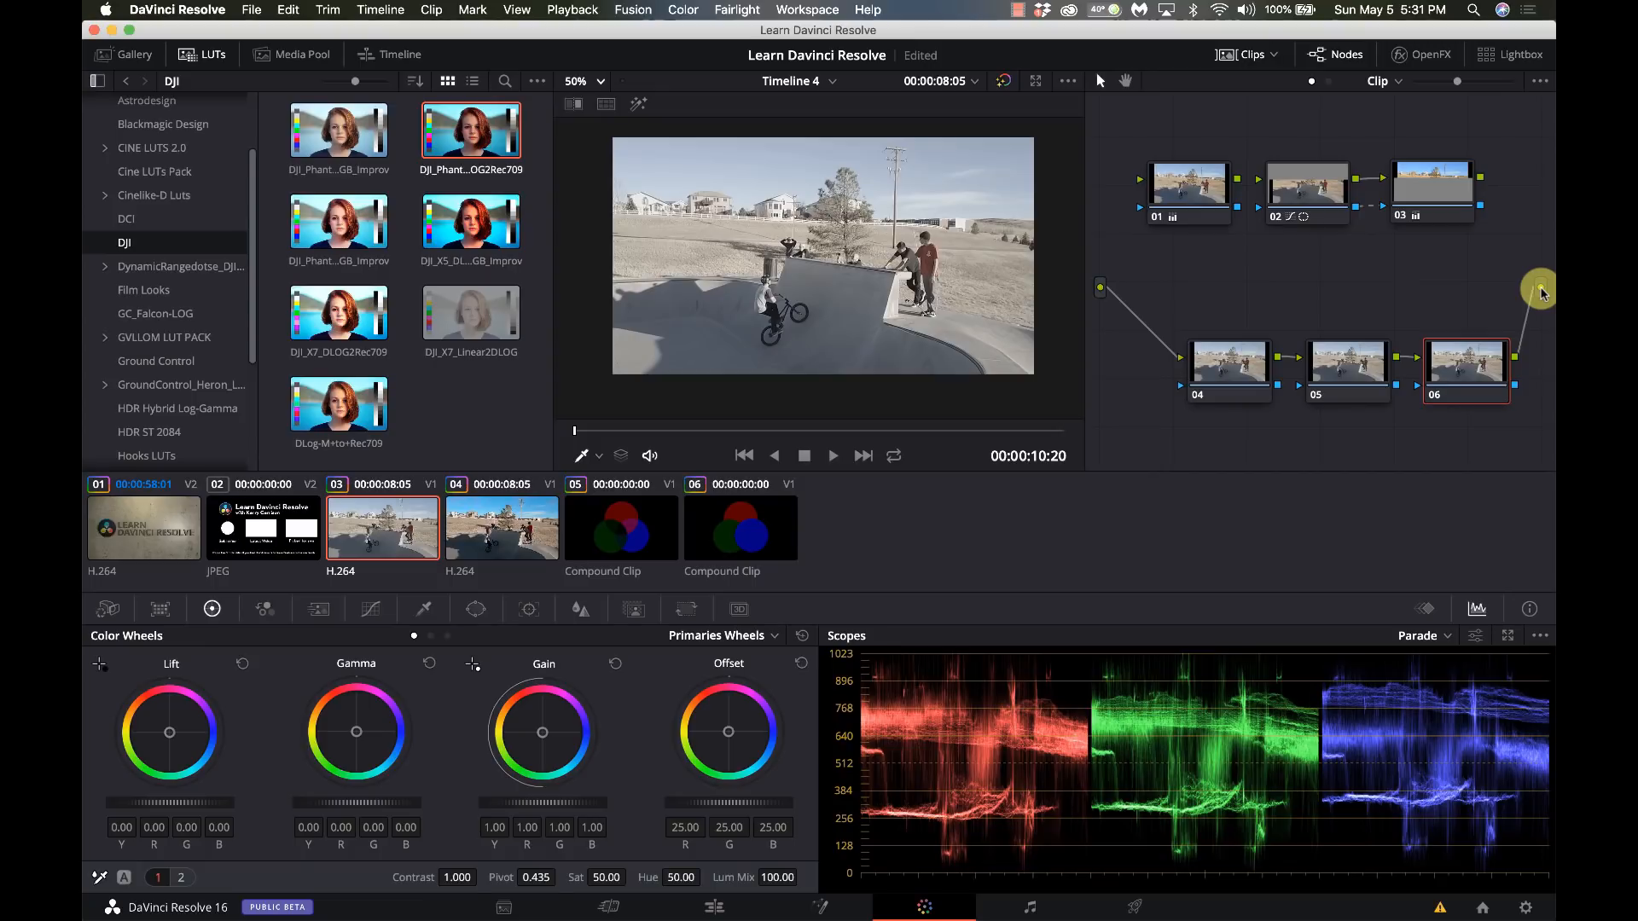
Step: Morph the second compound clip's mixer into a parallel mixer, then back into a layer mixer
left_click(621, 528)
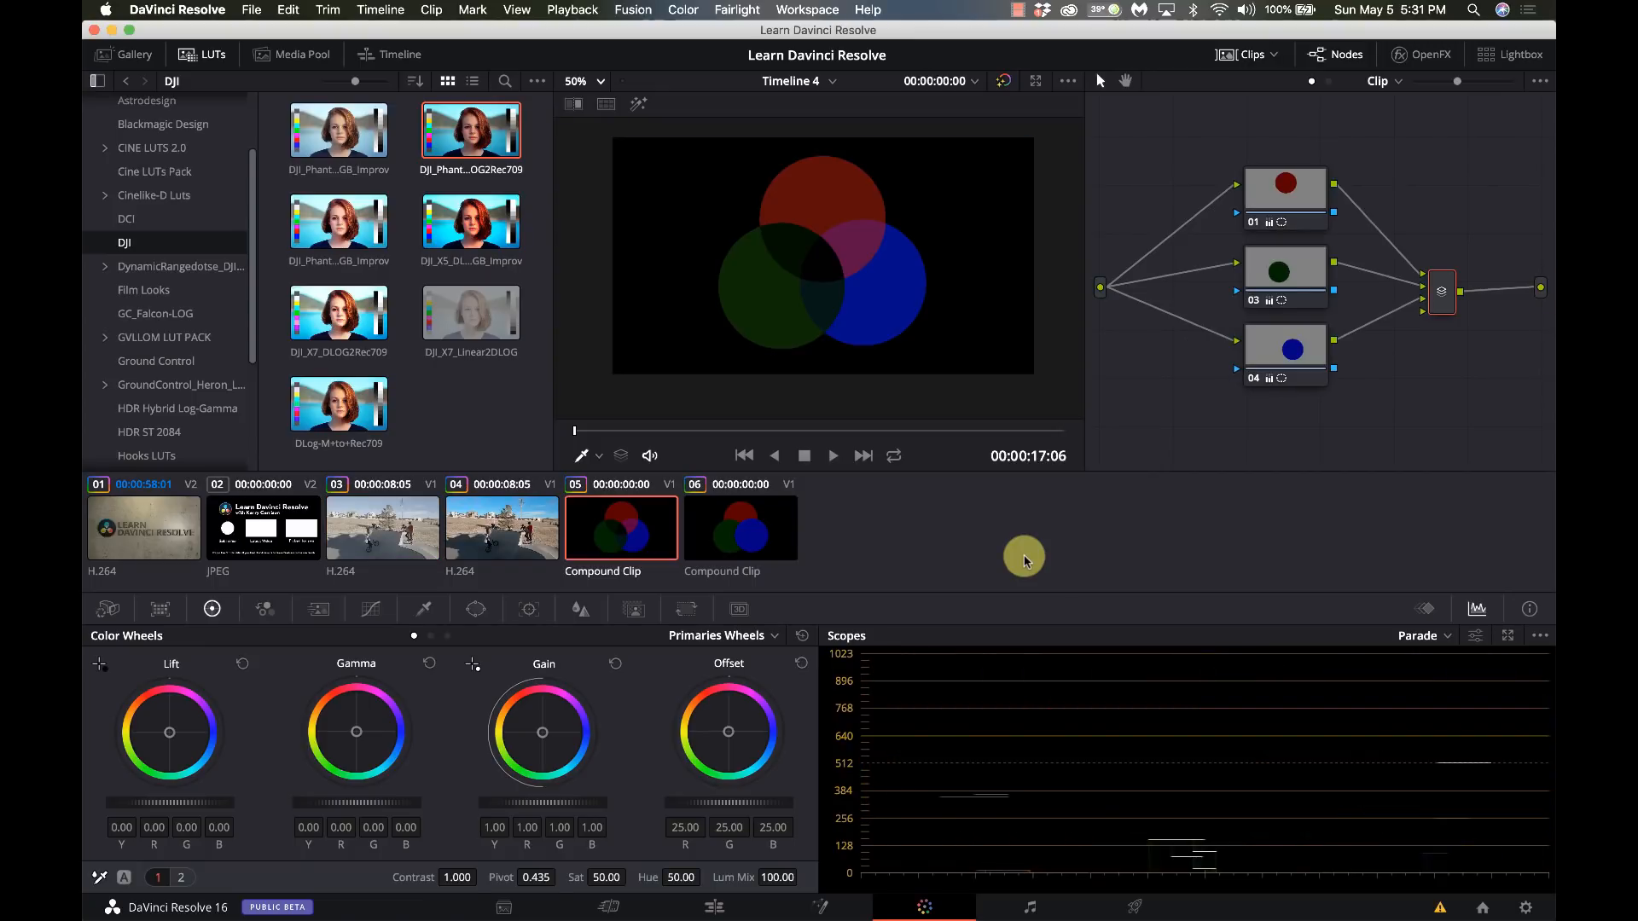
mouse_move(645, 528)
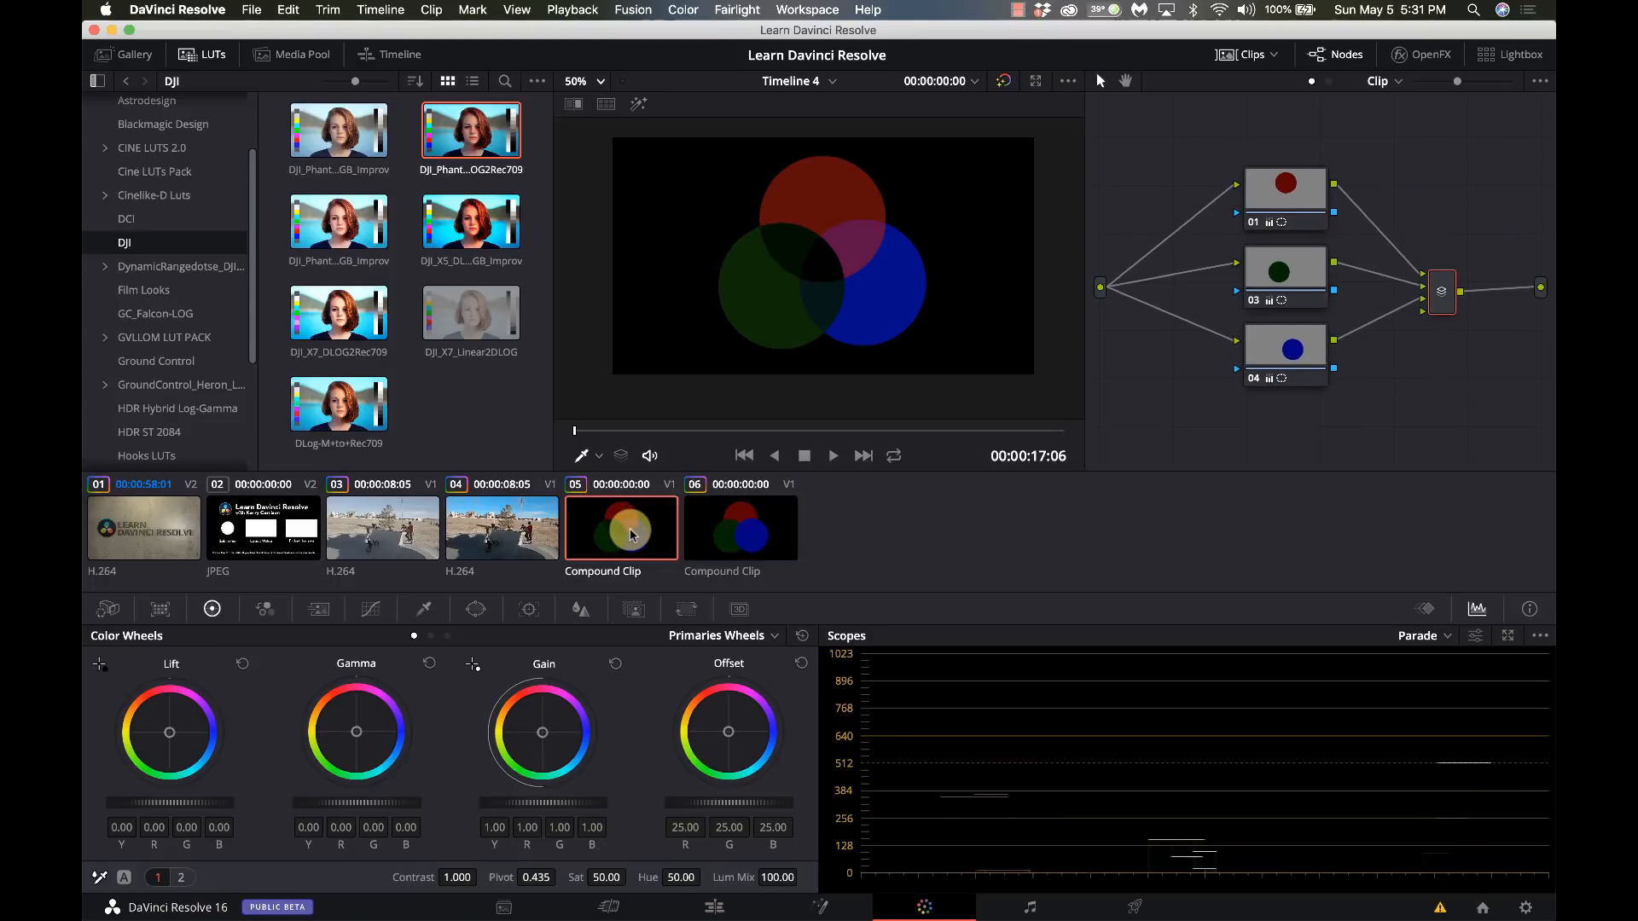
left_click(739, 528)
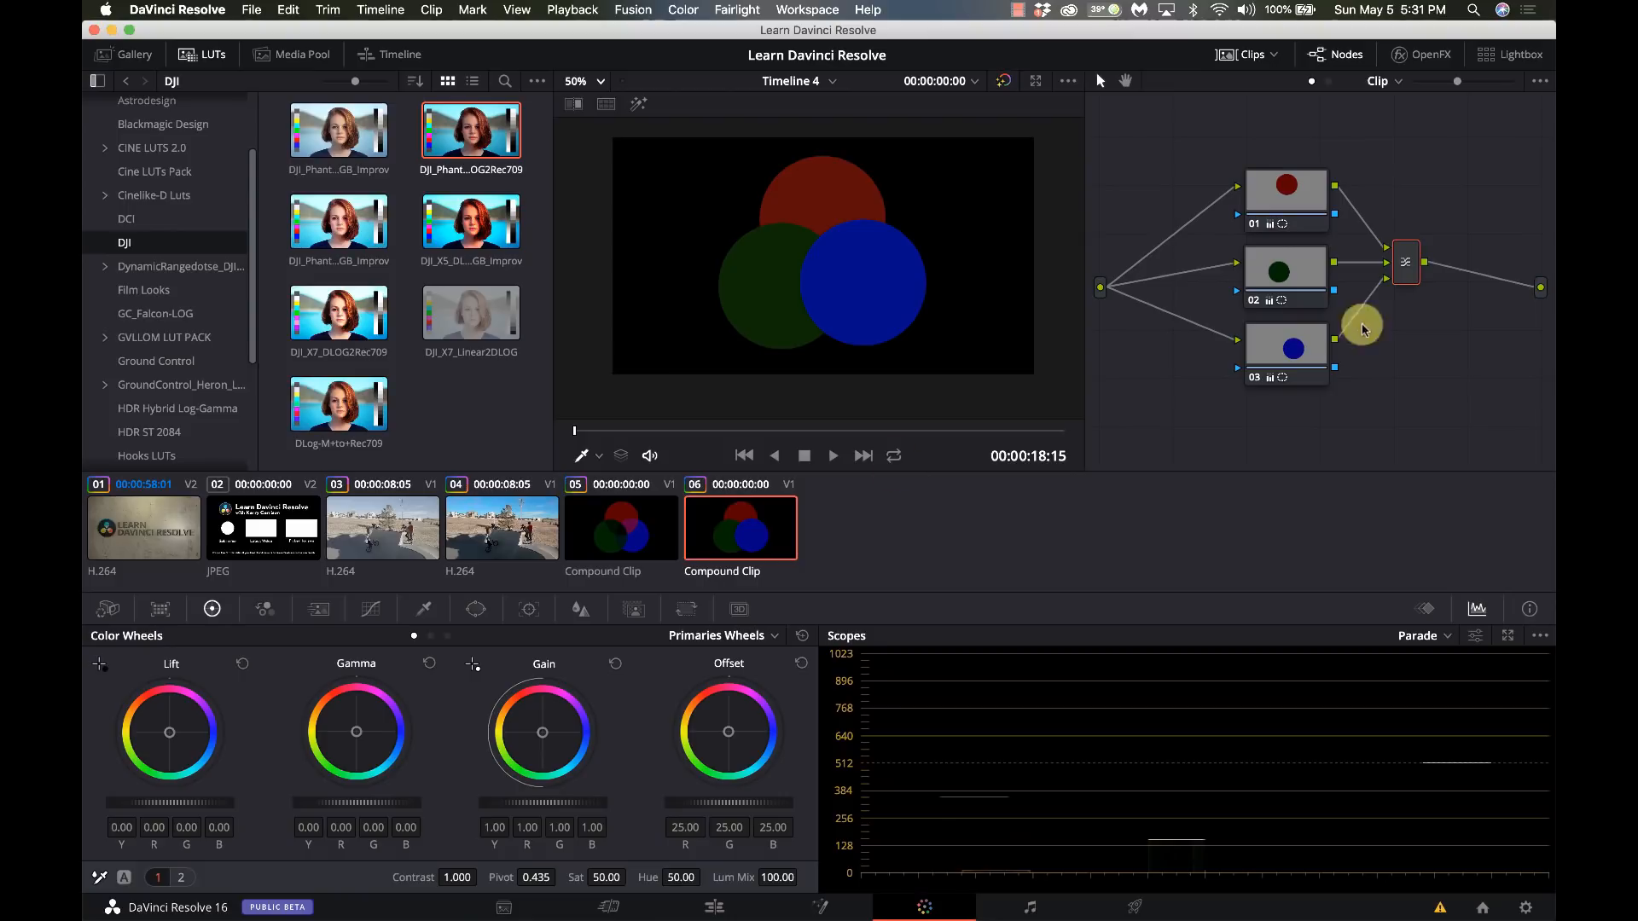
right_click(1406, 263)
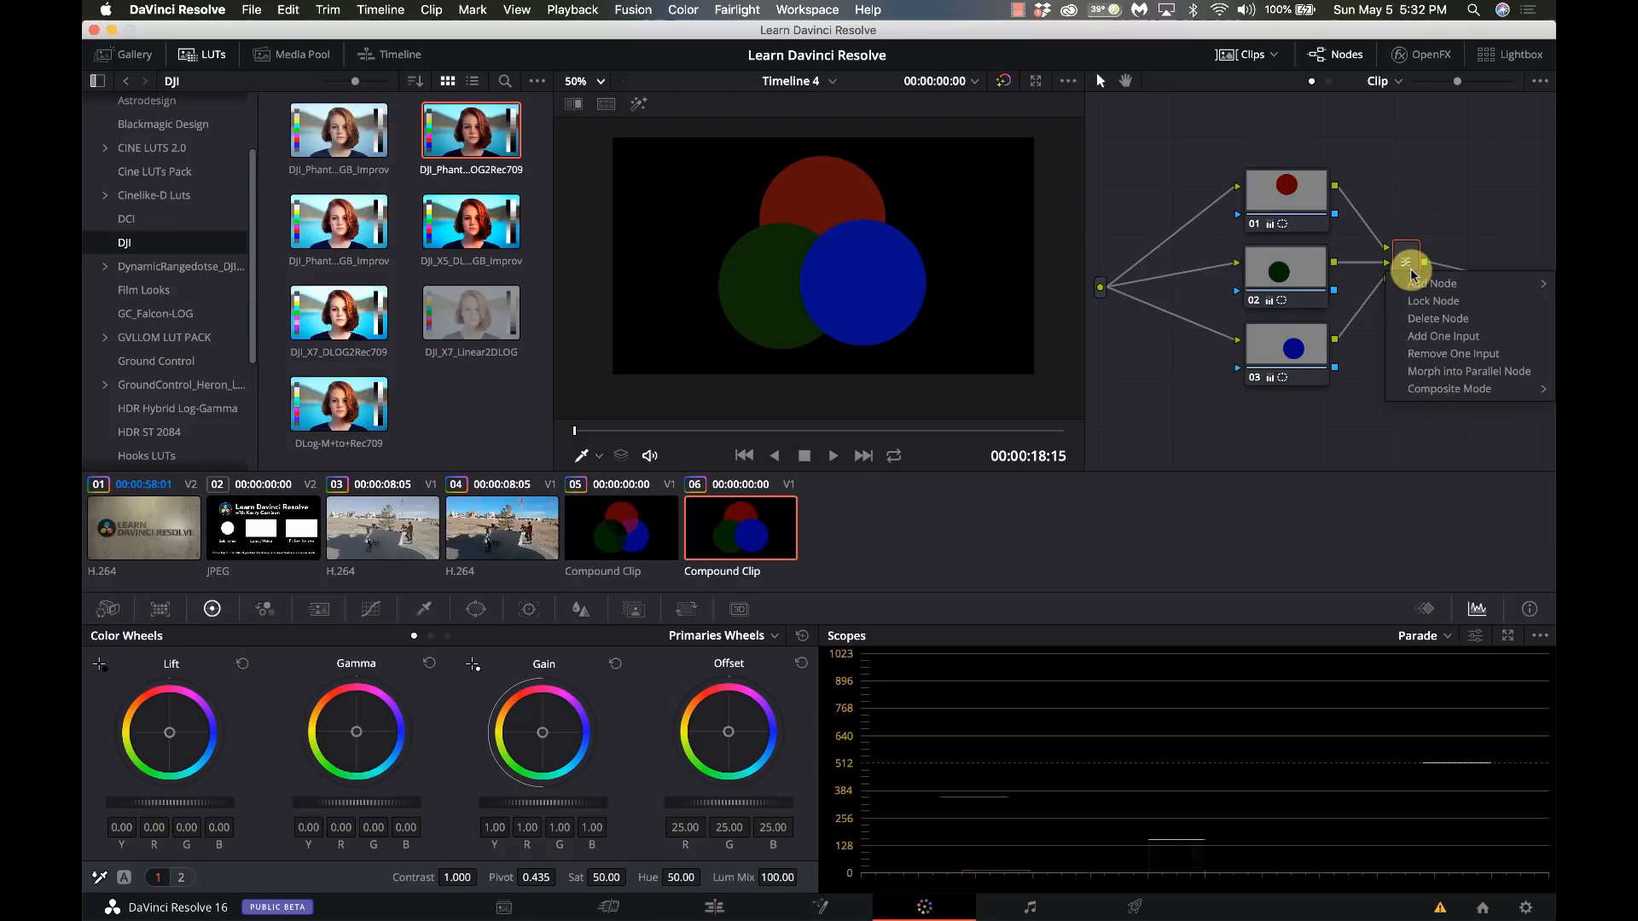
mouse_move(1422, 379)
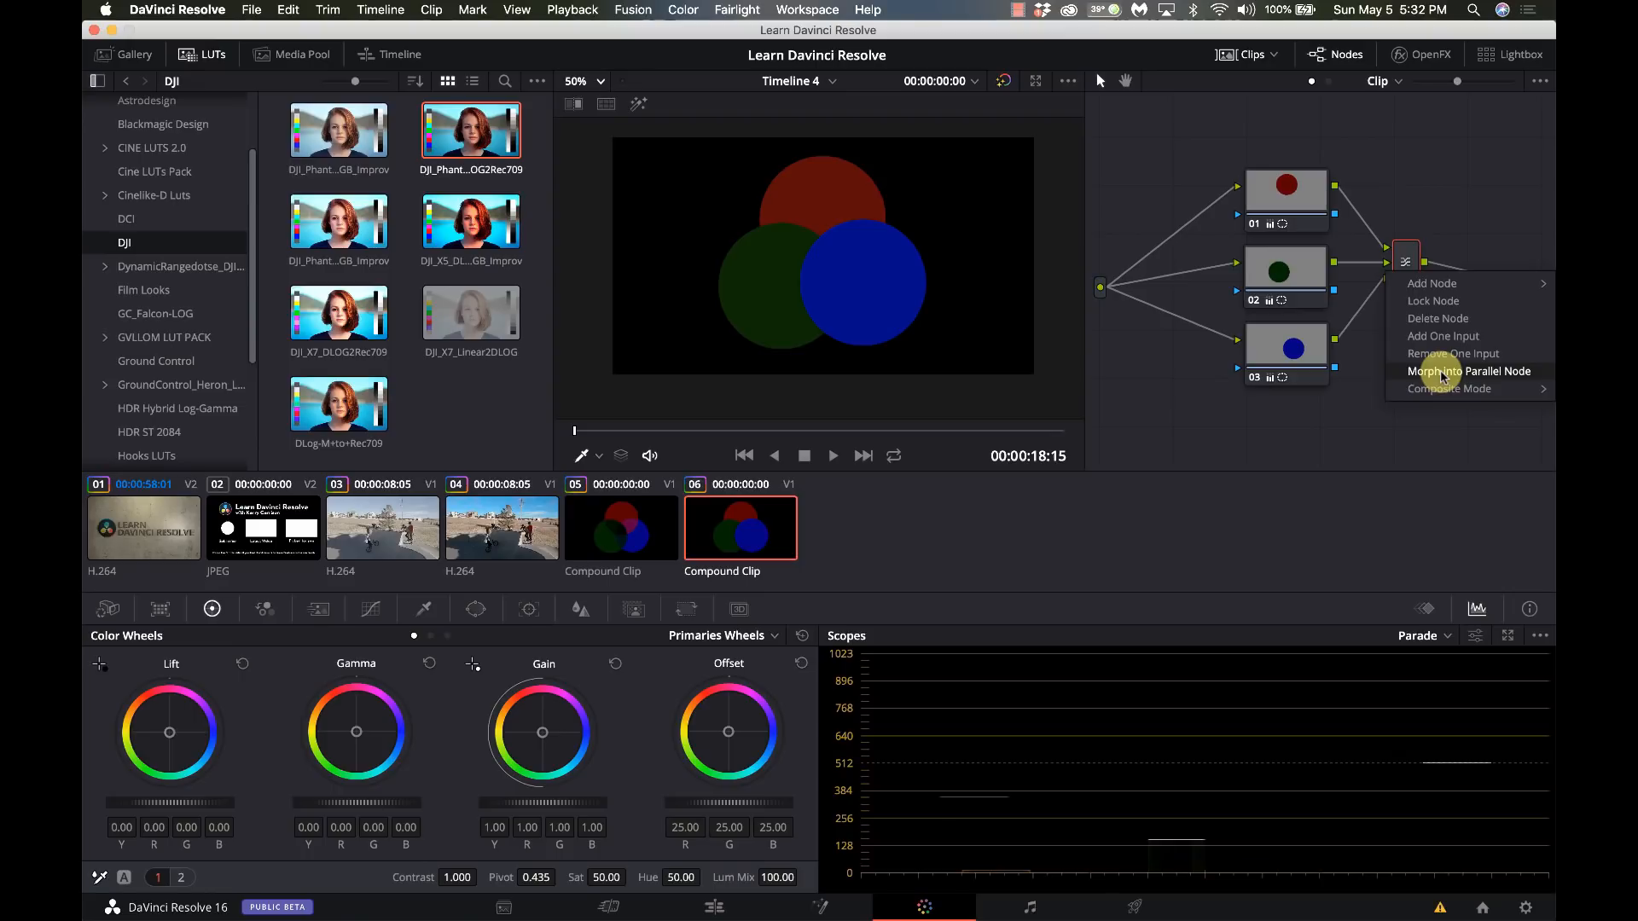
left_click(1469, 370)
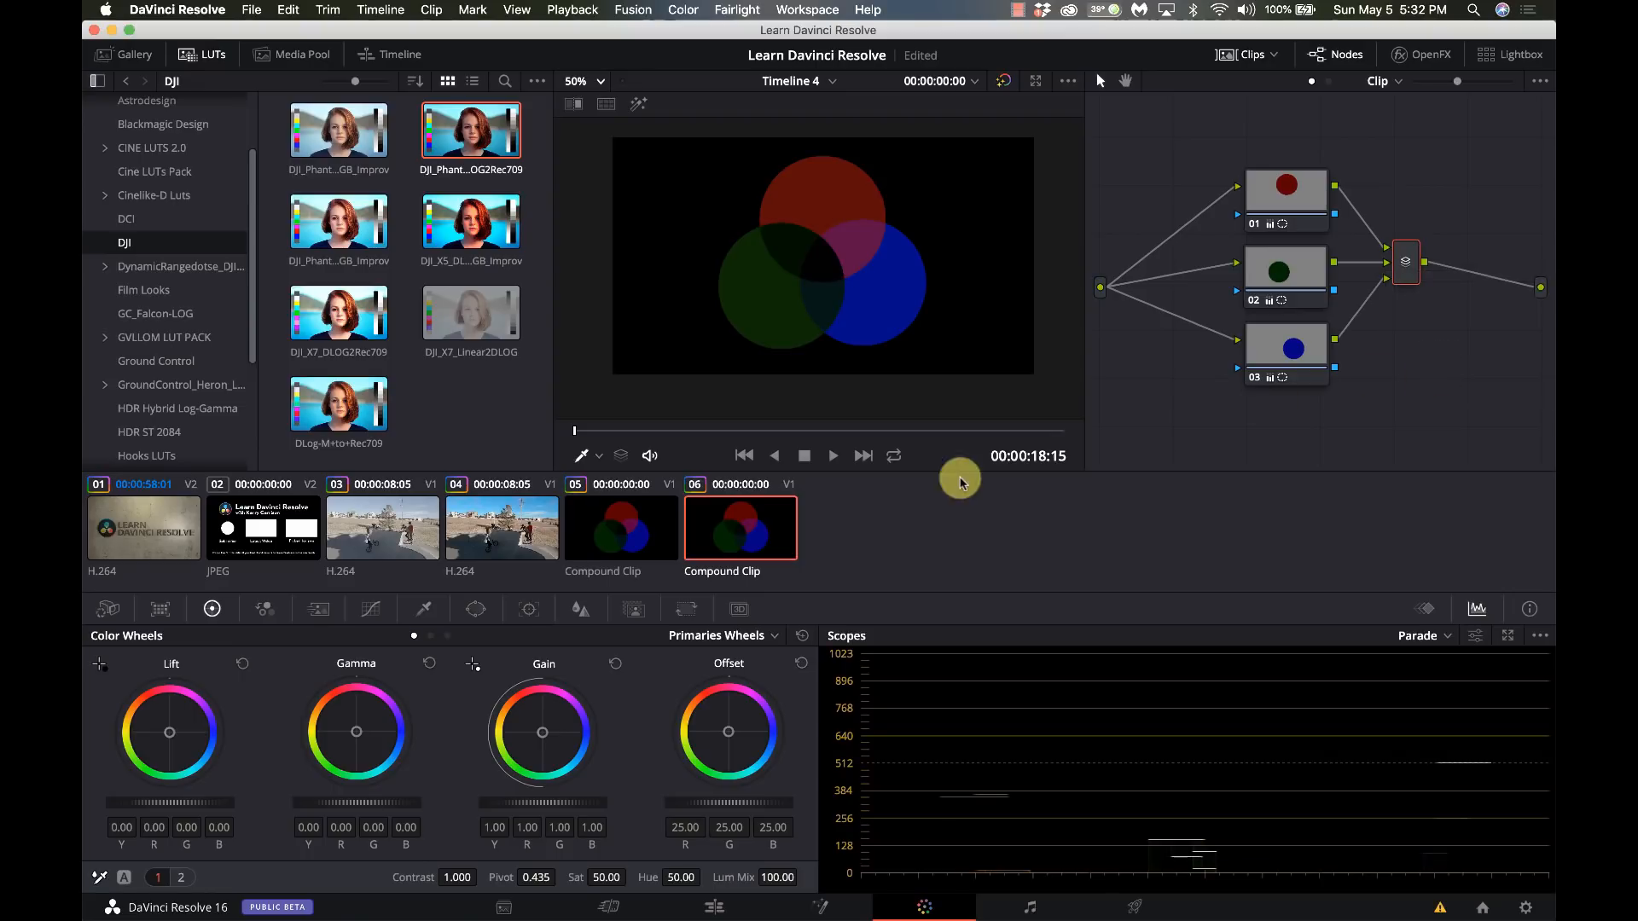
right_click(1405, 261)
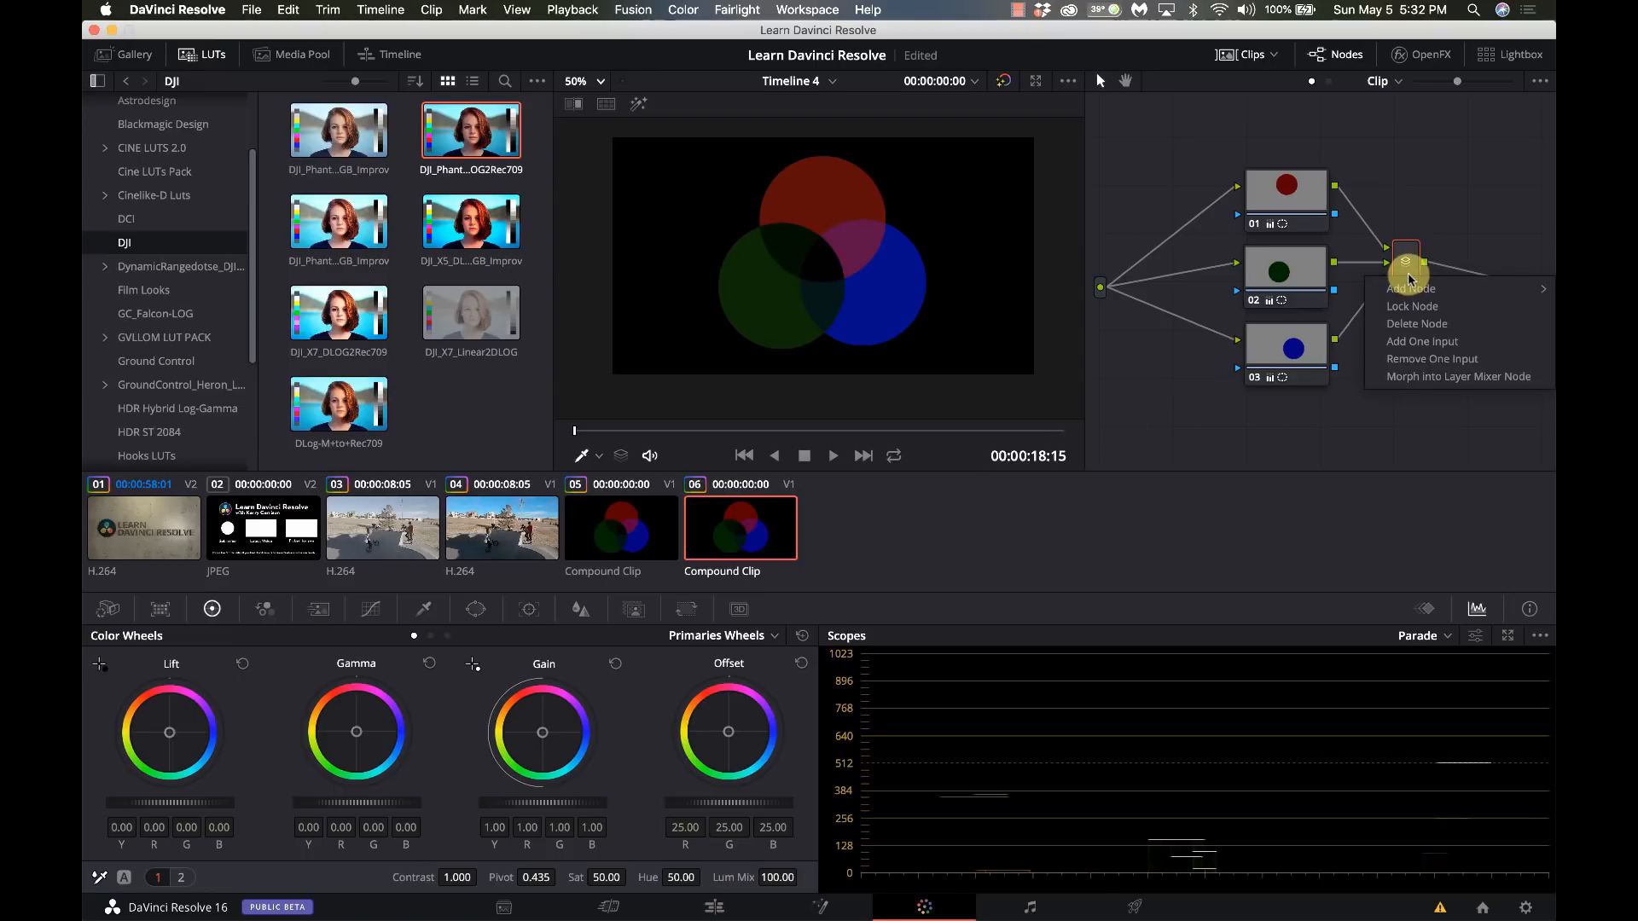
mouse_move(1428, 376)
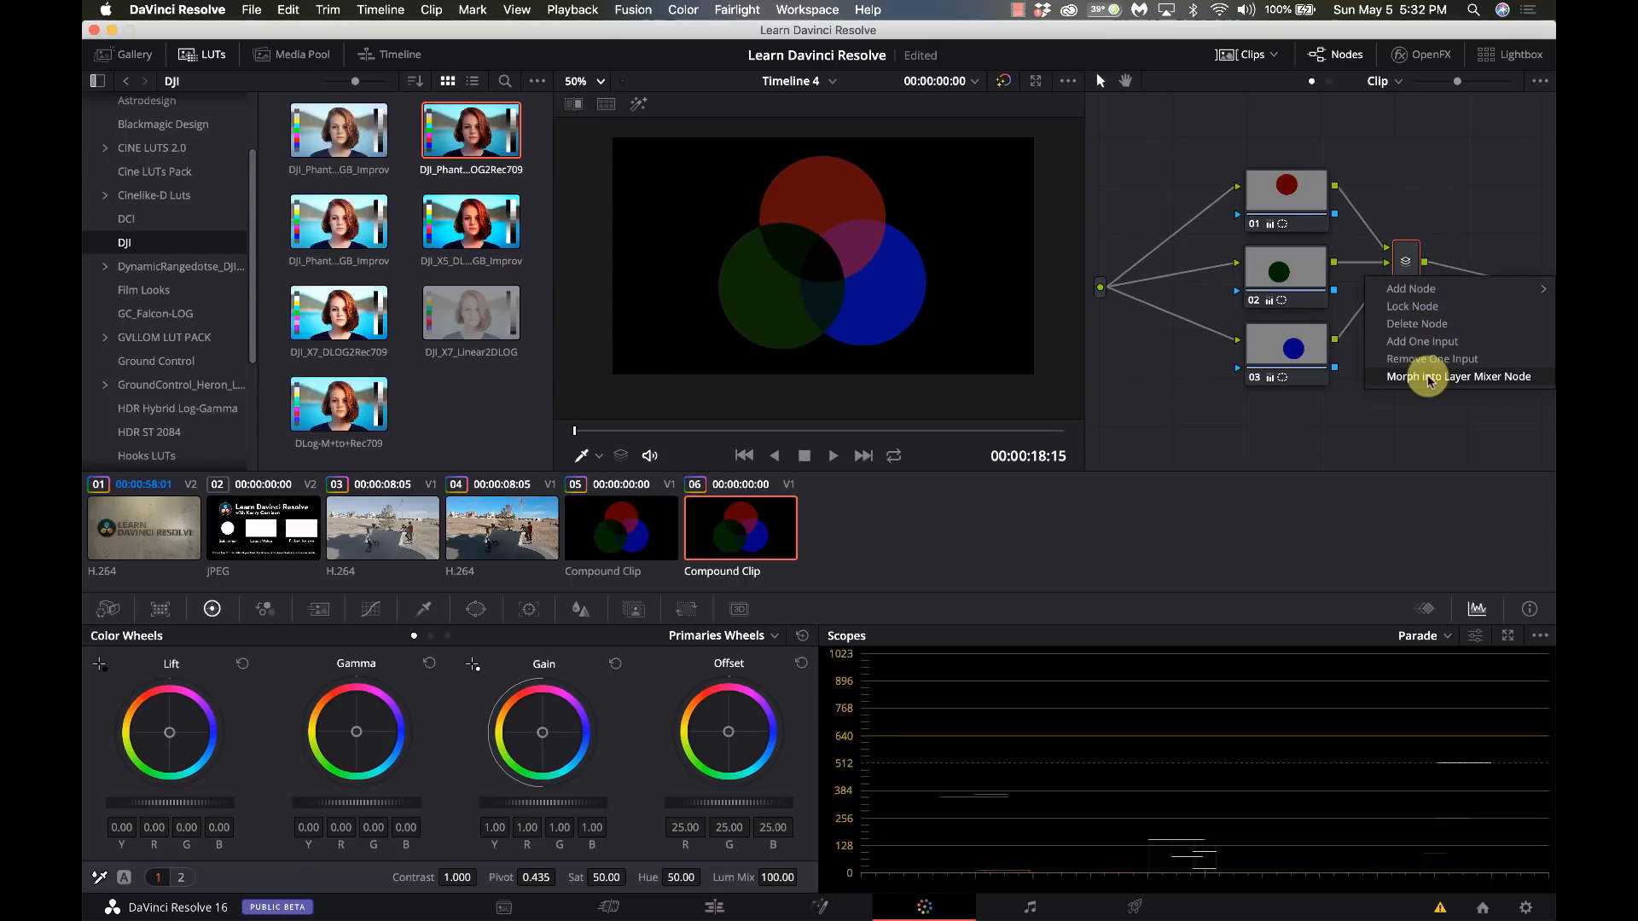
left_click(1459, 375)
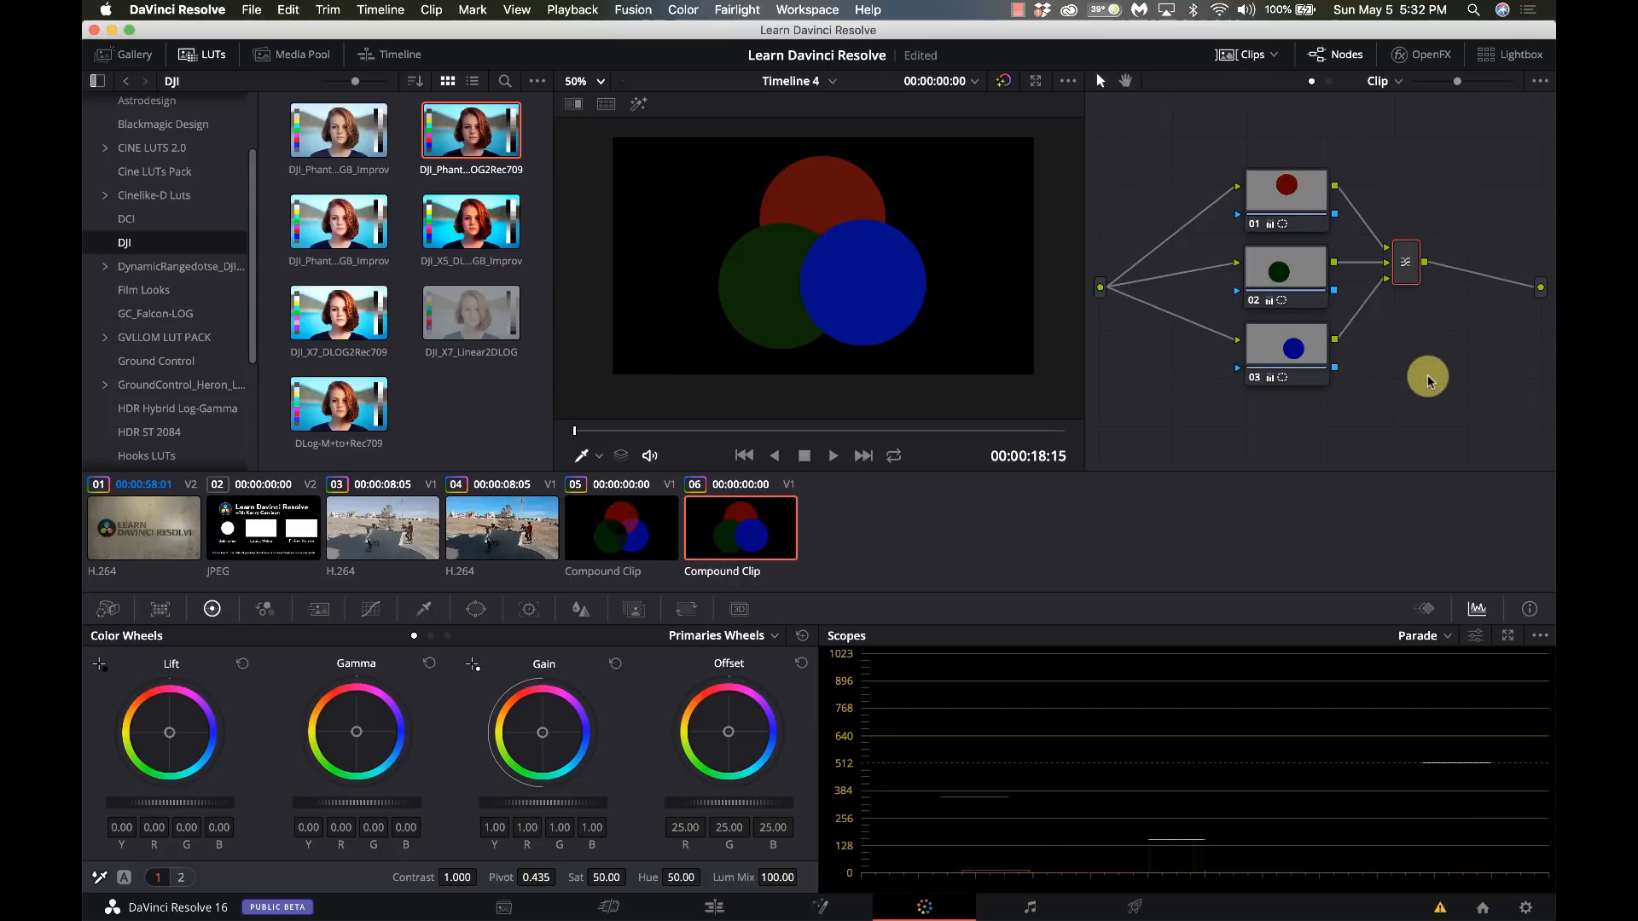